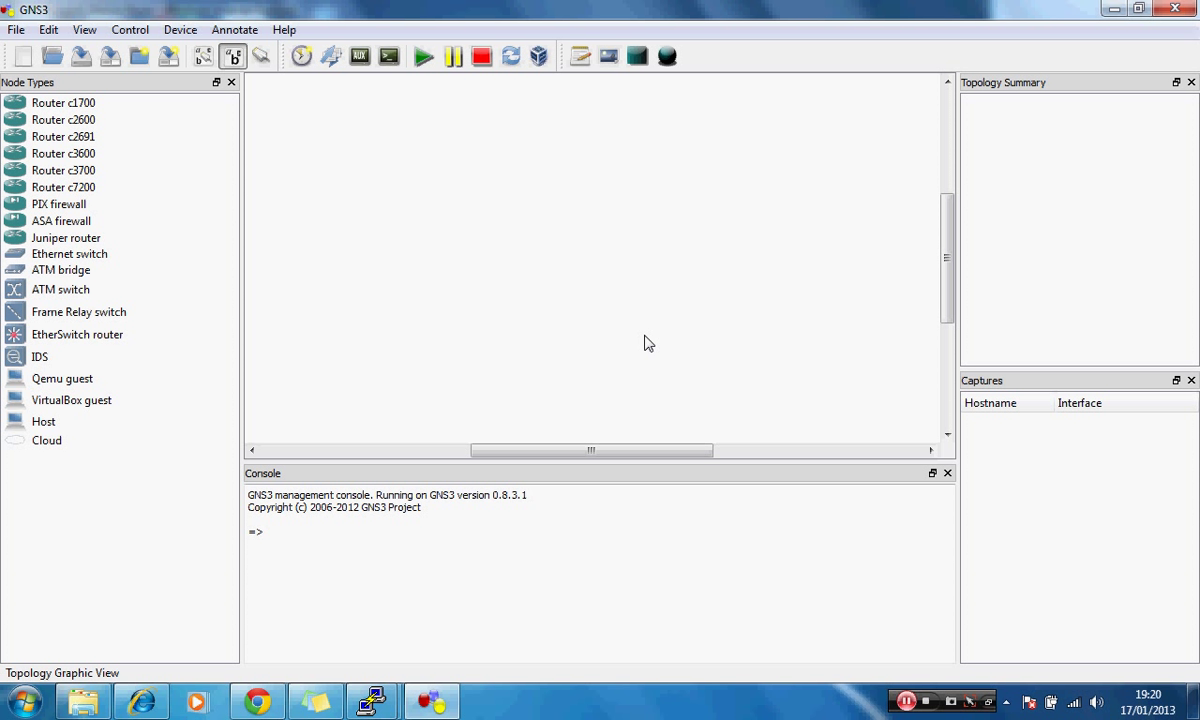
mouse_move(424, 296)
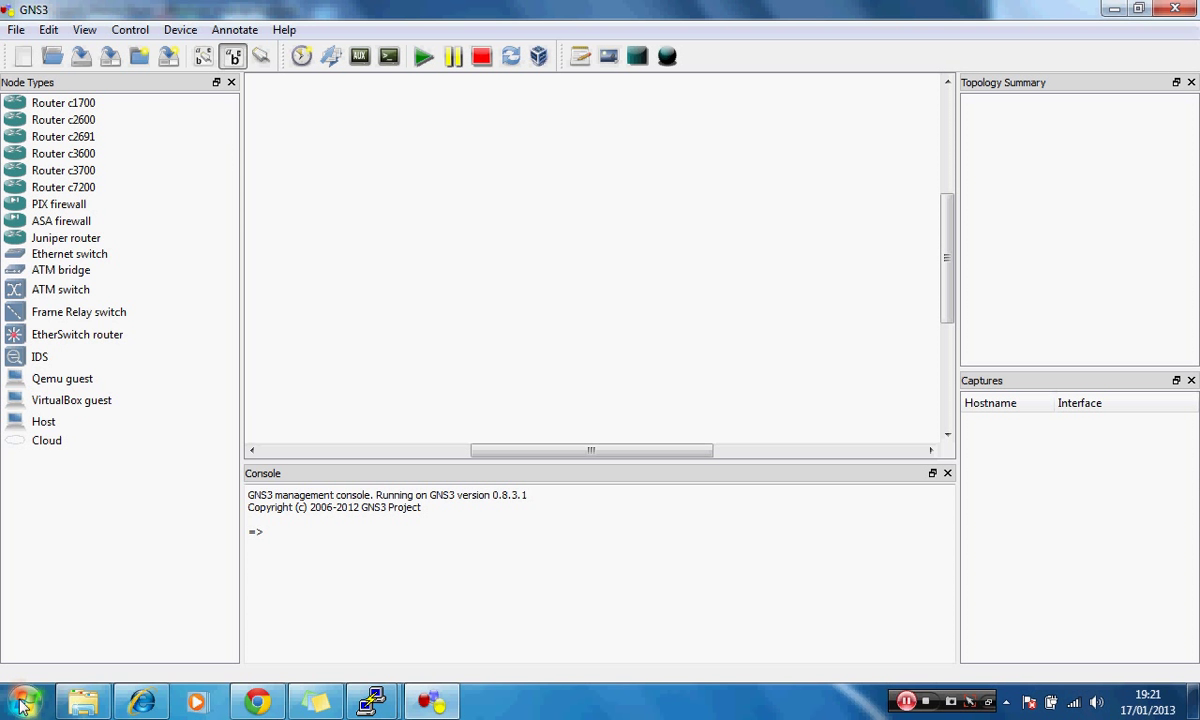
Open Computer Management from the Start menu's Computer entry.
left_click(22, 696)
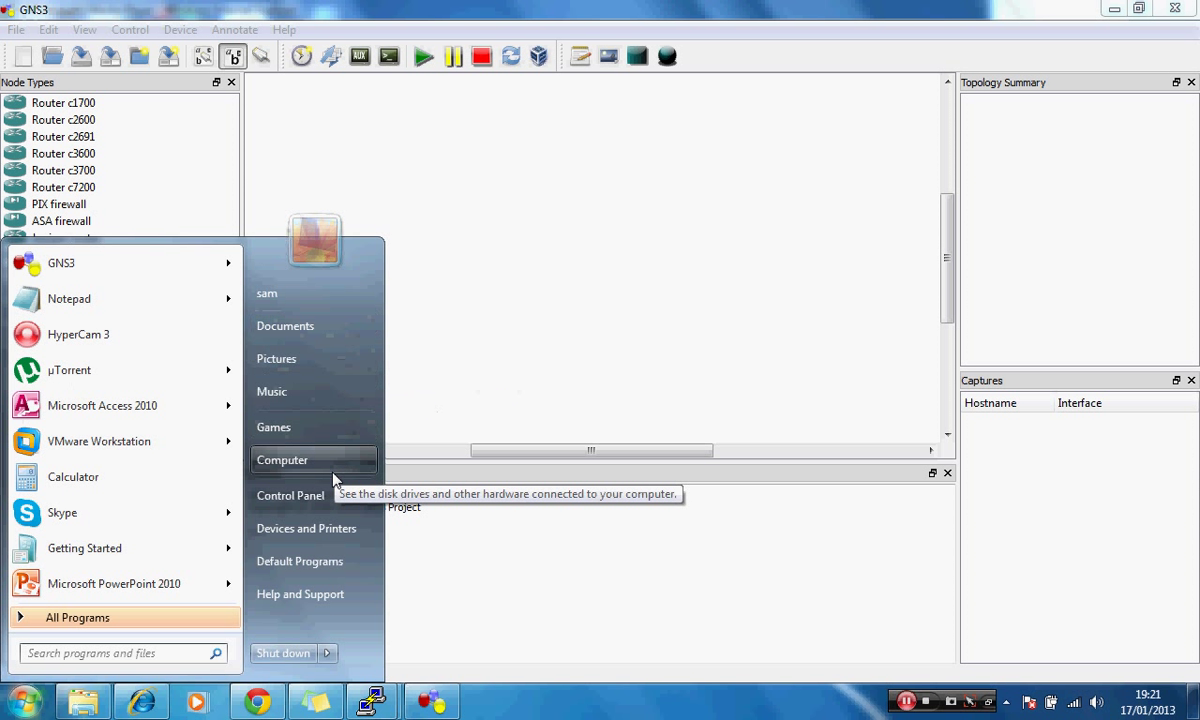
right_click(282, 458)
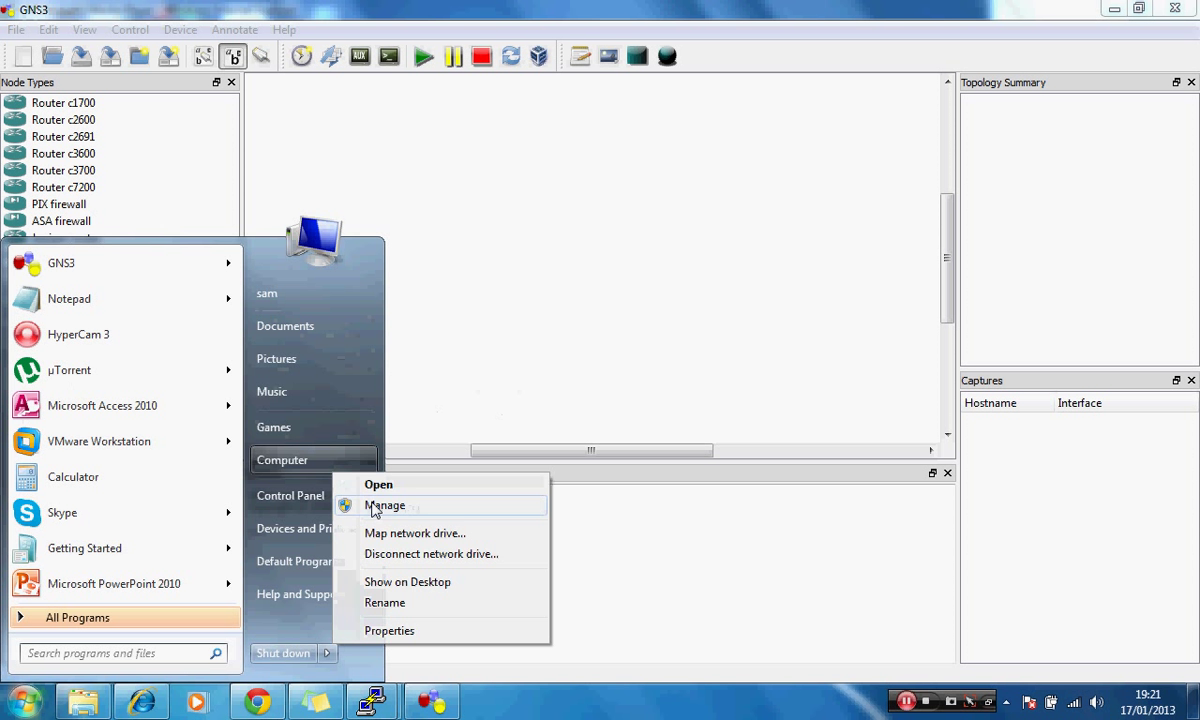
left_click(386, 504)
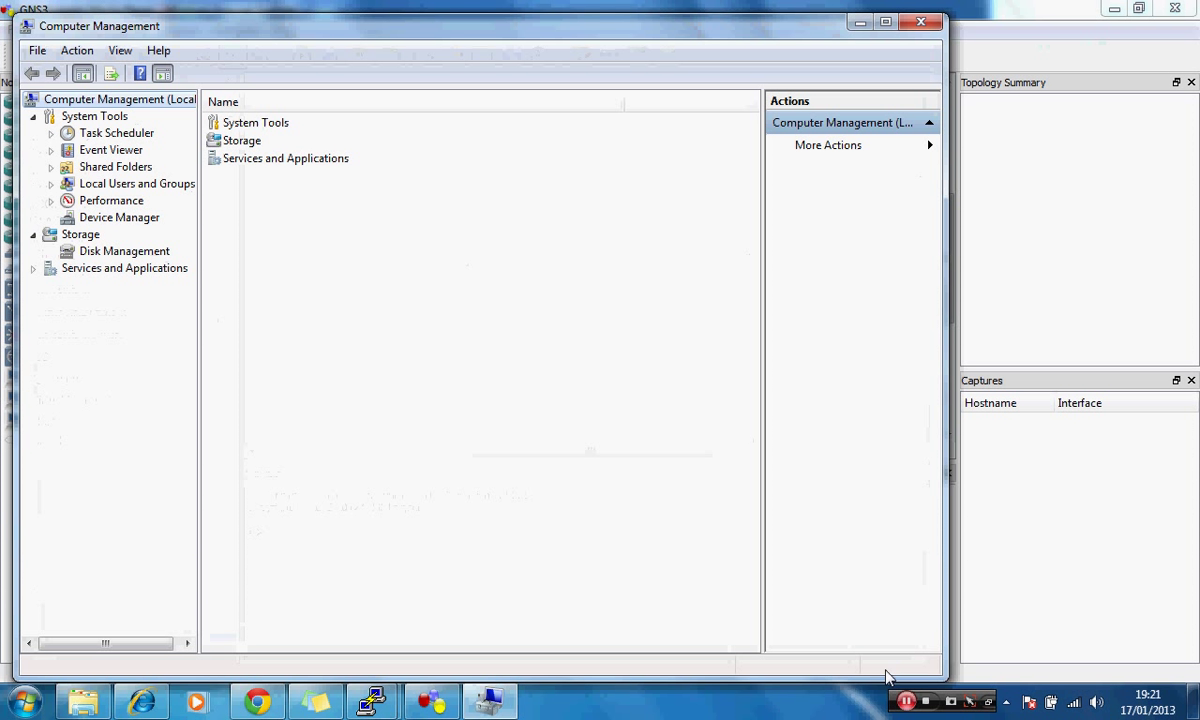
Show Device Manager's hardware list and bring up the computer node's hardware options.
left_click(120, 216)
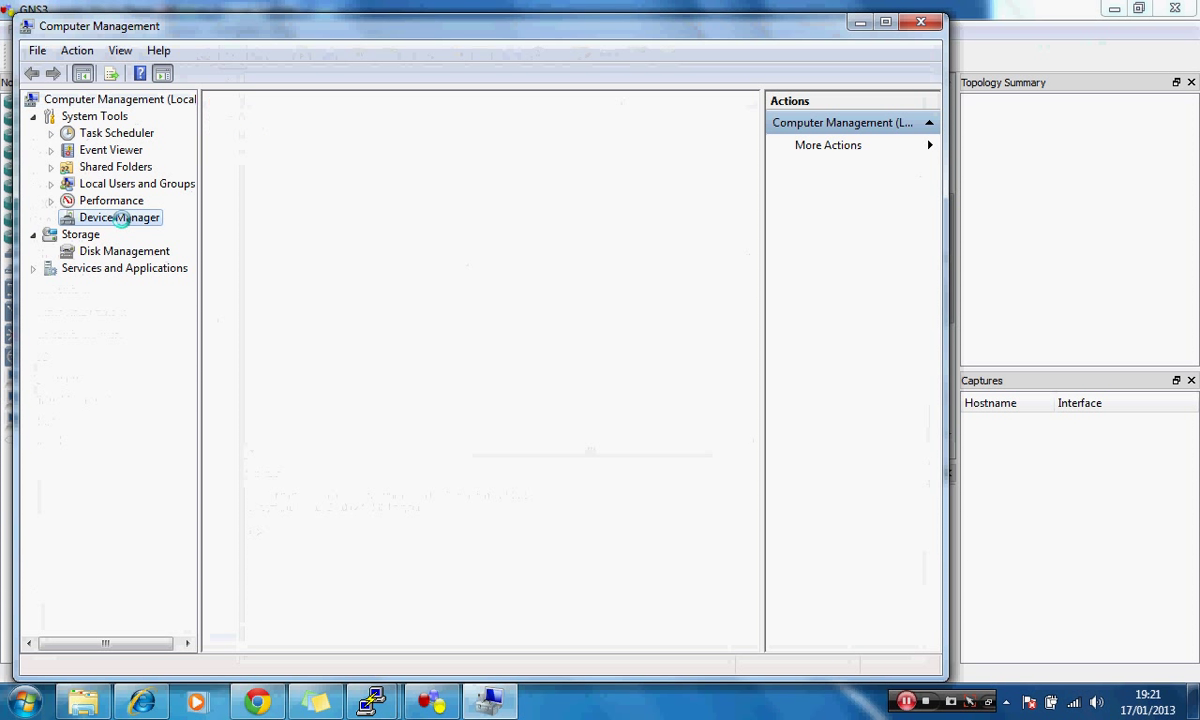
left_click(118, 216)
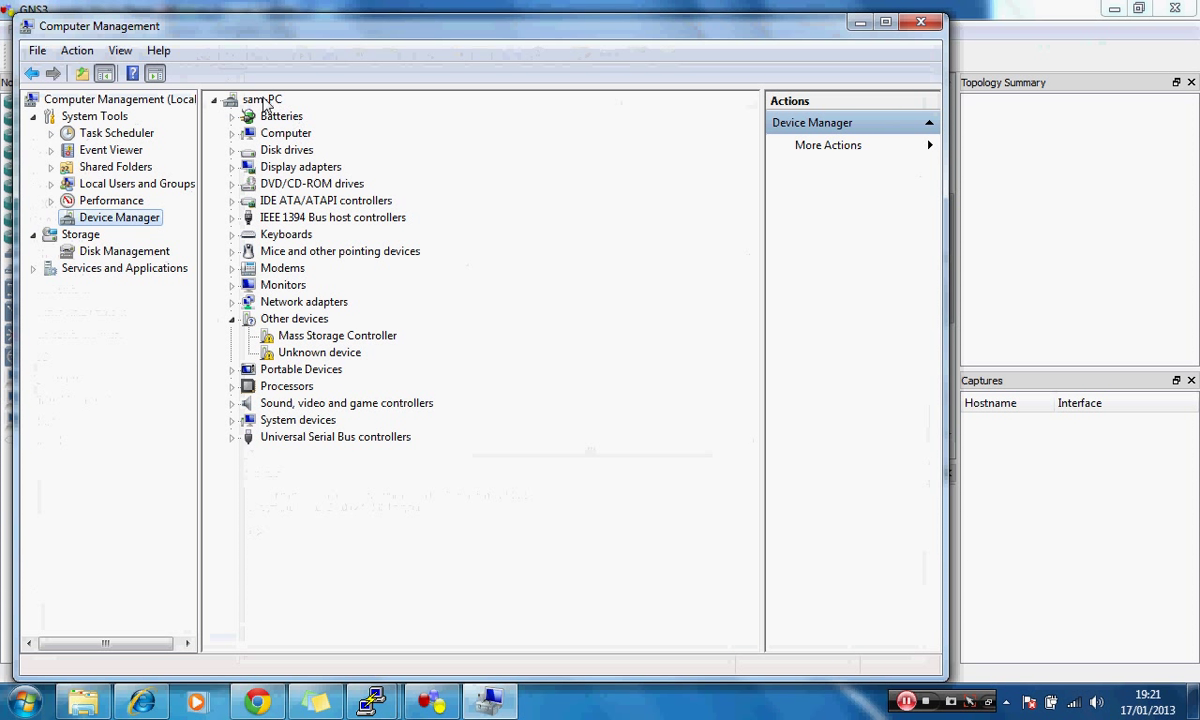
right_click(262, 100)
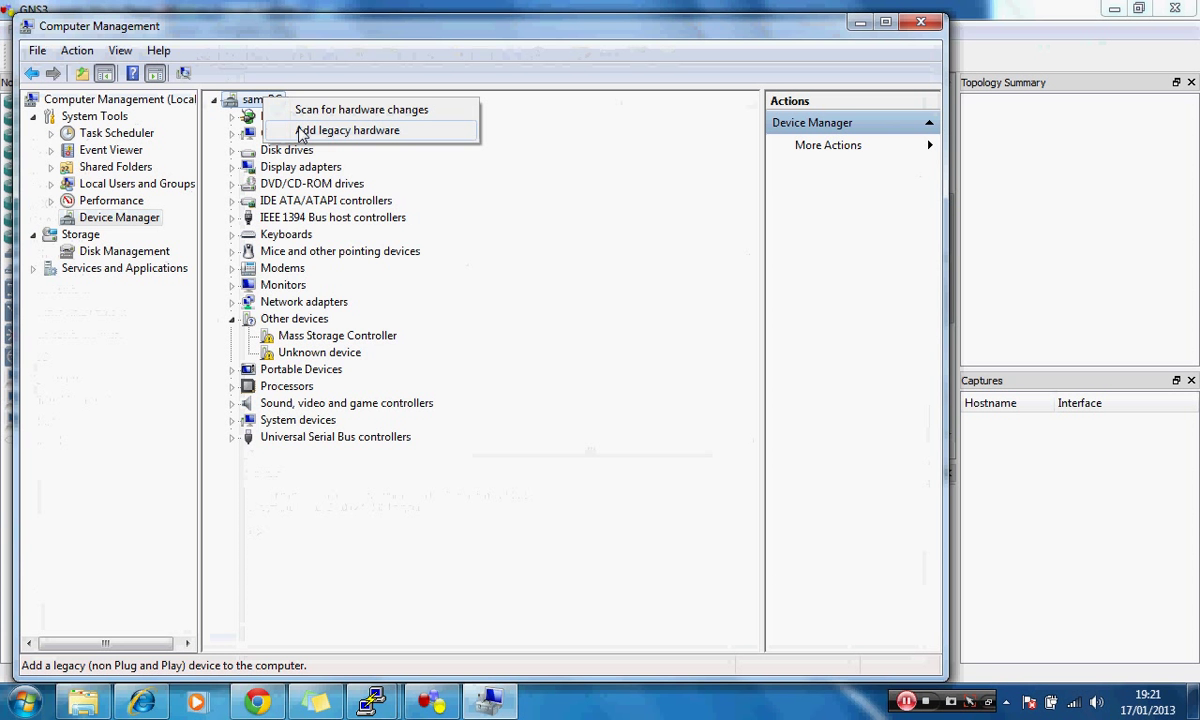
Start the Add Hardware wizard, choosing manual selection from the Network adapters category.
left_click(348, 130)
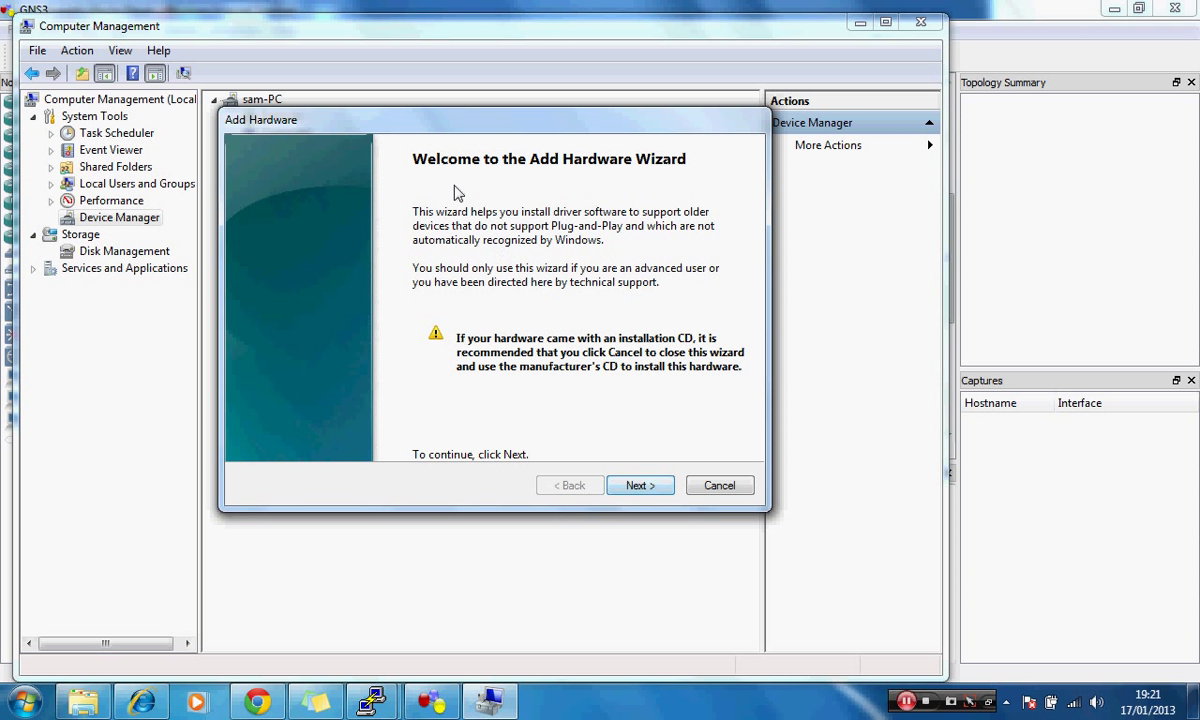
mouse_move(636, 486)
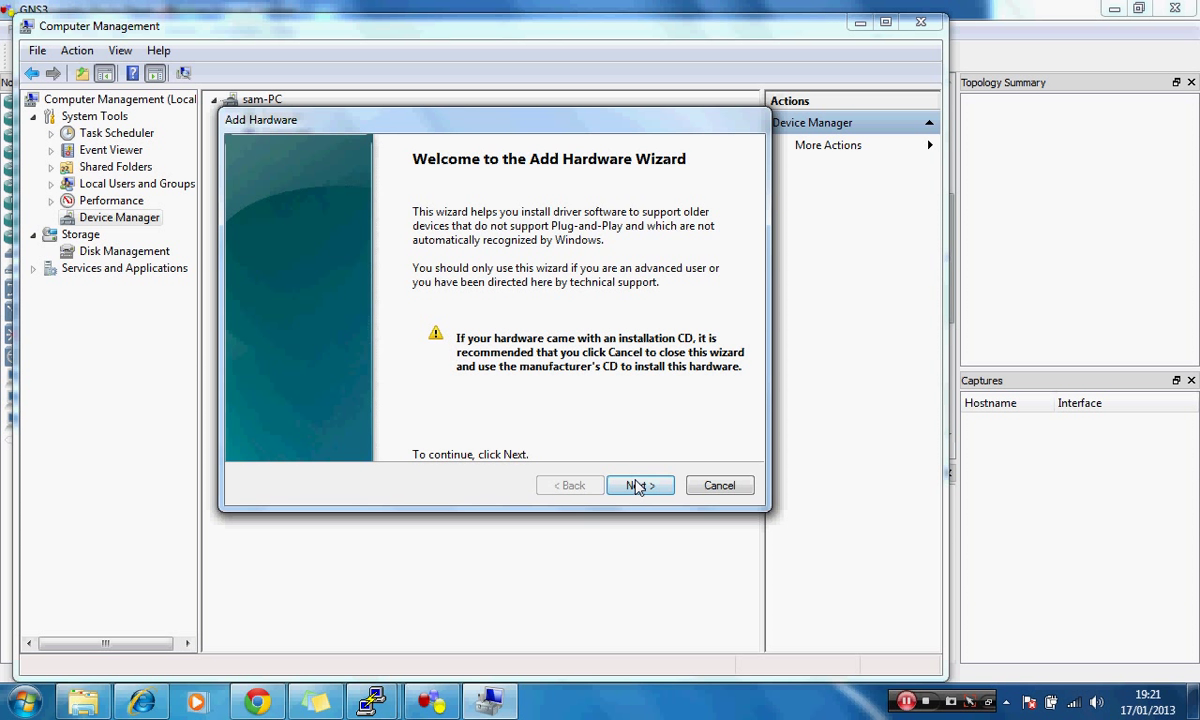
left_click(640, 486)
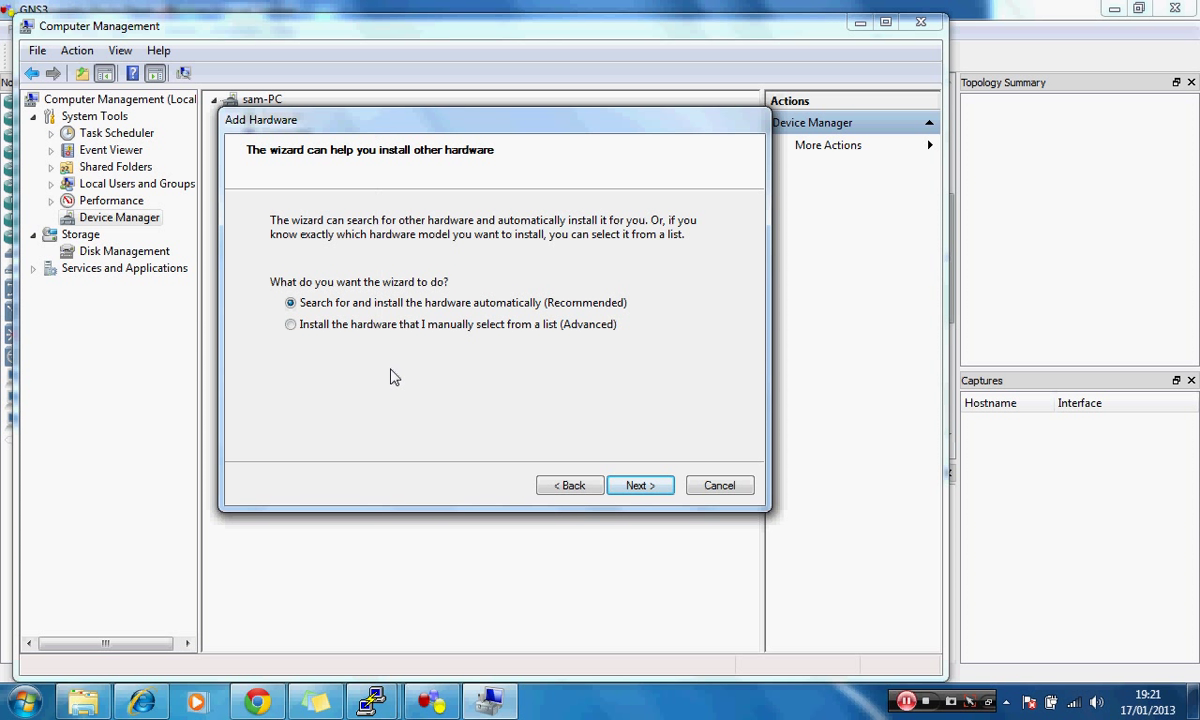
left_click(280, 324)
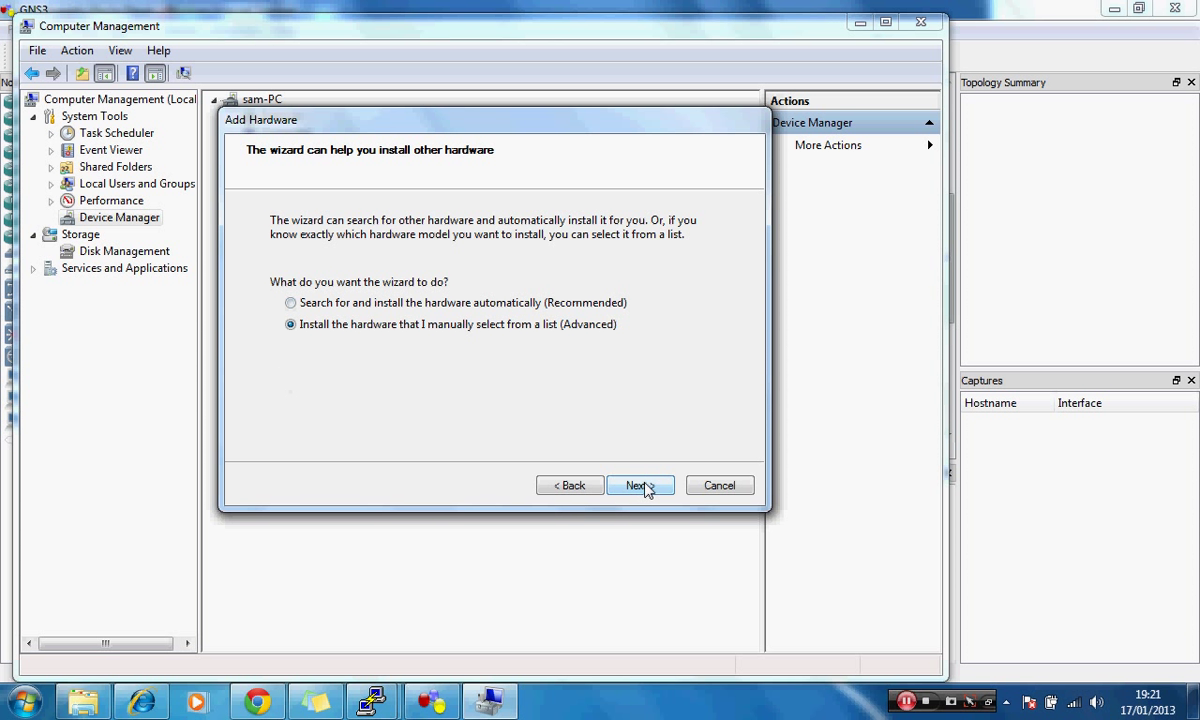
left_click(640, 486)
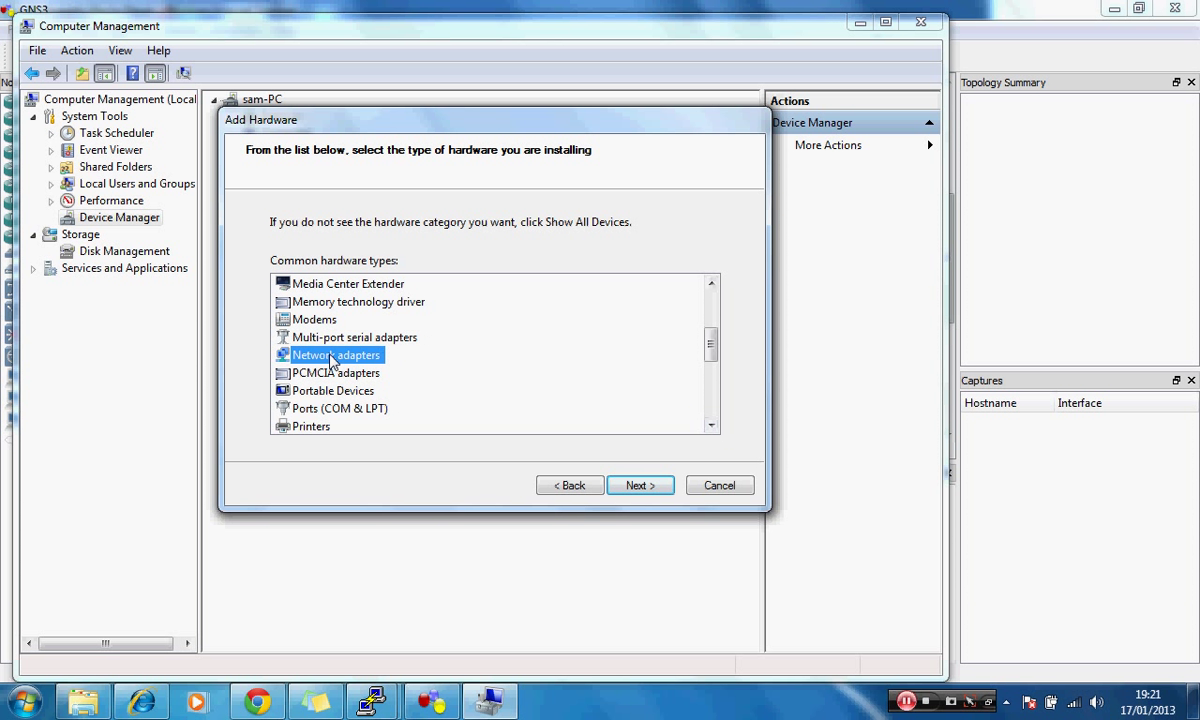
mouse_move(638, 486)
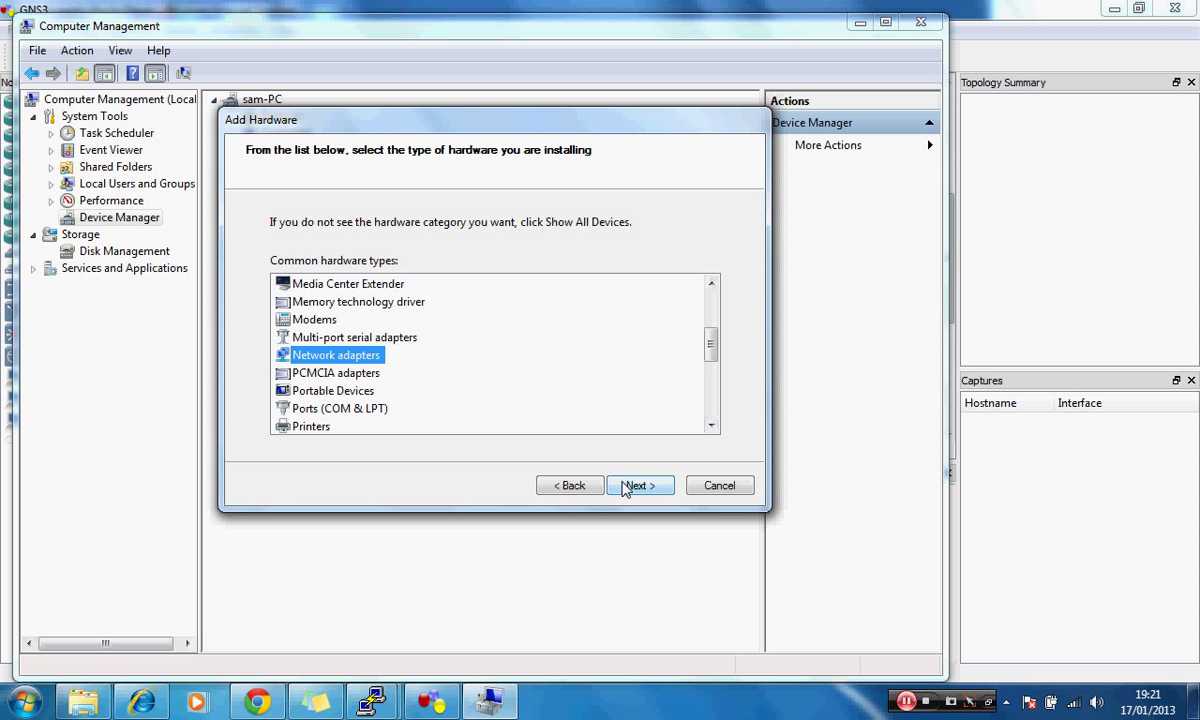
left_click(640, 486)
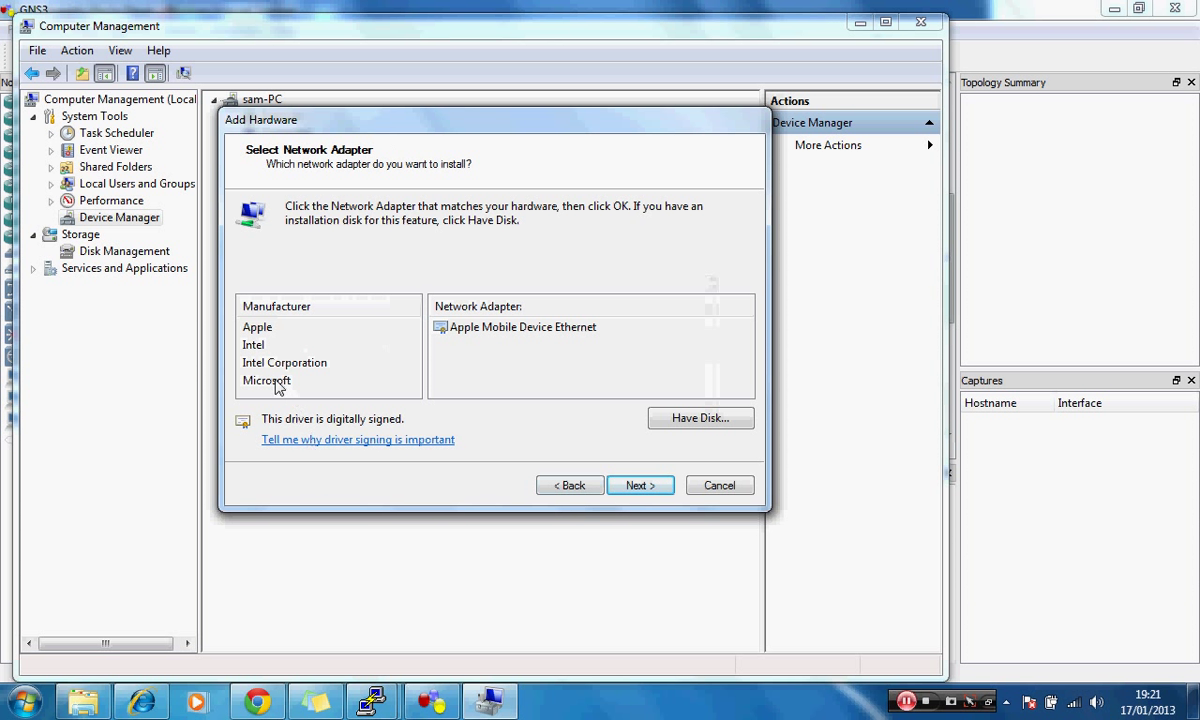
Select the Microsoft Loopback Adapter, reach the ready-to-install step, then exit the wizard.
left_click(266, 380)
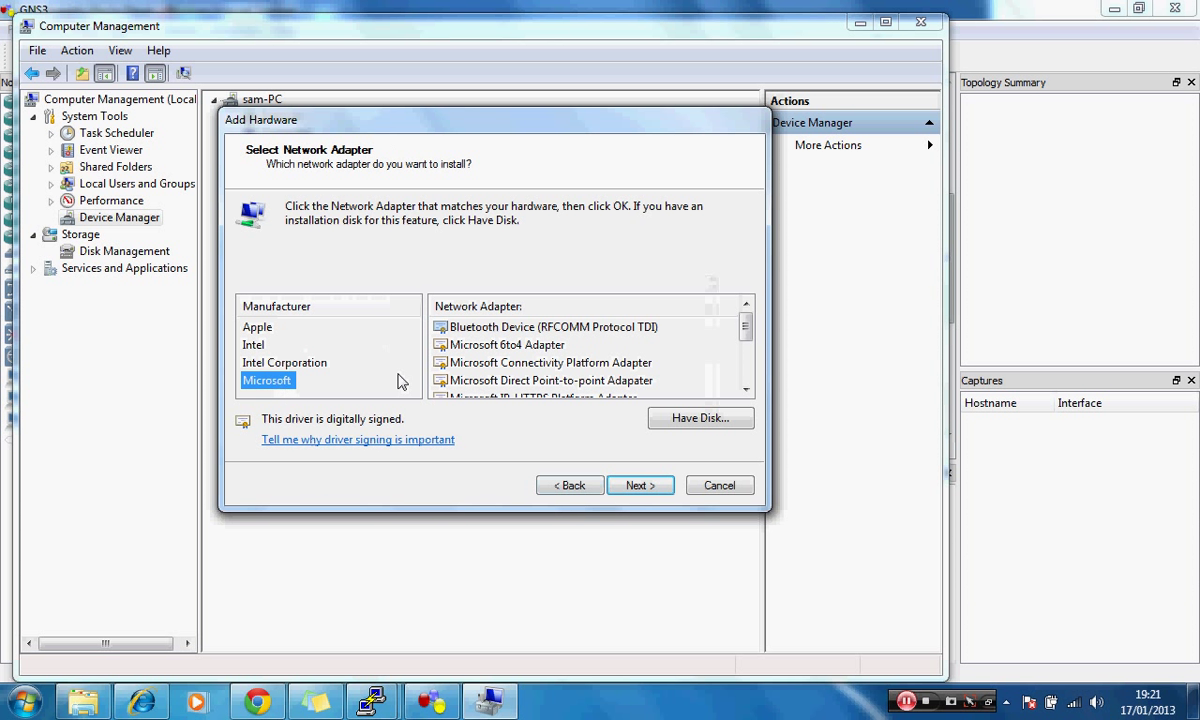
left_click(744, 390)
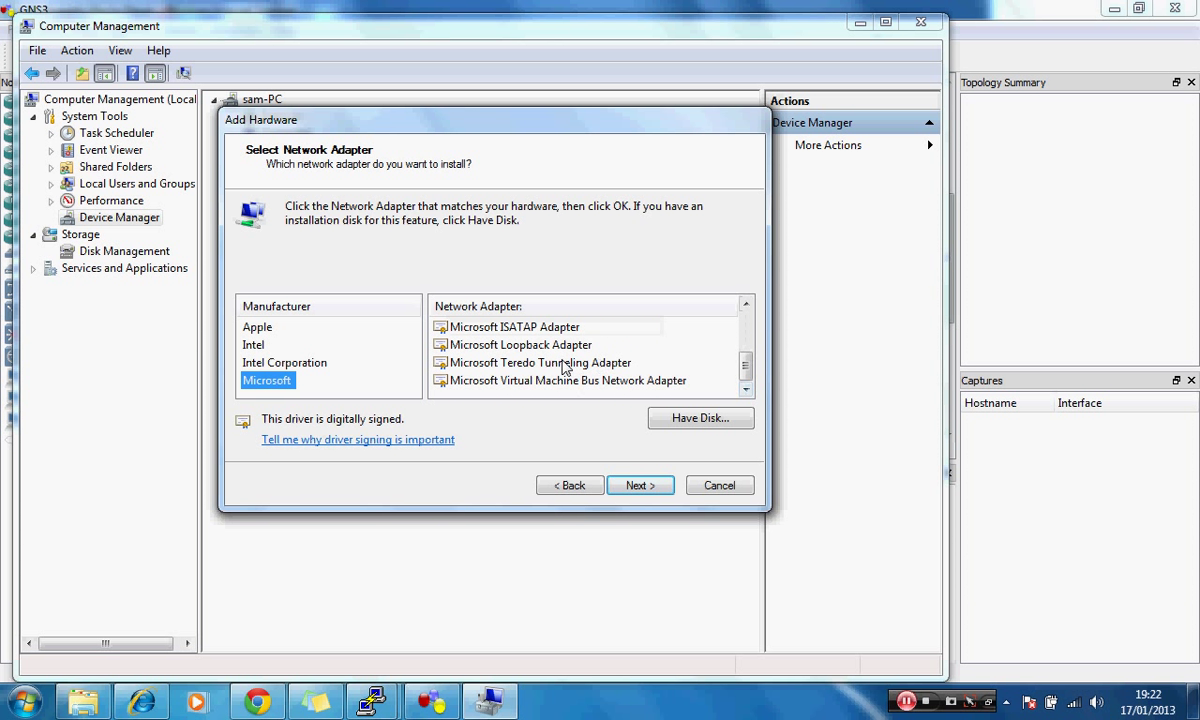
left_click(522, 344)
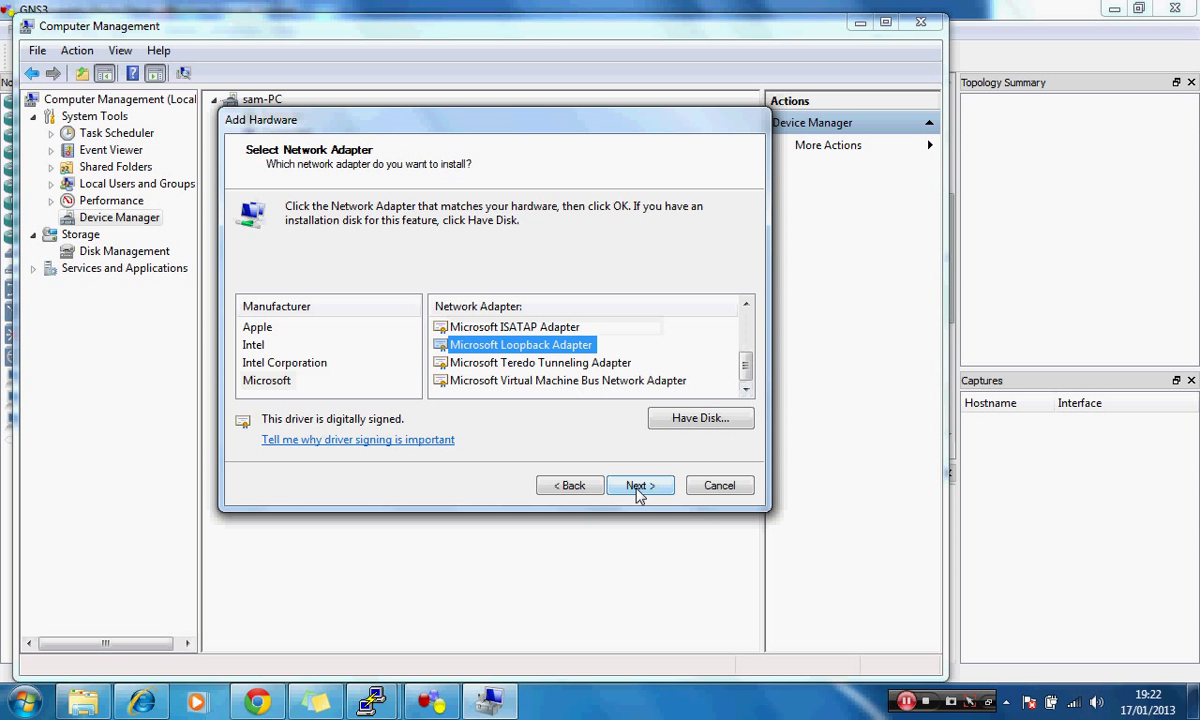
left_click(640, 486)
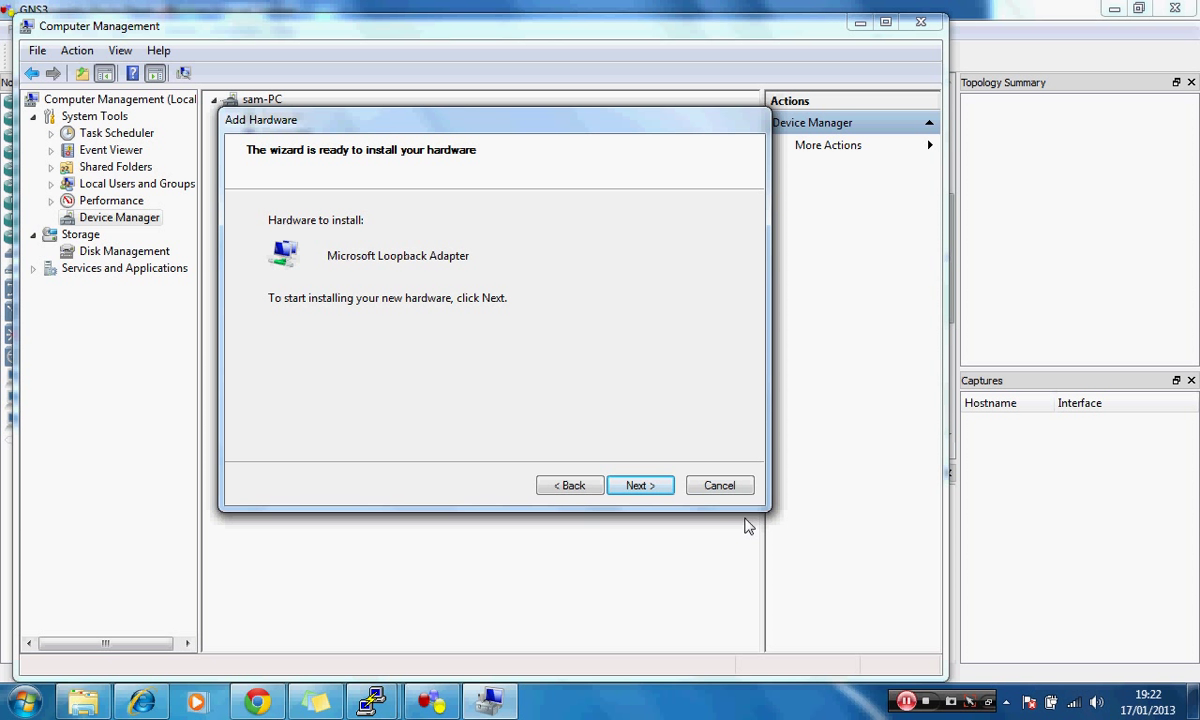
mouse_move(734, 508)
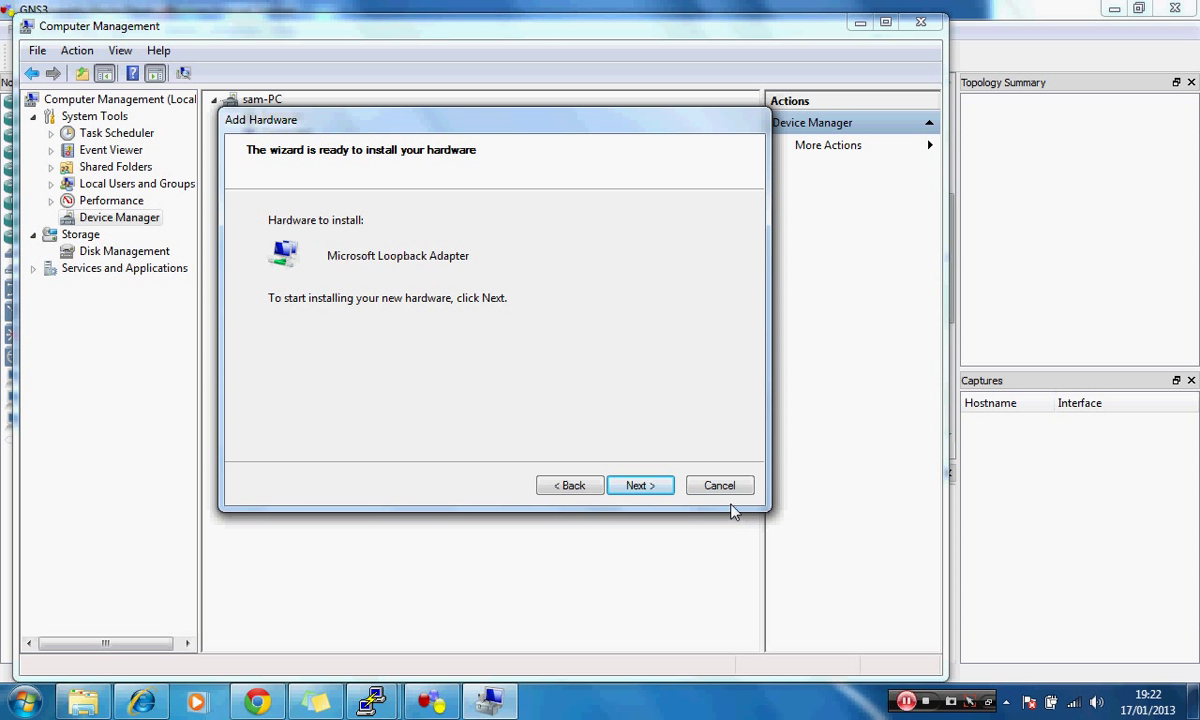
left_click(640, 486)
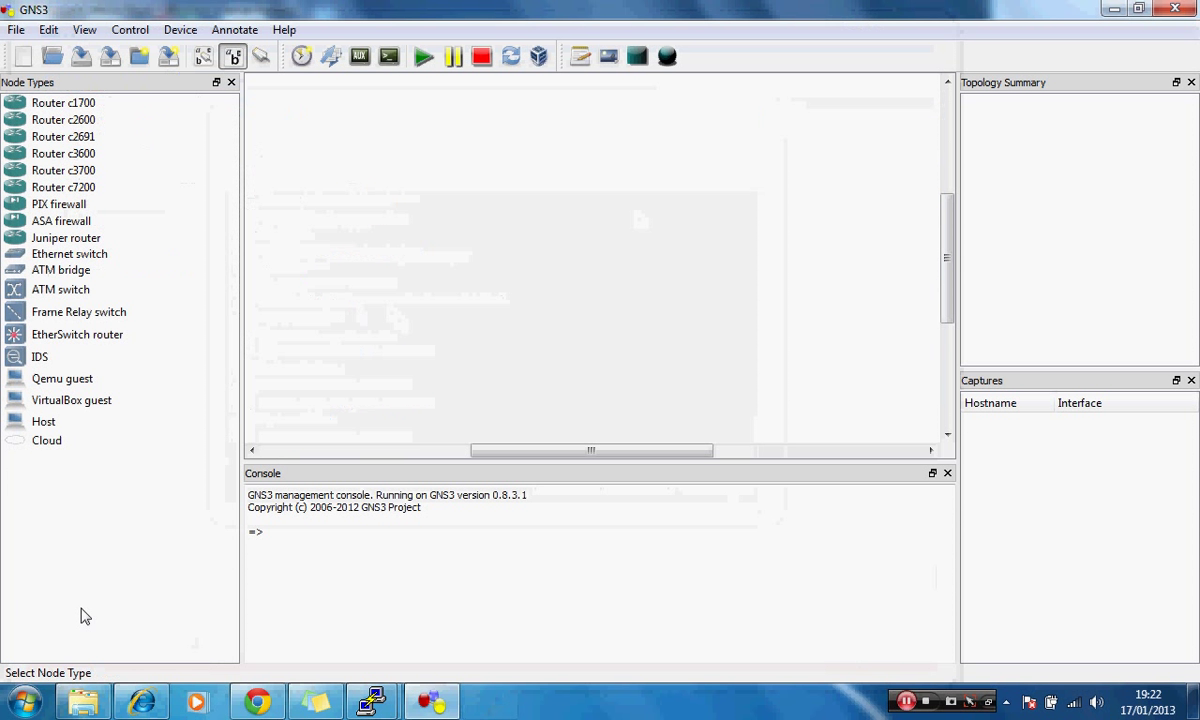
Open Control Panel's Network and Sharing Center.
left_click(24, 700)
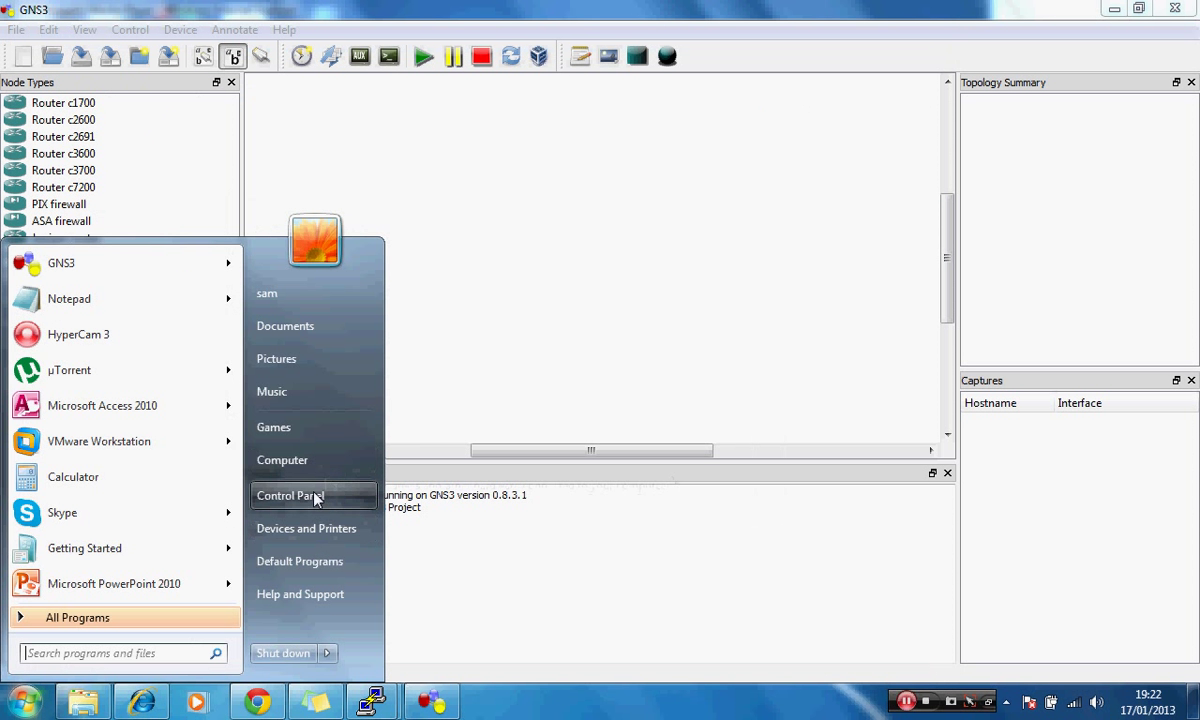
left_click(290, 496)
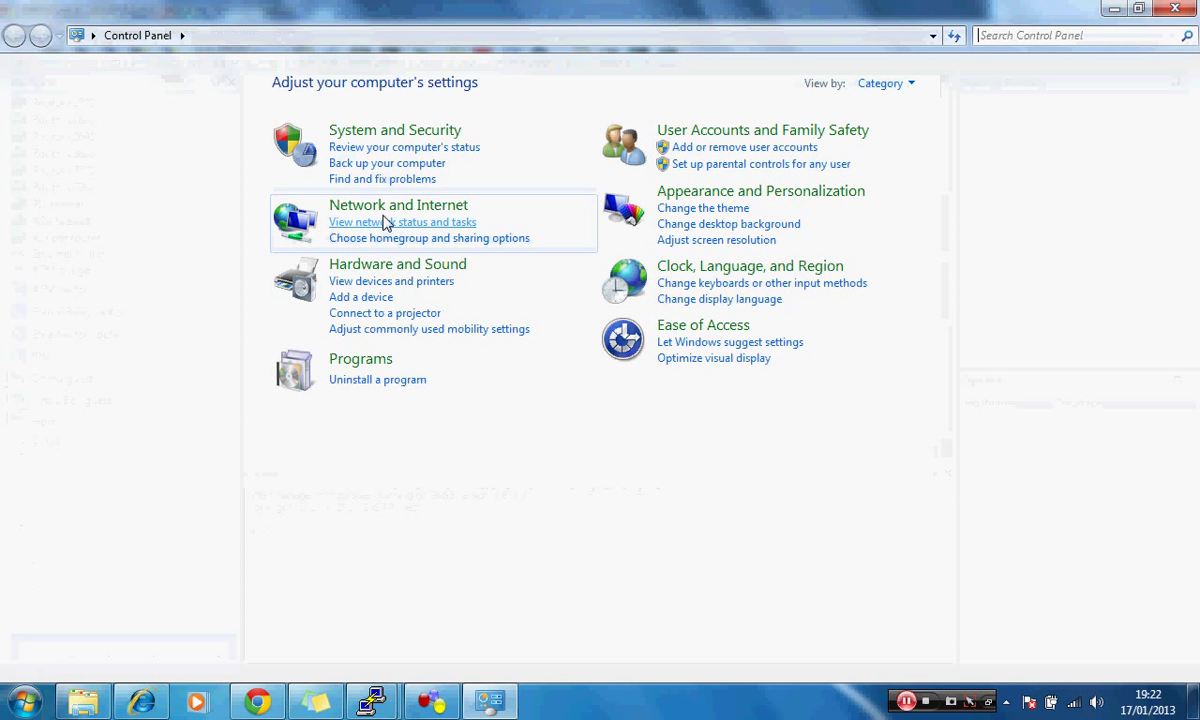
left_click(398, 204)
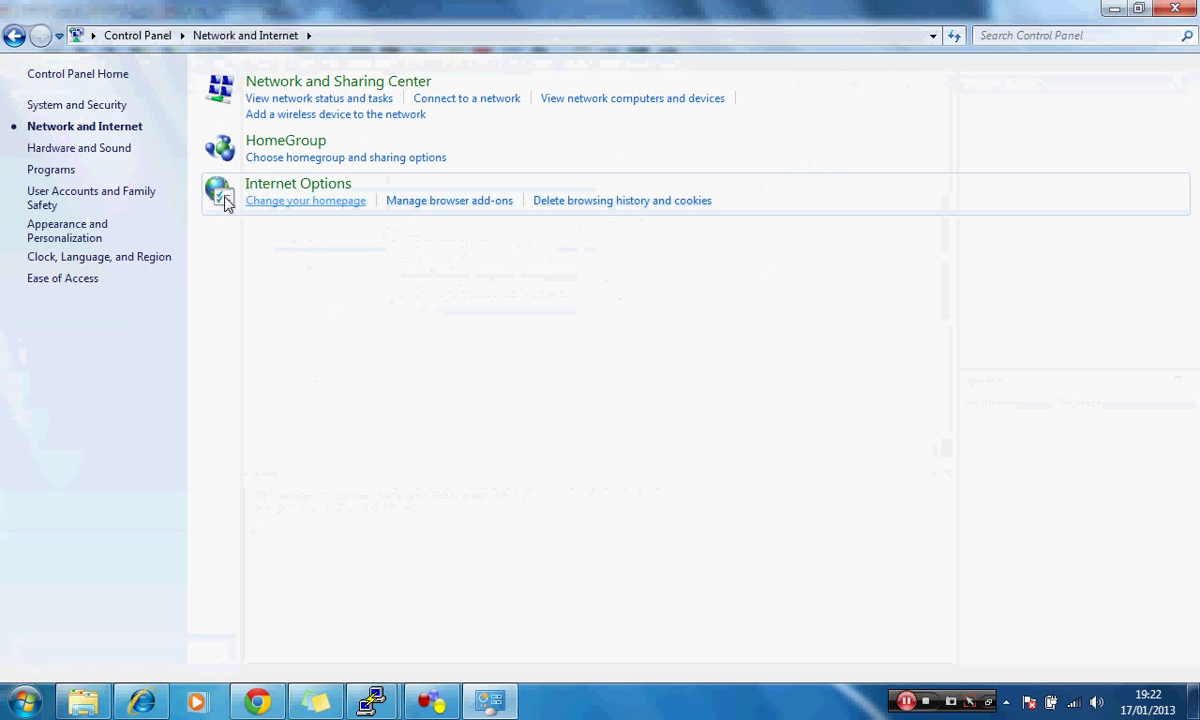
mouse_move(328, 92)
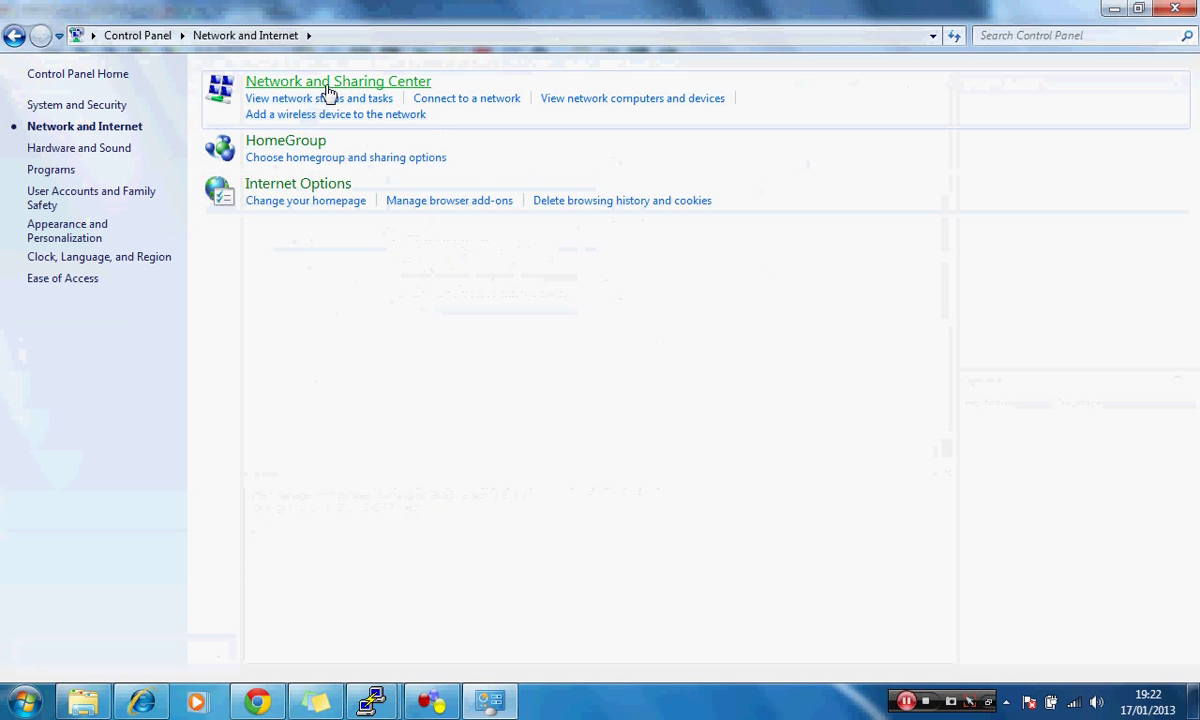
left_click(336, 80)
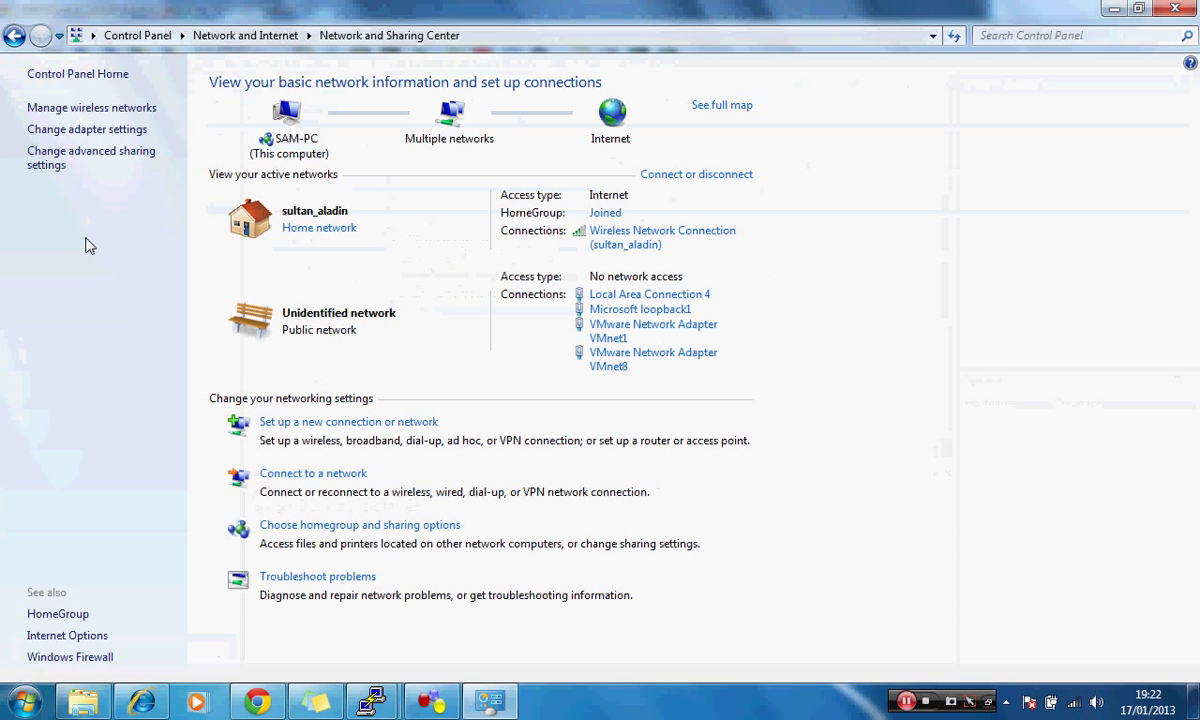
mouse_move(84, 136)
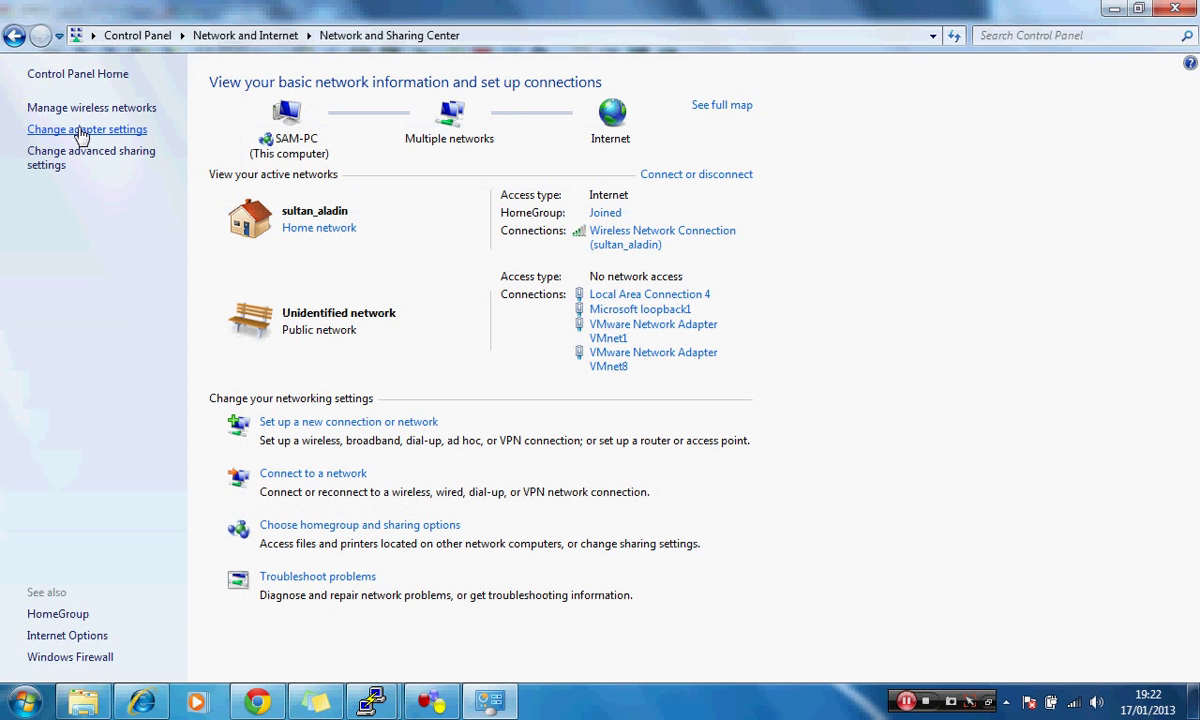
mouse_move(82, 144)
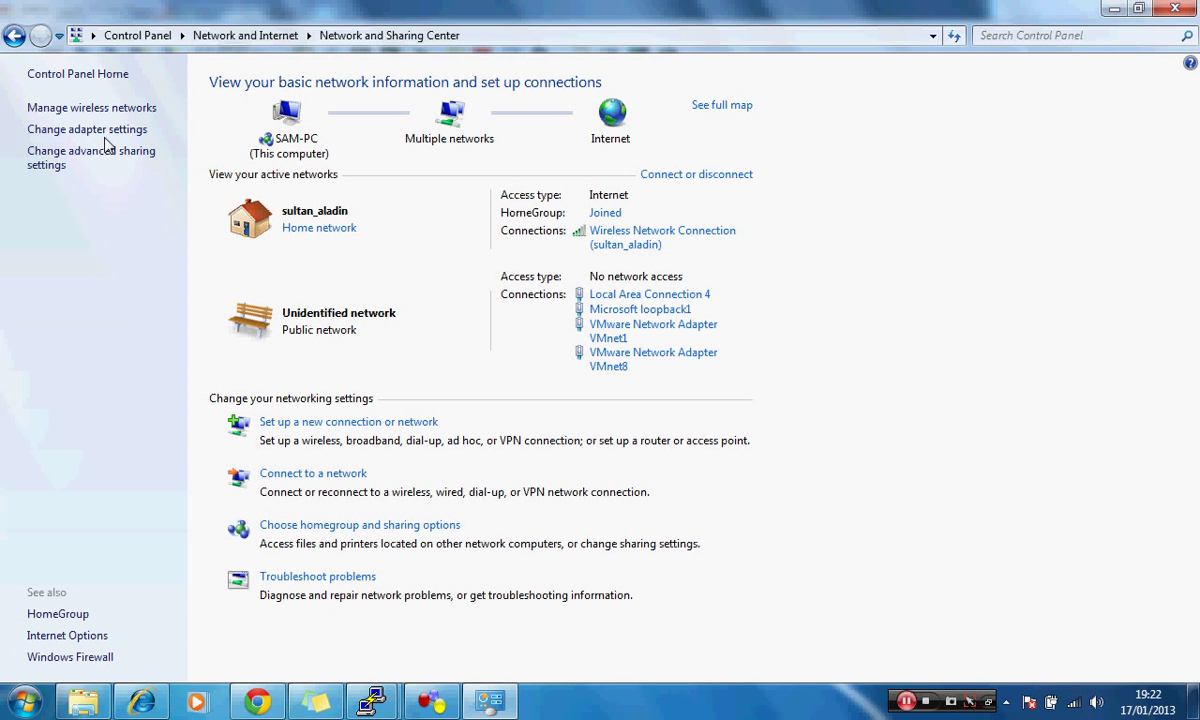
mouse_move(92, 136)
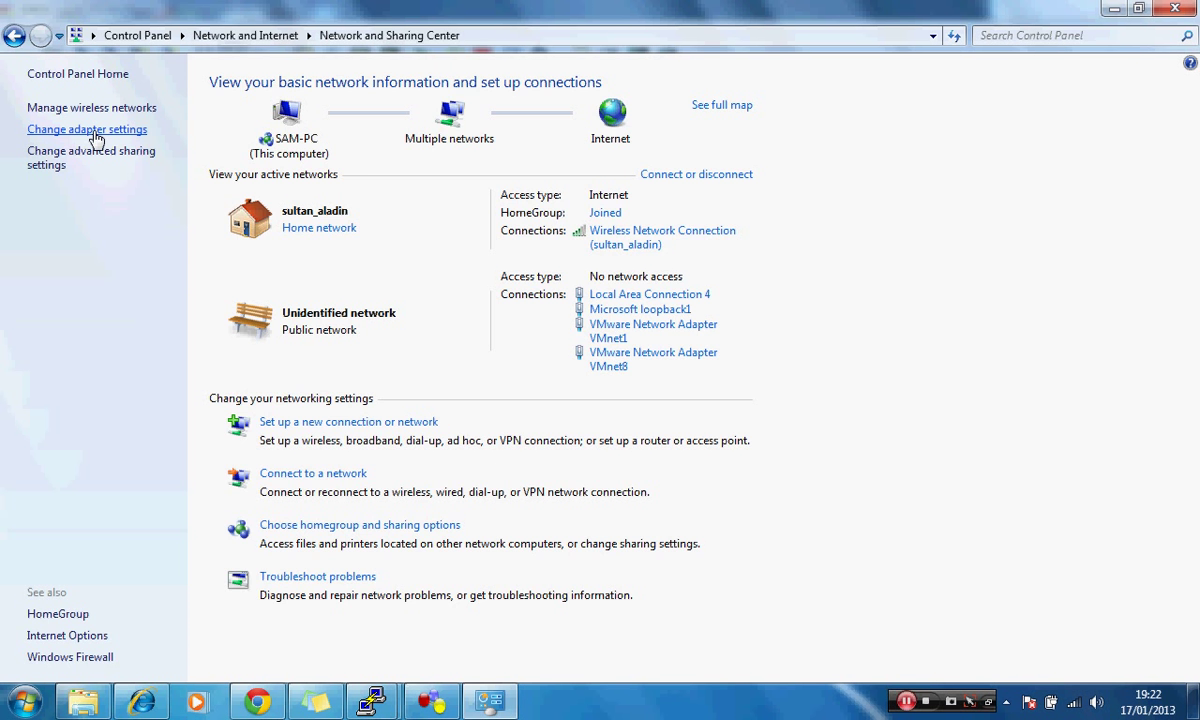
List the network connections and select the Wireless Network Connection.
left_click(86, 128)
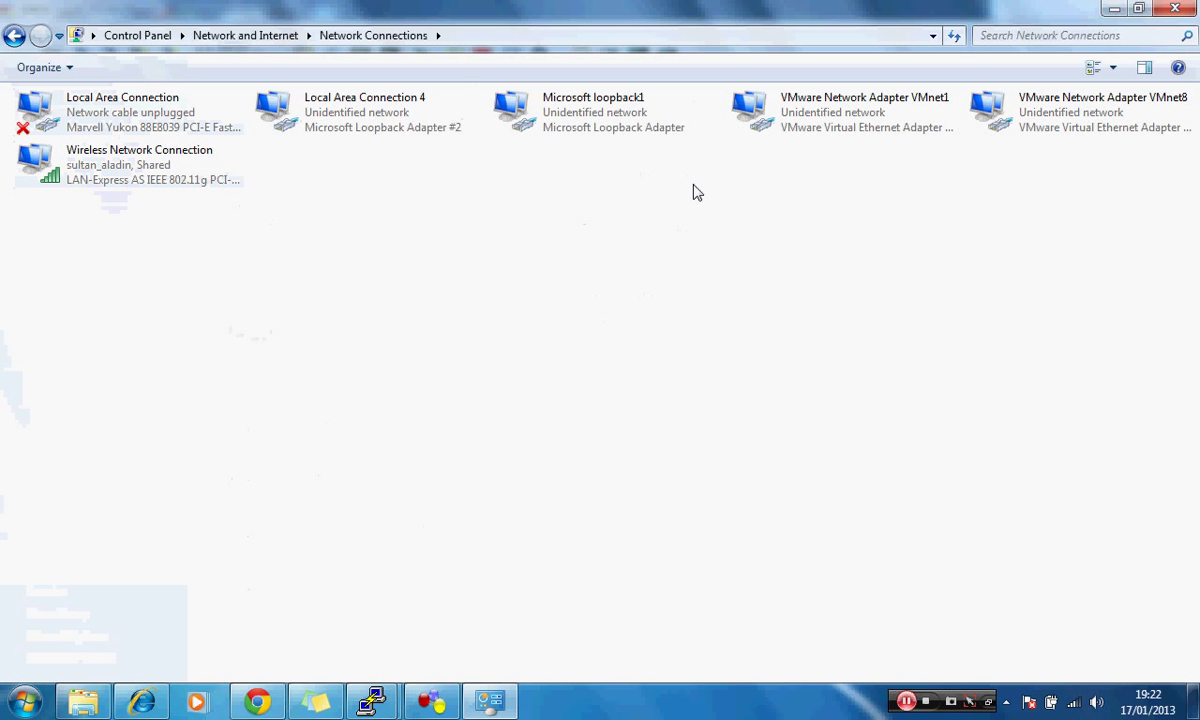
left_click(140, 164)
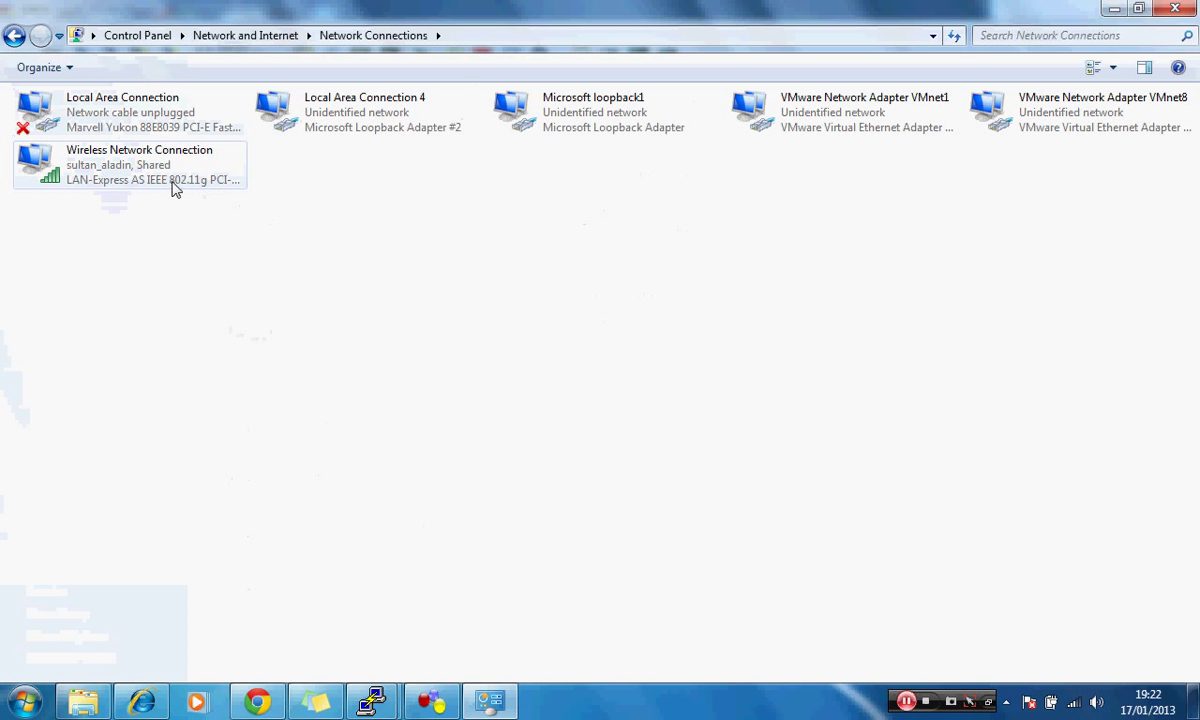
mouse_move(176, 188)
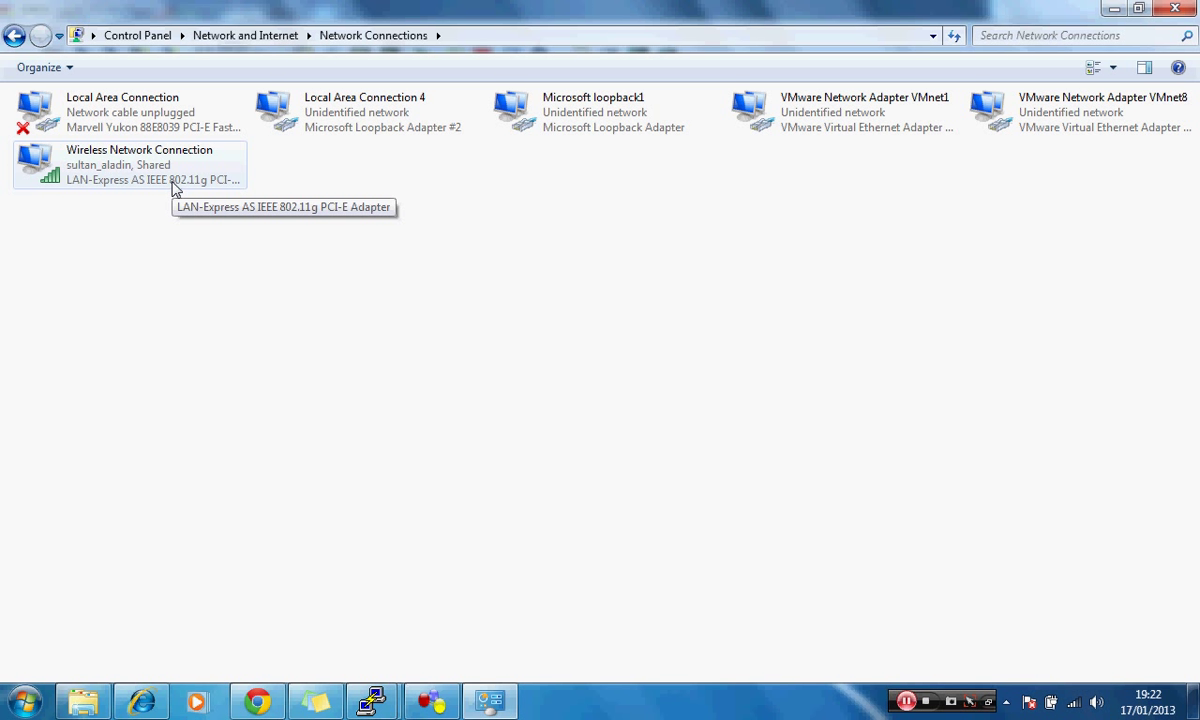
mouse_move(150, 172)
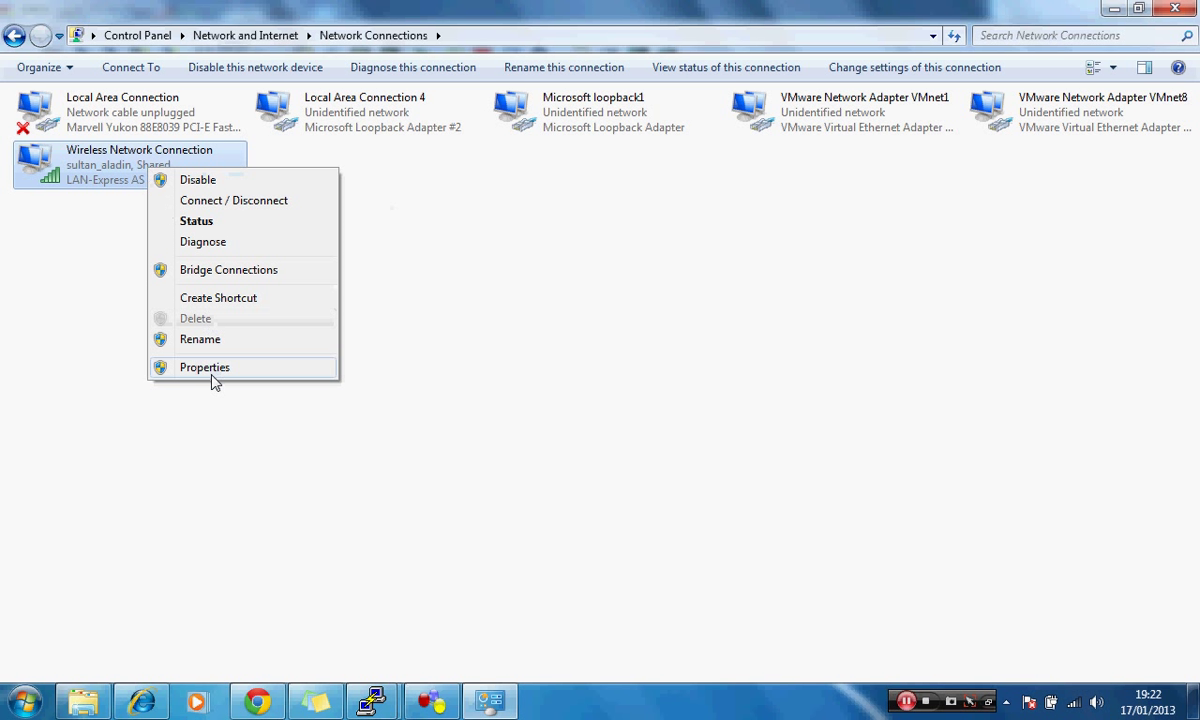
left_click(204, 368)
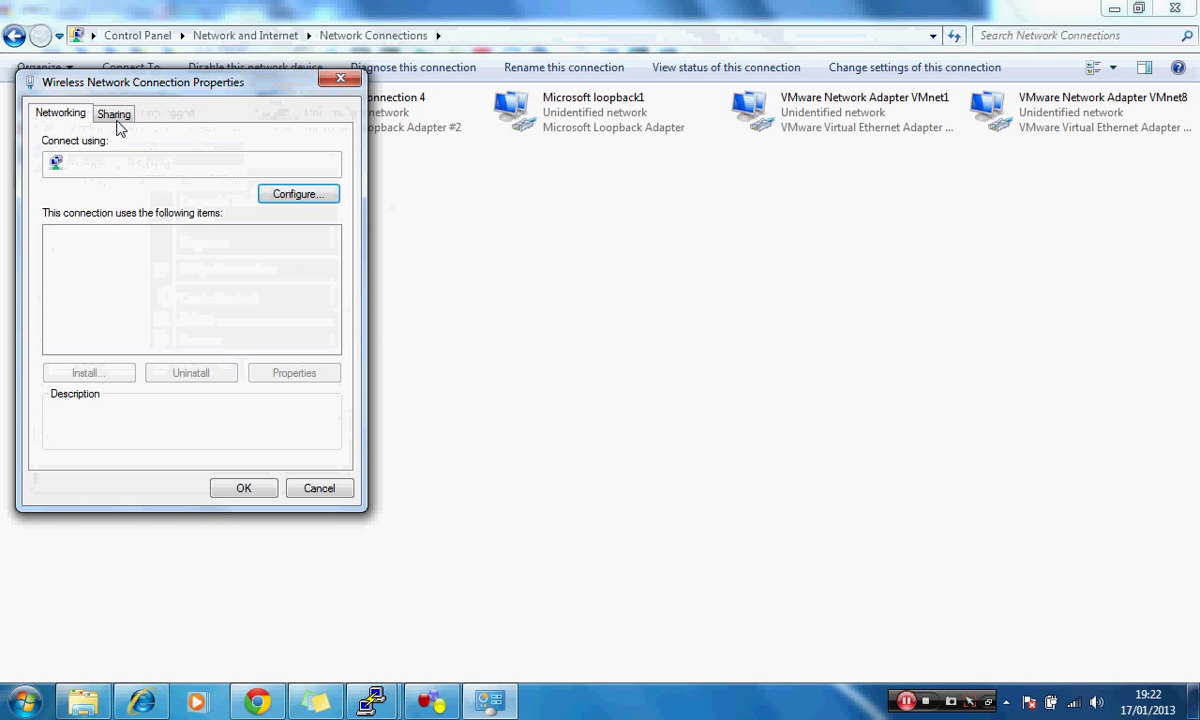
left_click(112, 112)
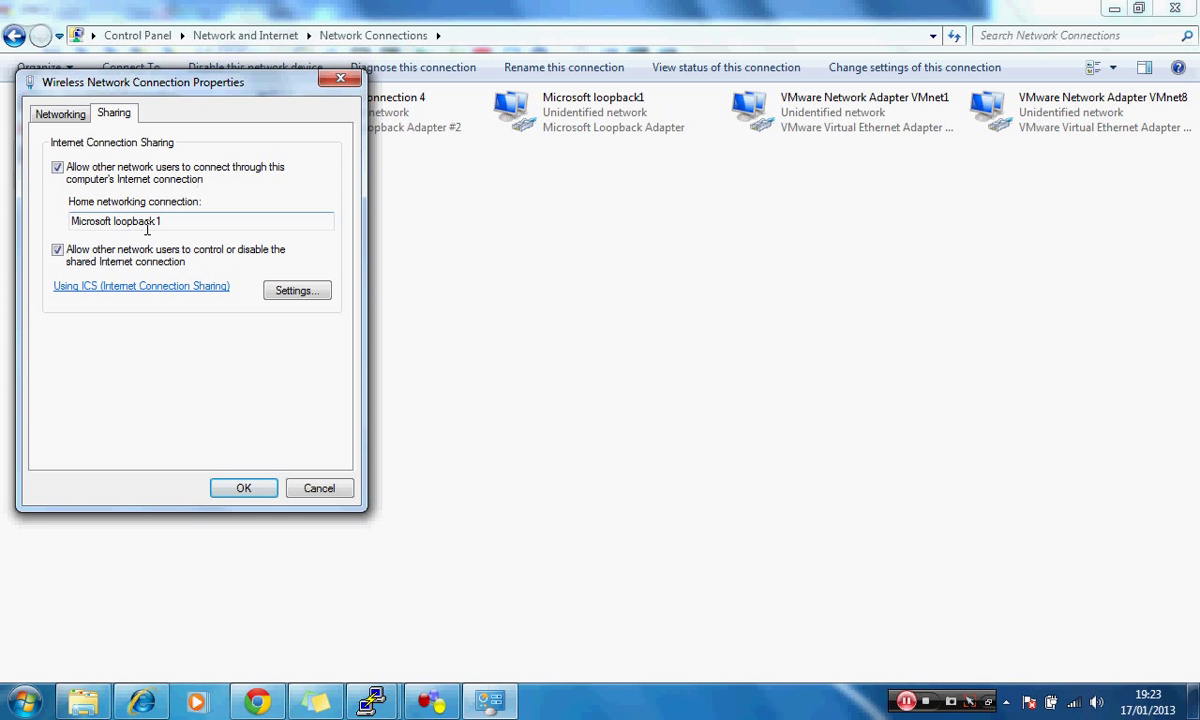
mouse_move(116, 258)
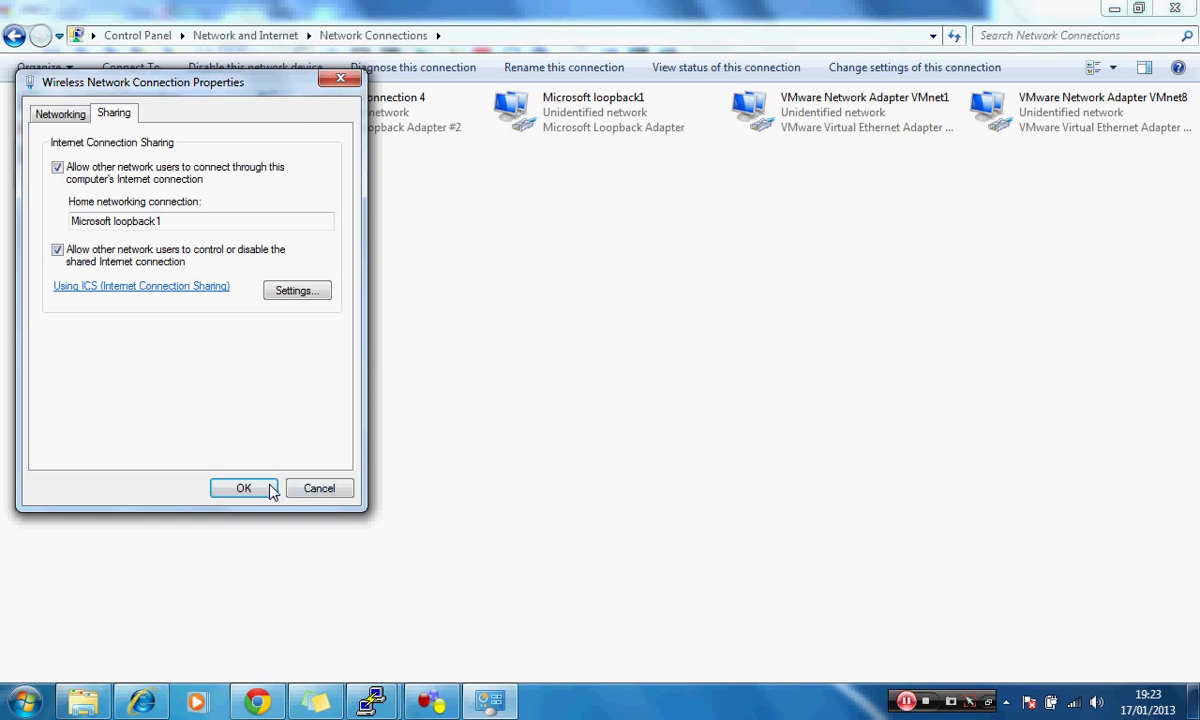
left_click(244, 488)
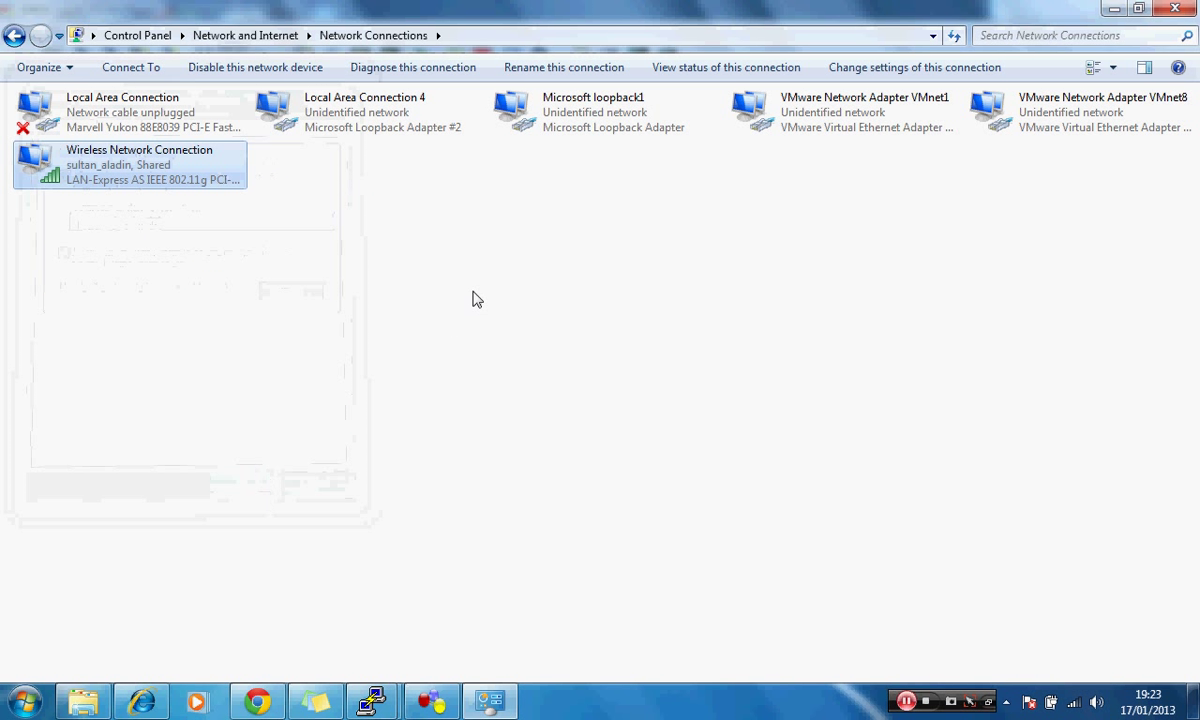
Confirm Microsoft loopback1's IPv4 address 192.168.137.1 with mask 255.255.255.0 and accept it.
right_click(588, 112)
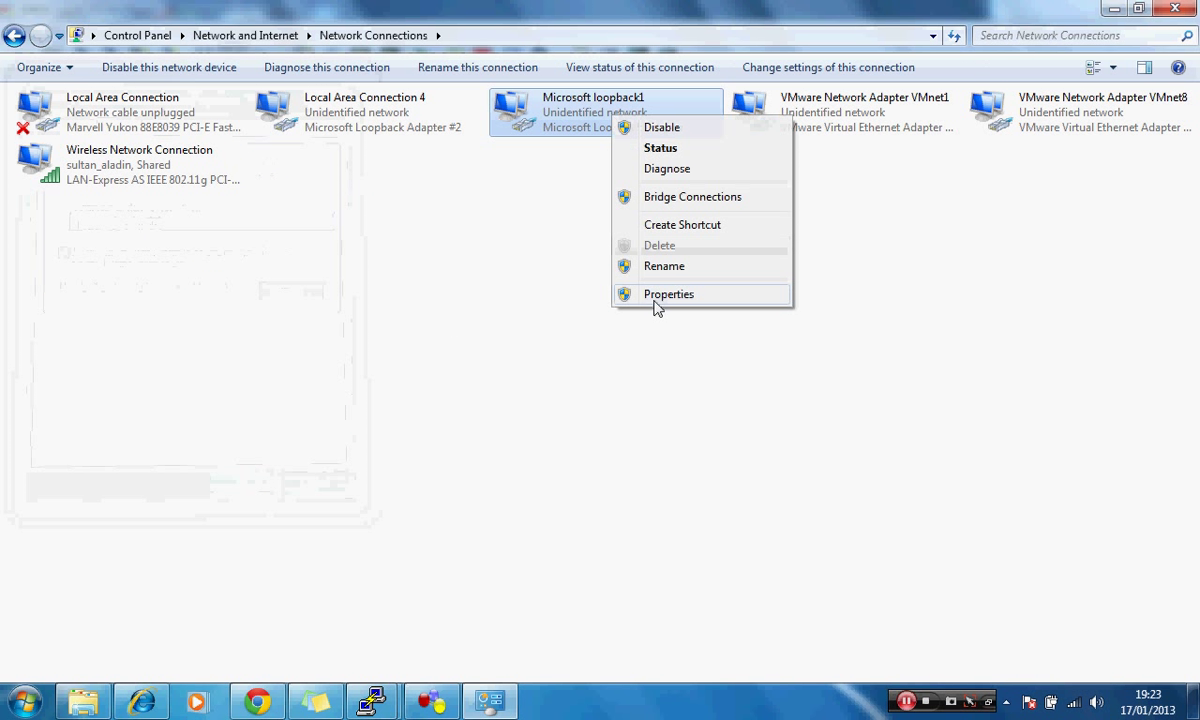
left_click(668, 294)
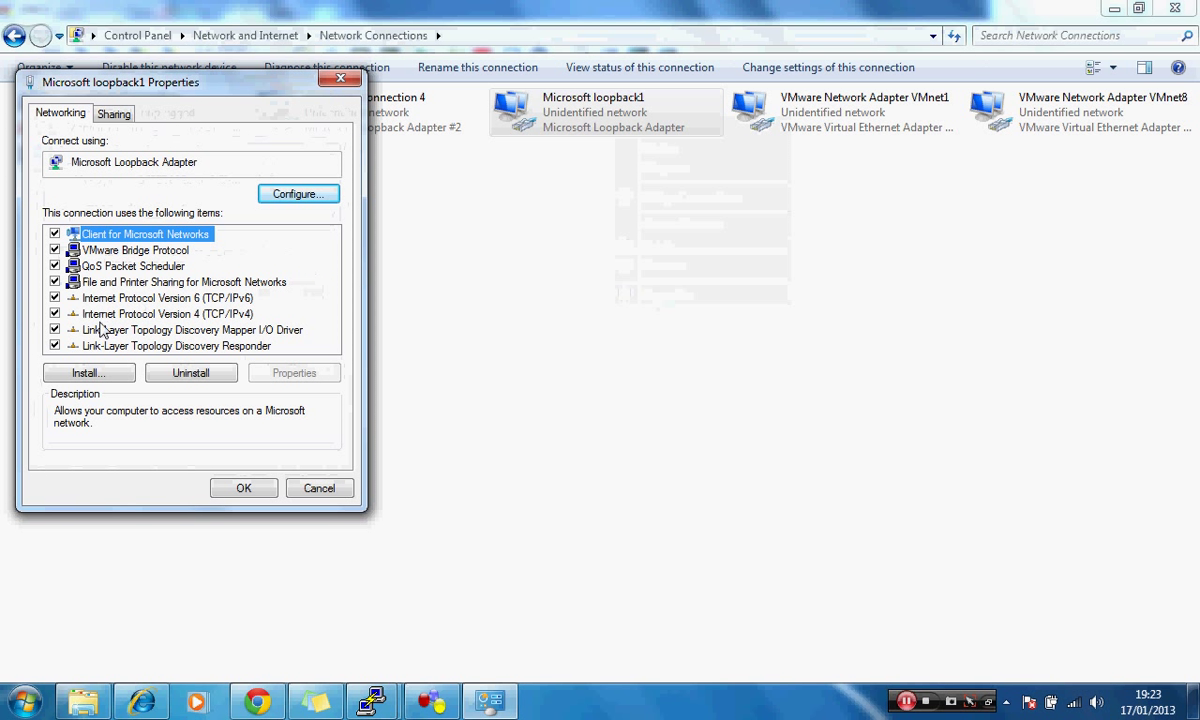
mouse_move(110, 324)
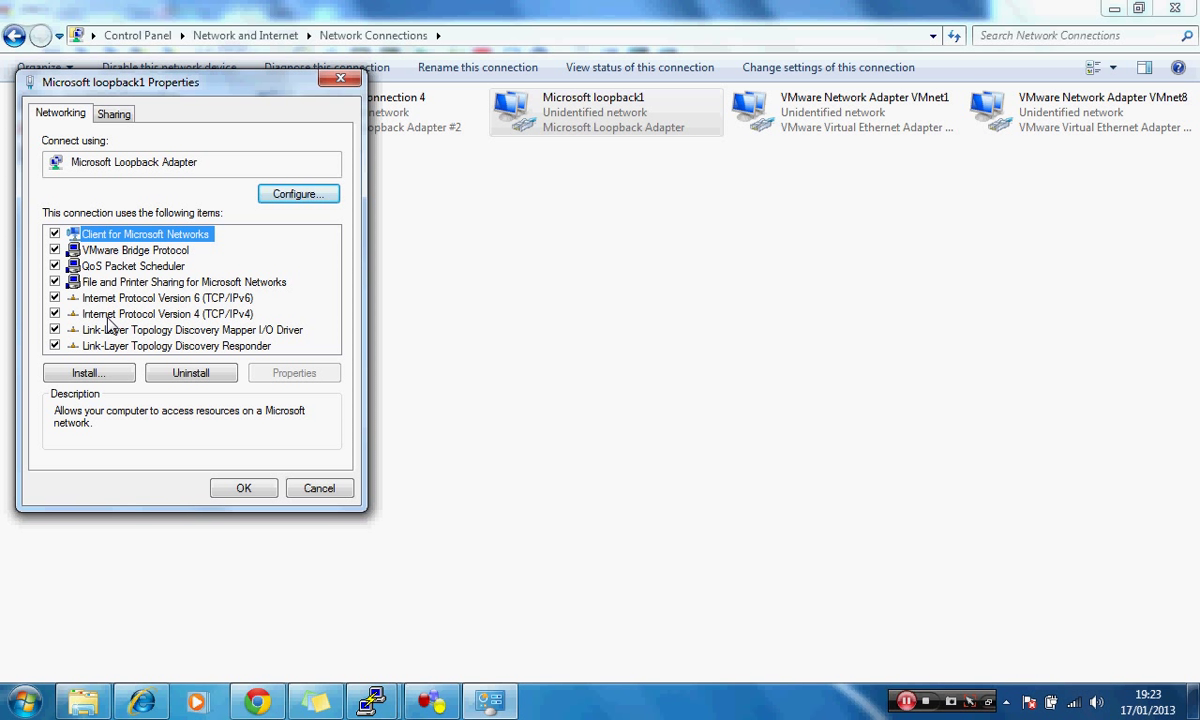
left_click(168, 312)
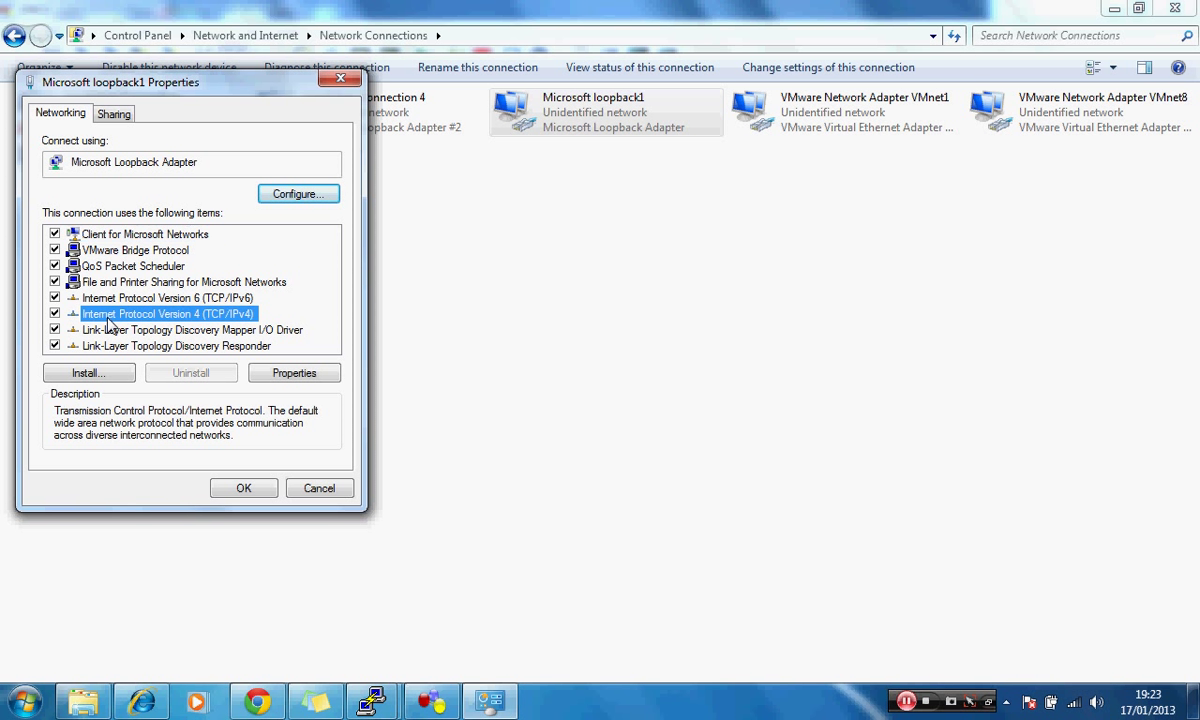
left_click(294, 374)
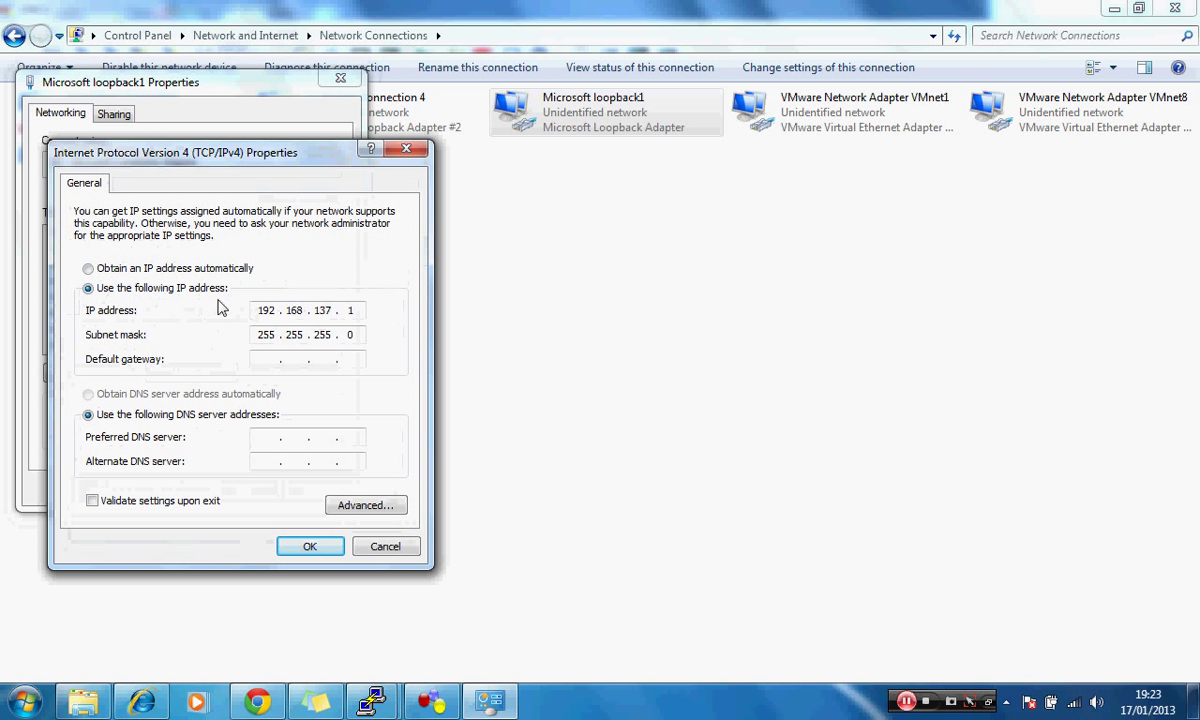
mouse_move(298, 330)
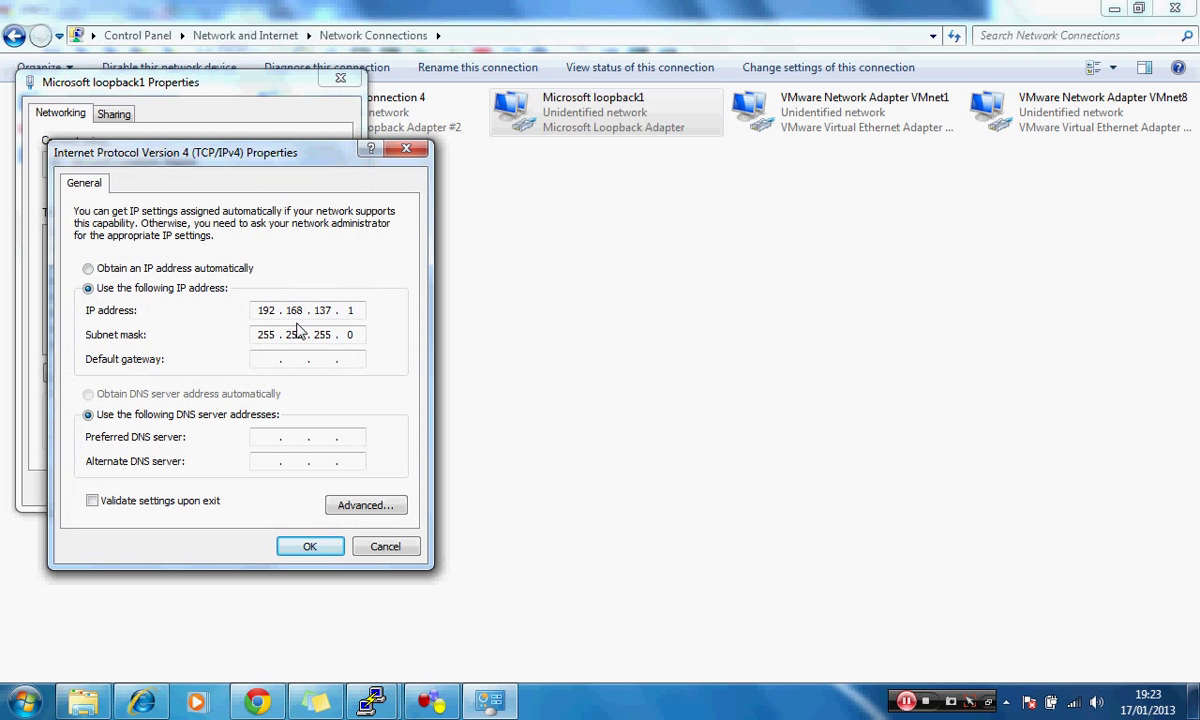
mouse_move(516, 260)
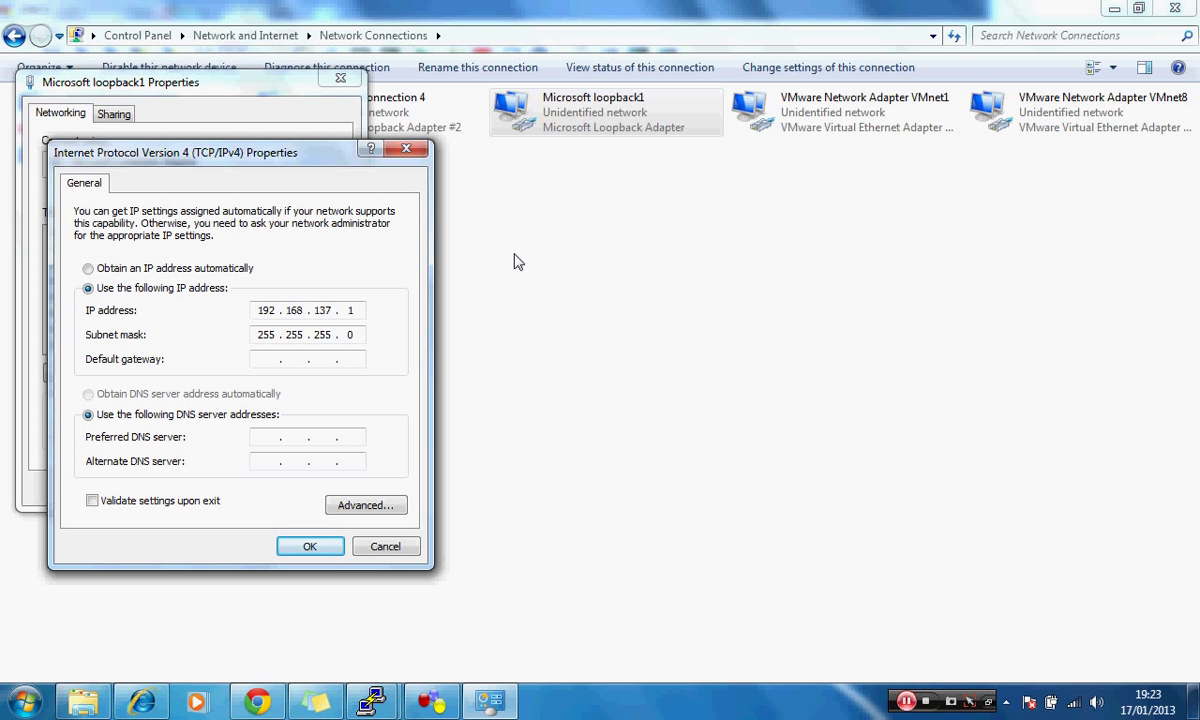
mouse_move(424, 404)
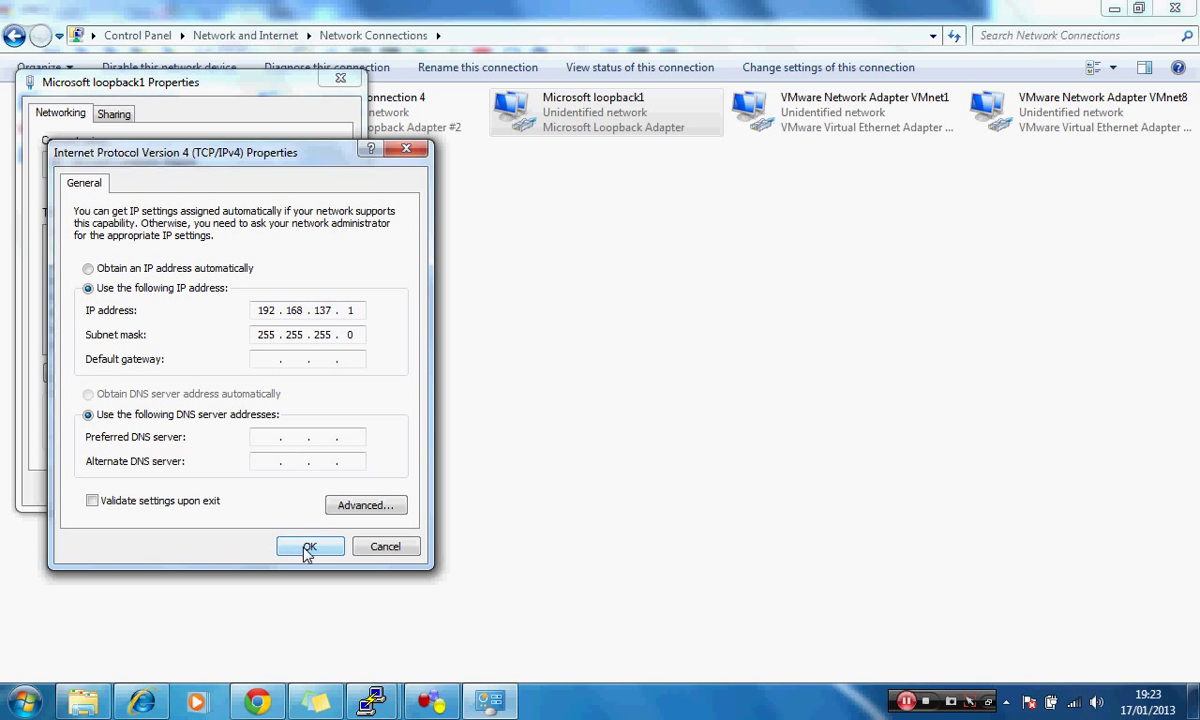
left_click(308, 546)
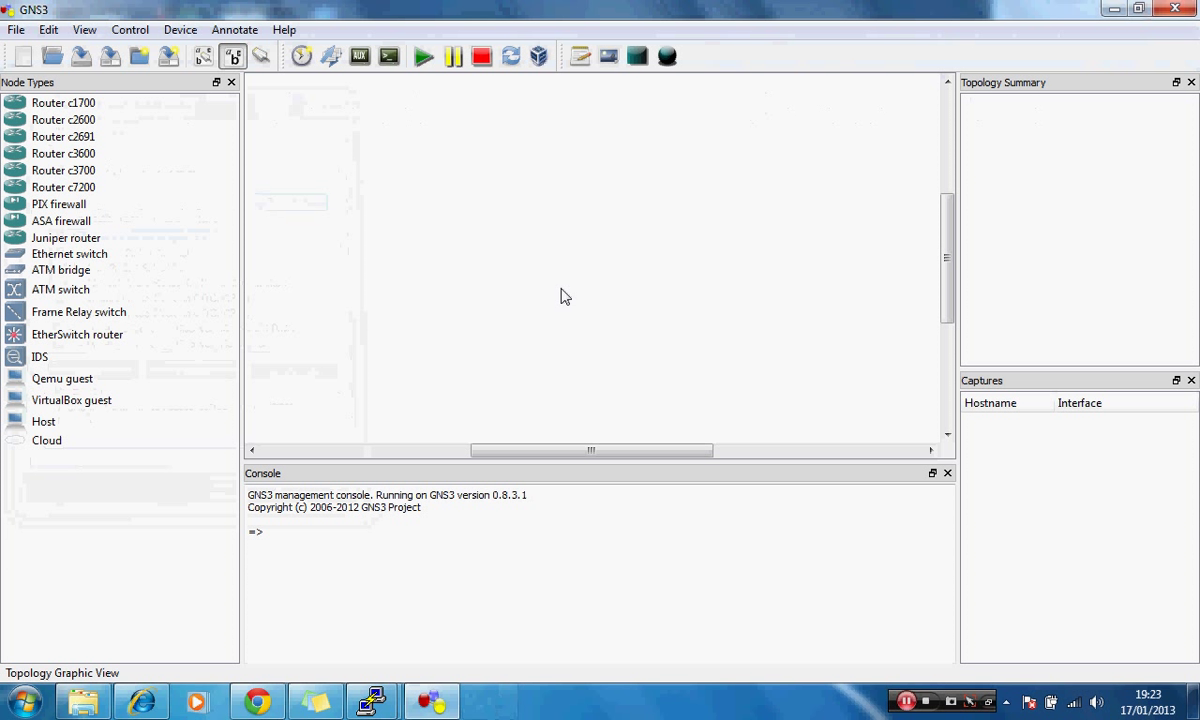
Place a c3600 router R1 on the topology and view its adapter slots.
left_click_drag(64, 152, 364, 140)
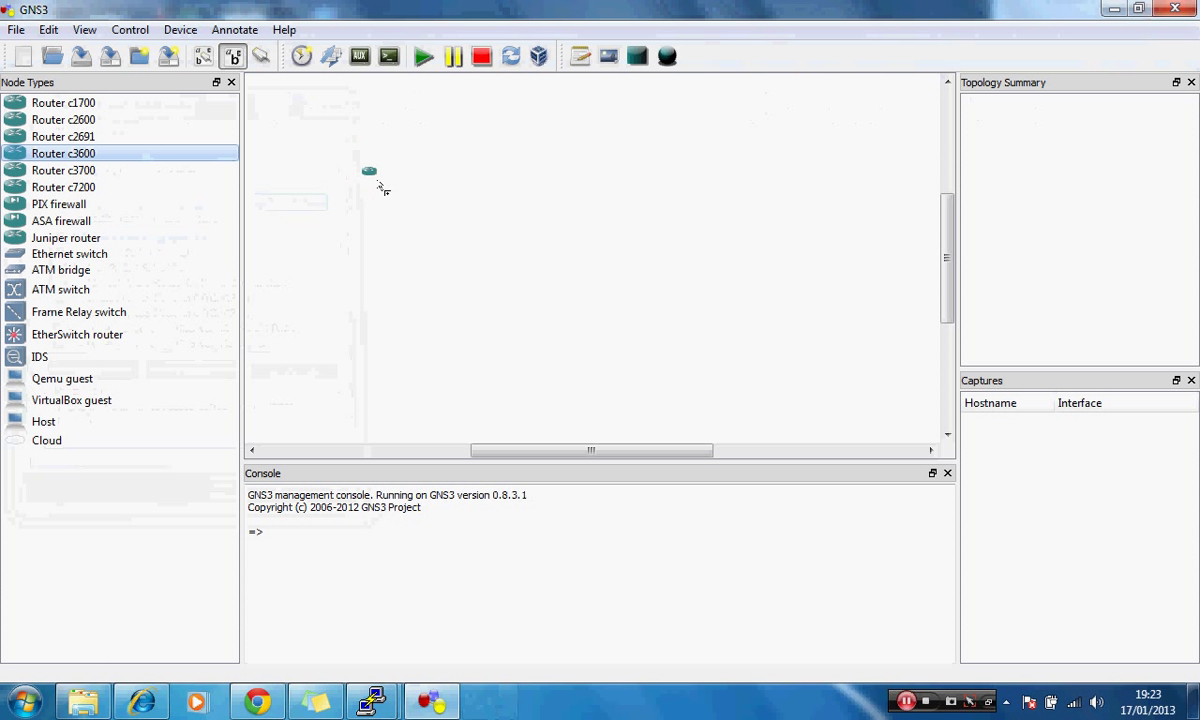
right_click(372, 170)
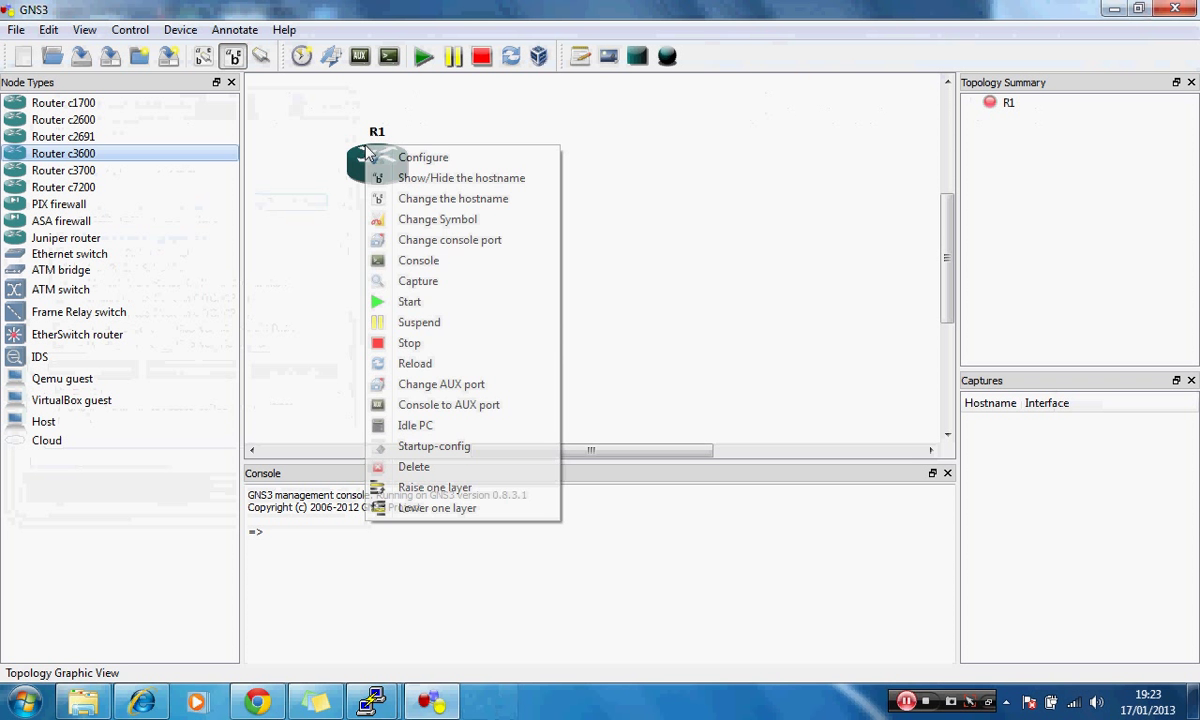
left_click(422, 156)
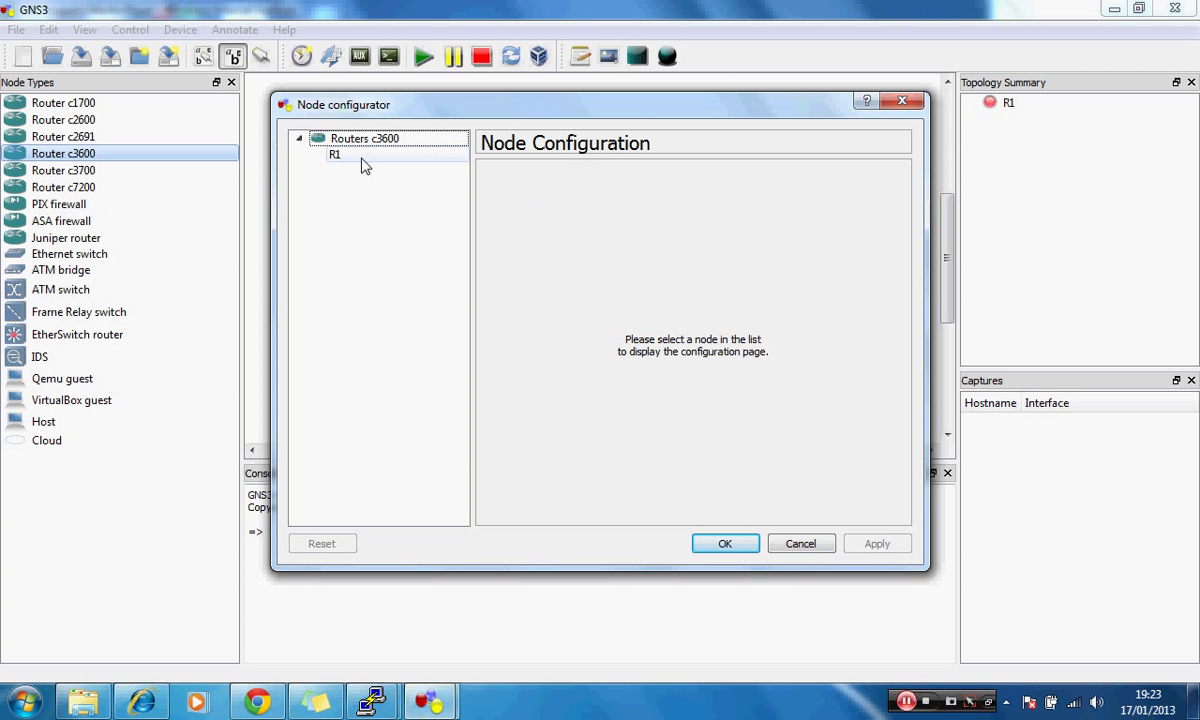
left_click(336, 154)
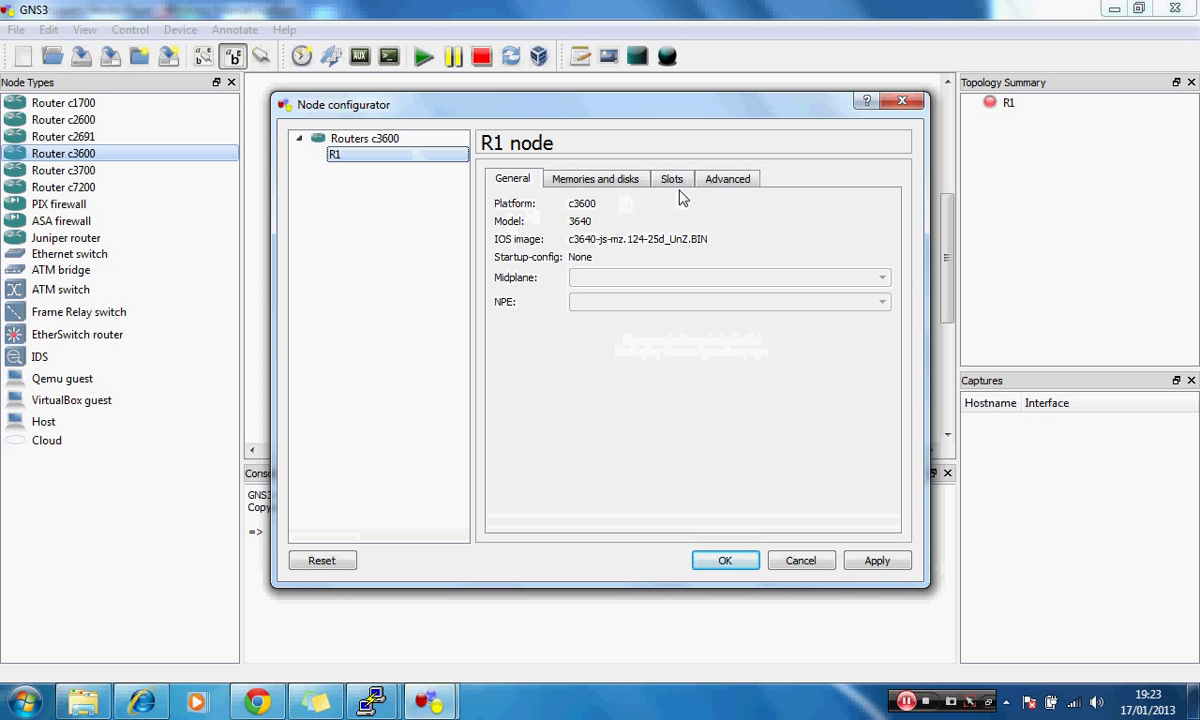
left_click(672, 178)
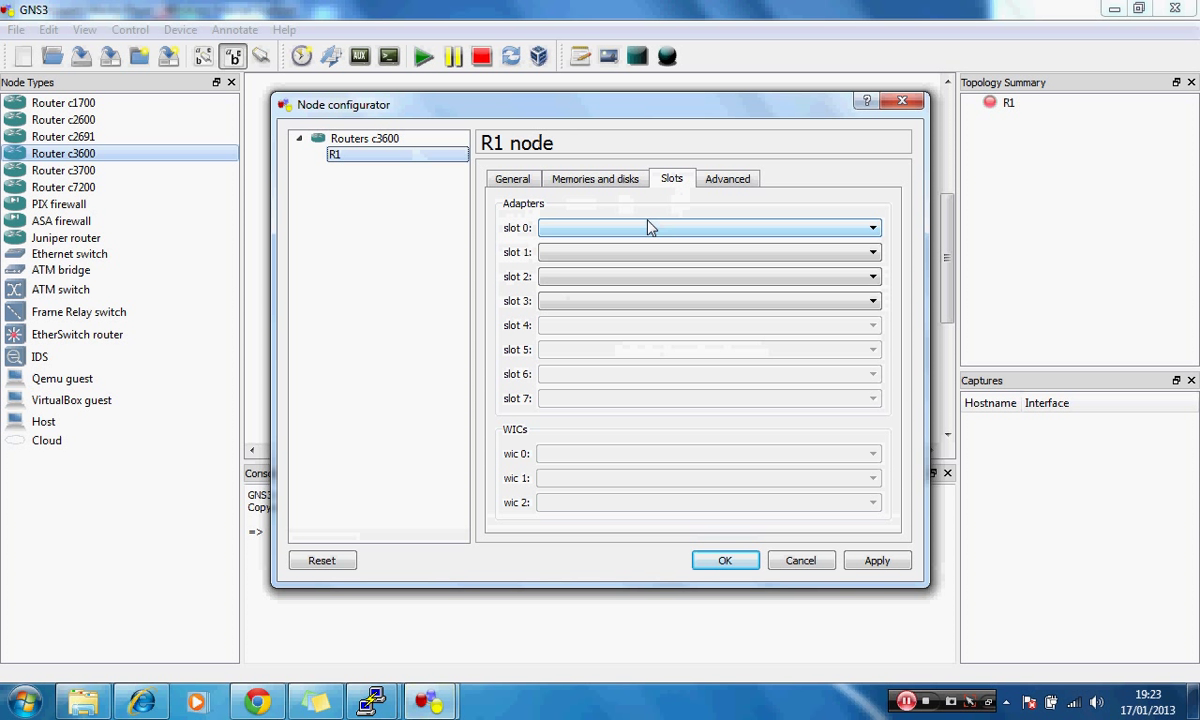
Fit R1 with NM-1FE-TX in slot 0 and NM-16ESW in slot 1, then apply and dismiss the notice.
left_click(708, 228)
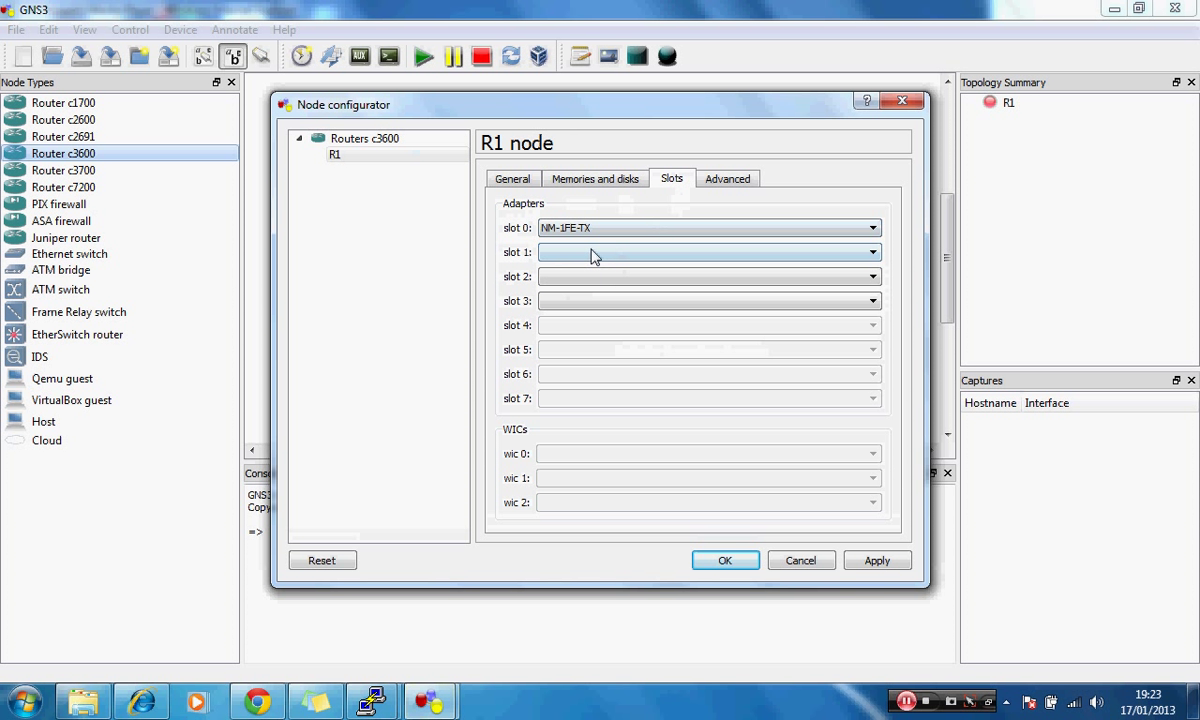
left_click(708, 252)
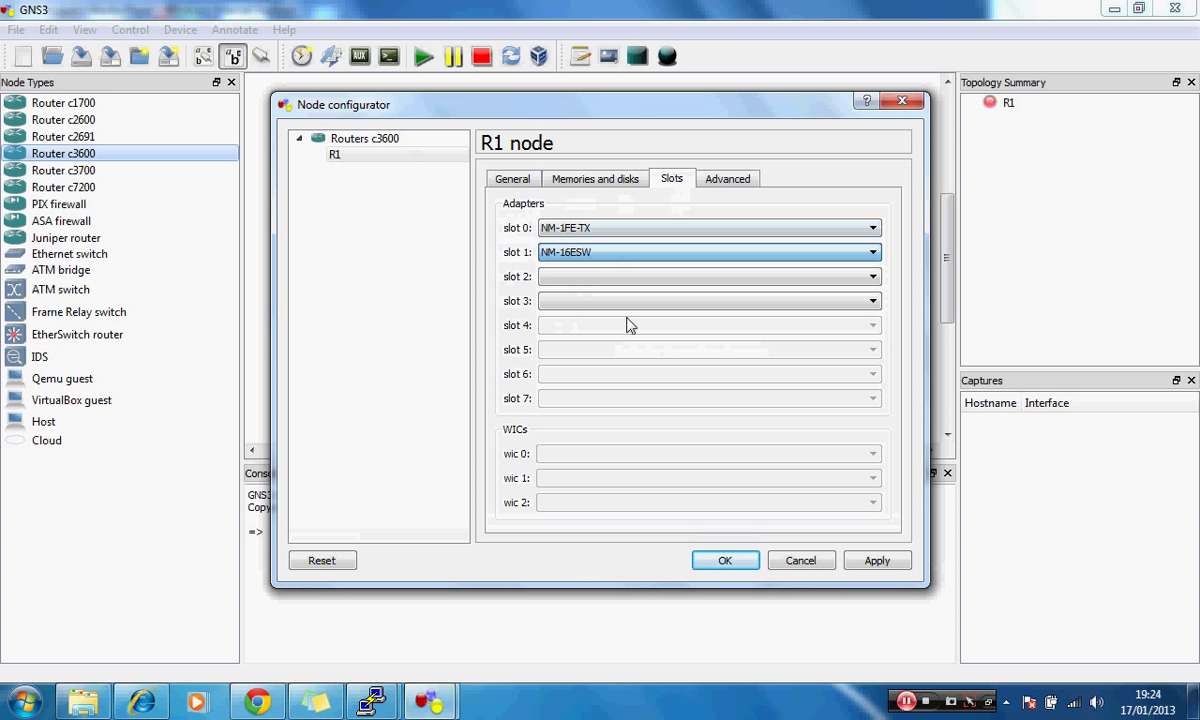
left_click(876, 560)
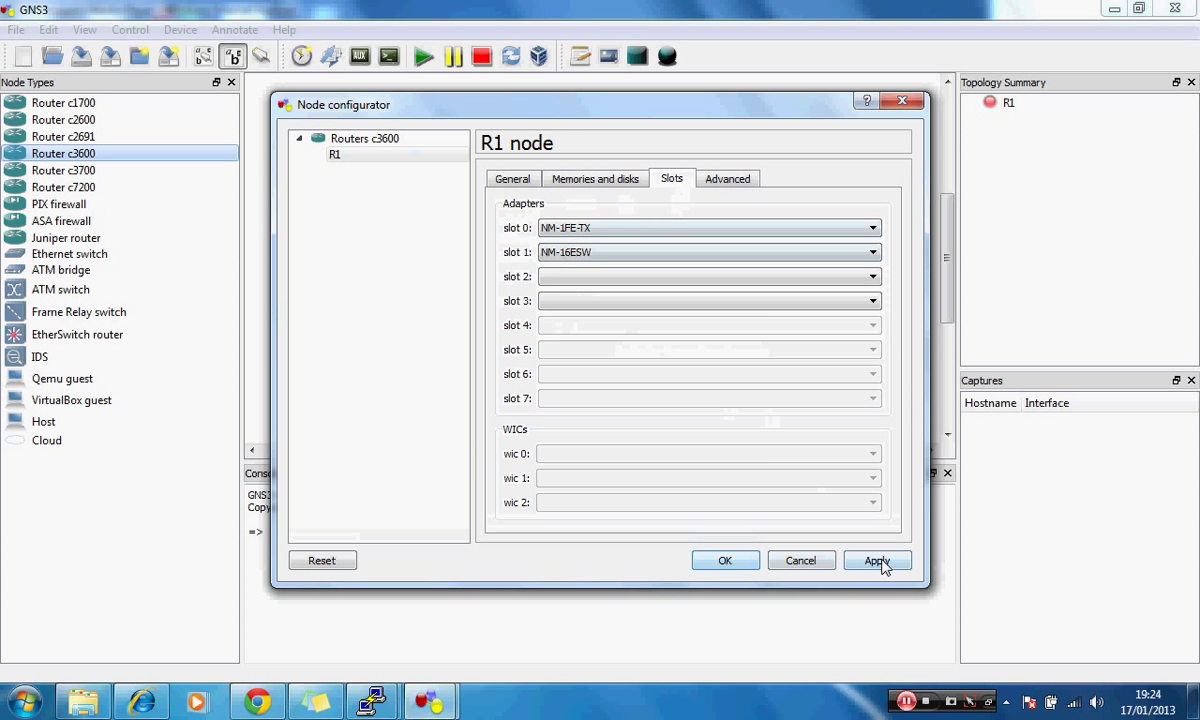
left_click(876, 560)
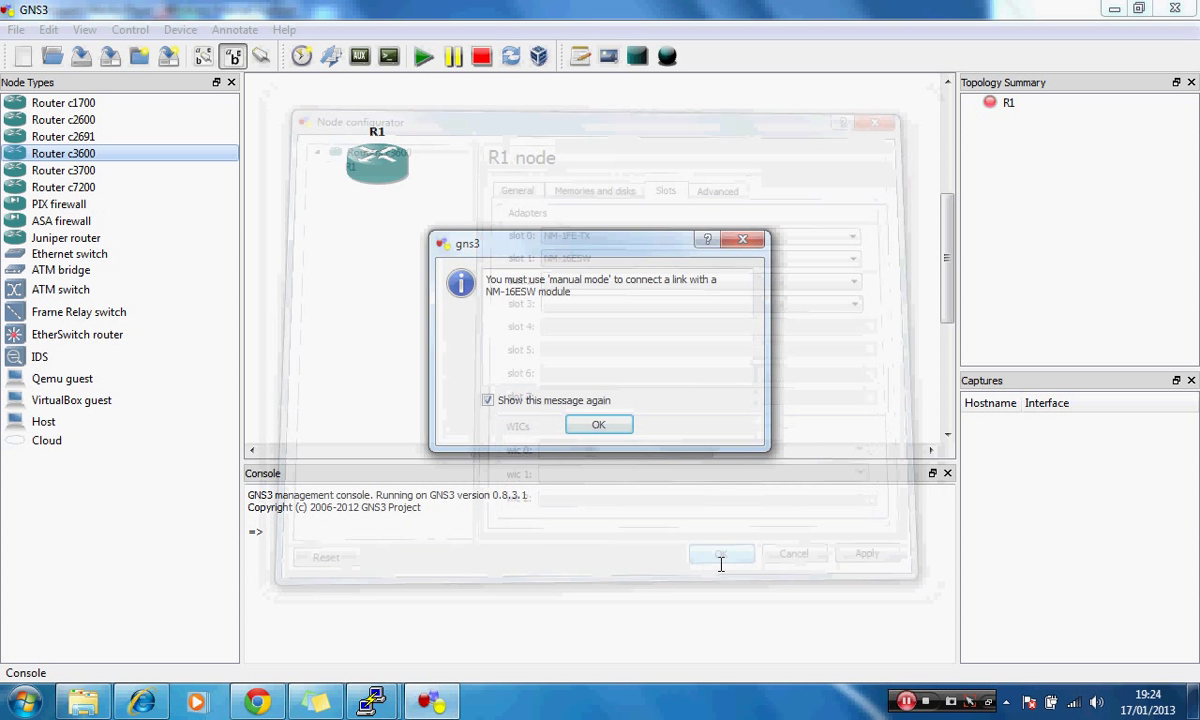
left_click(598, 424)
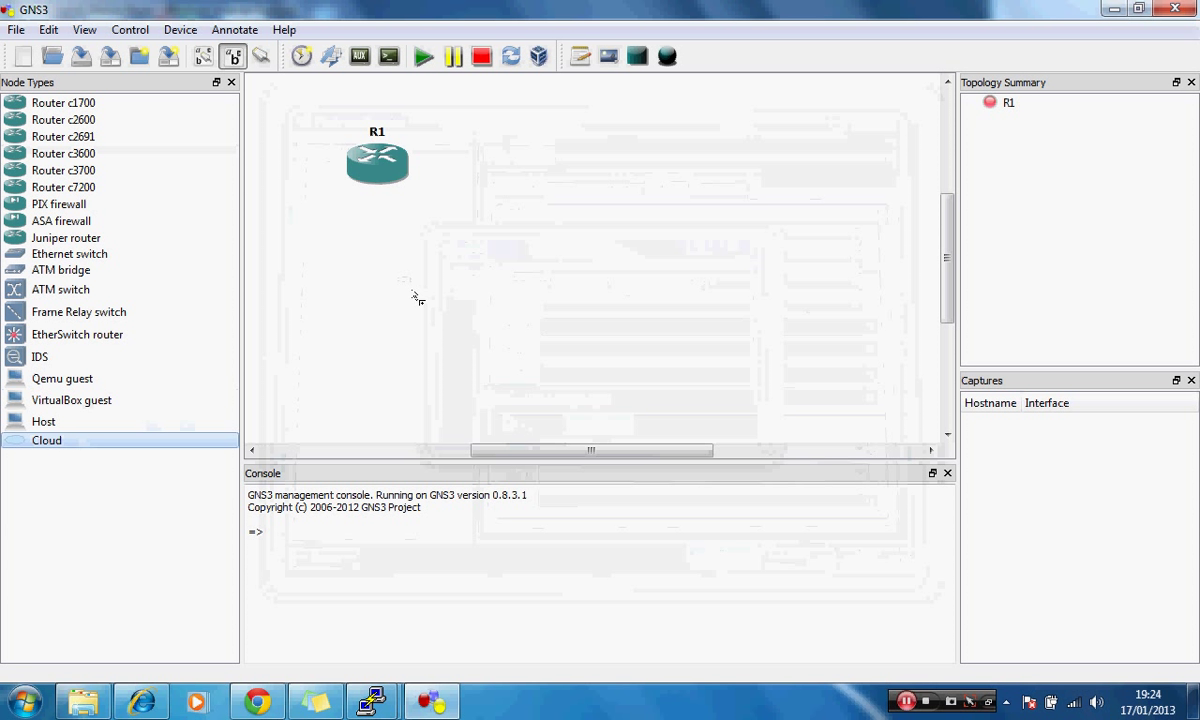
Bind cloud C1's generic Ethernet NIO to the Microsoft loopback1 adapter and apply it.
right_click(384, 320)
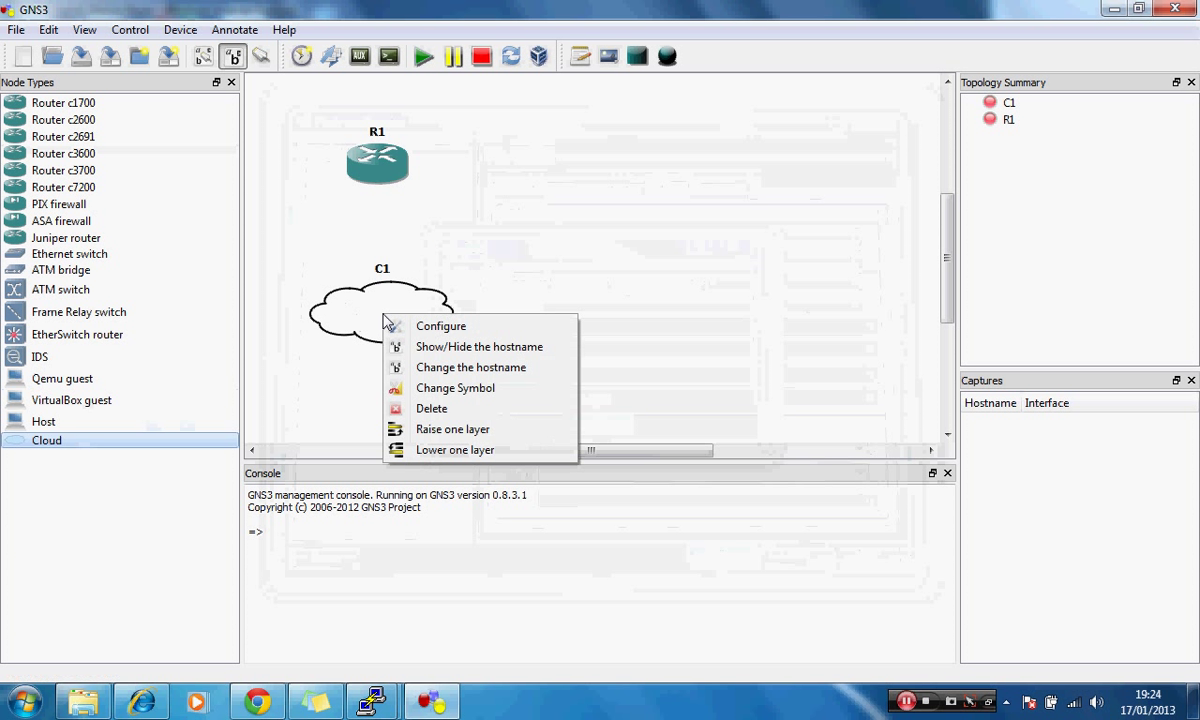
left_click(440, 324)
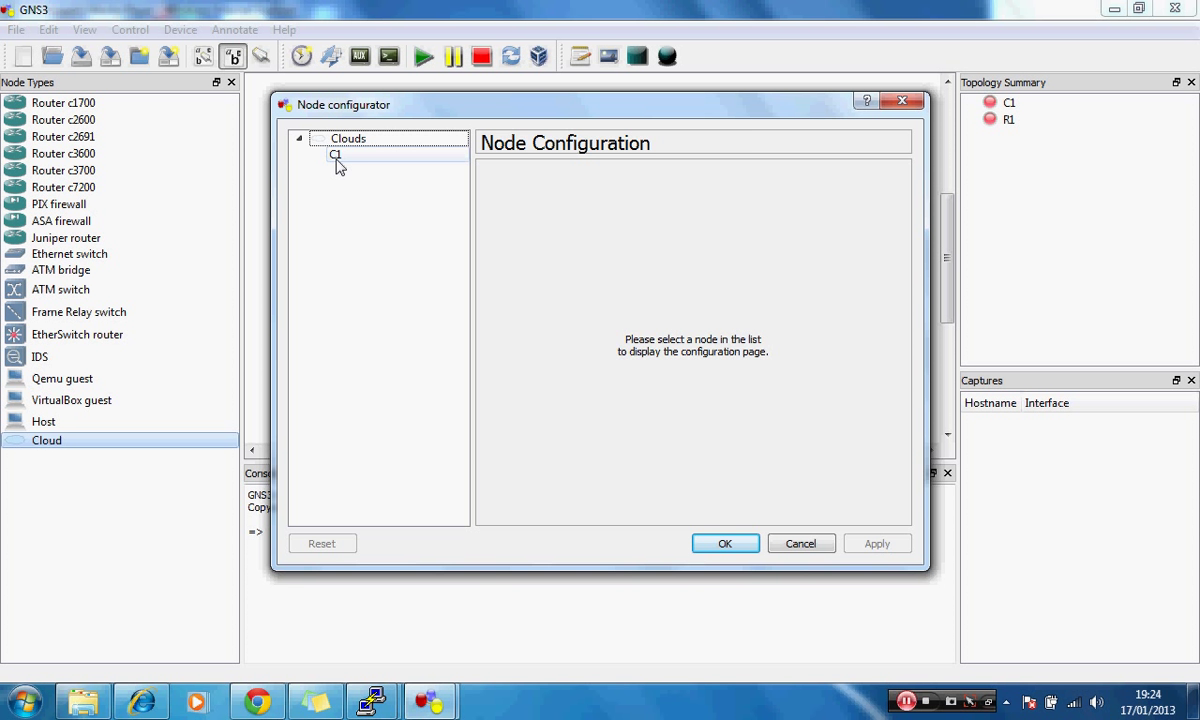
left_click(336, 154)
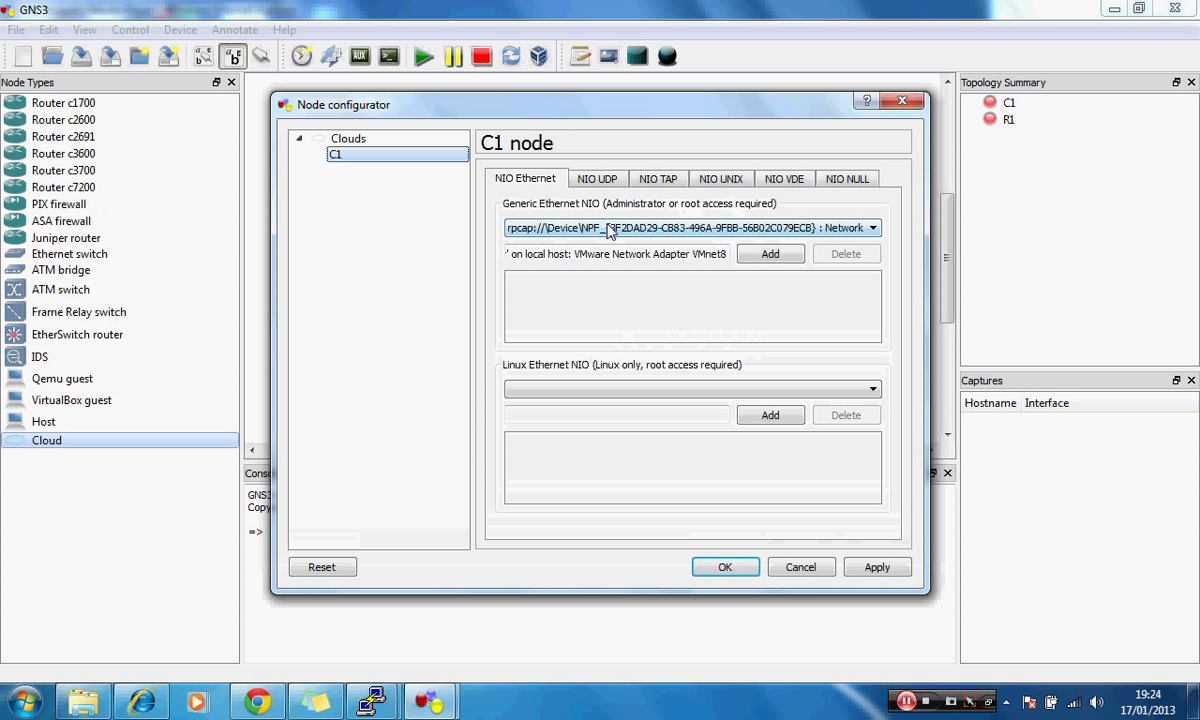
left_click(872, 228)
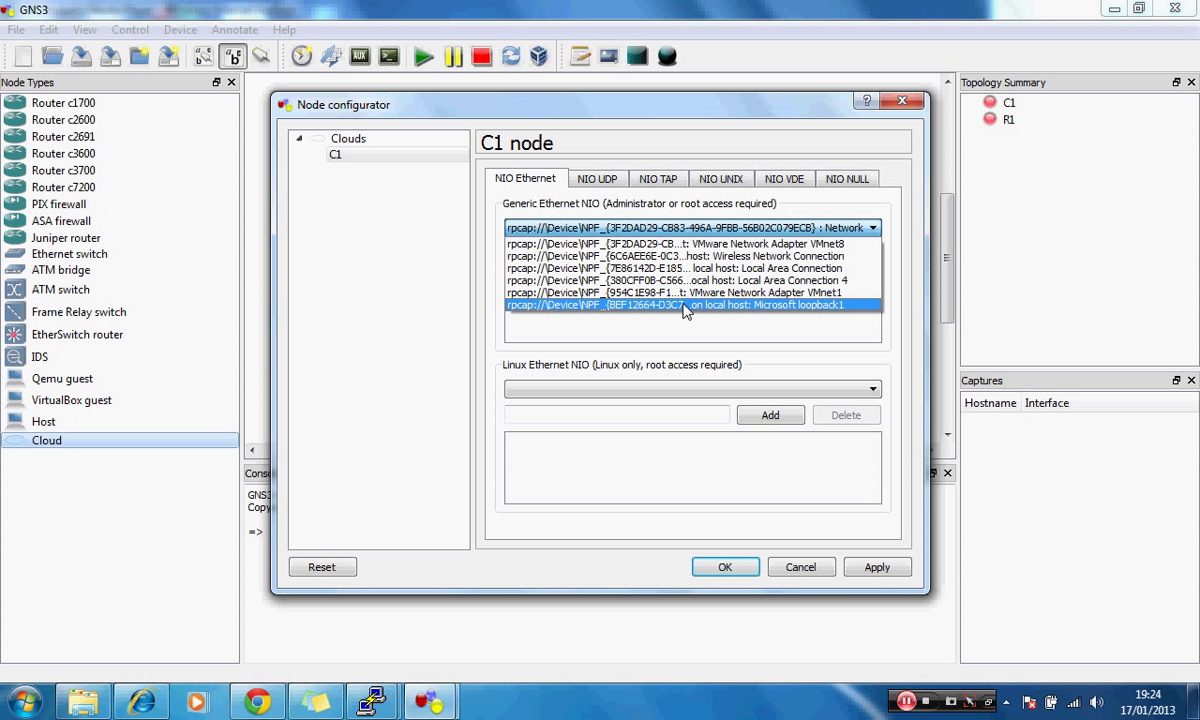
left_click(690, 304)
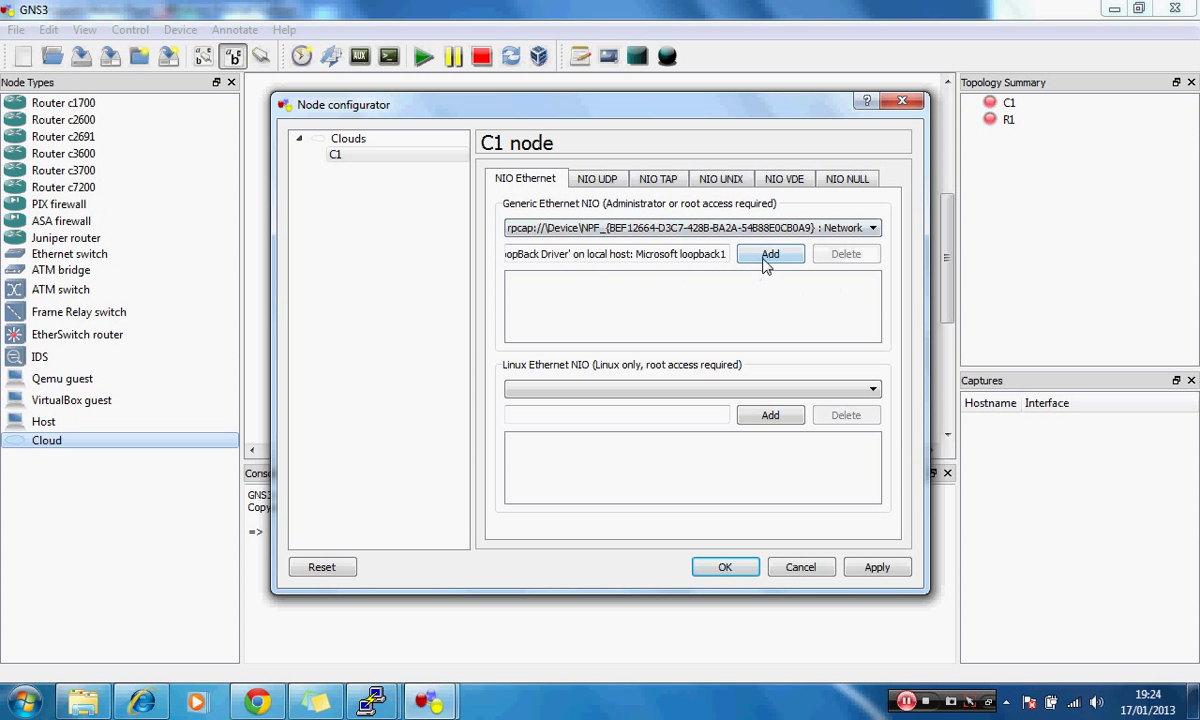
left_click(770, 252)
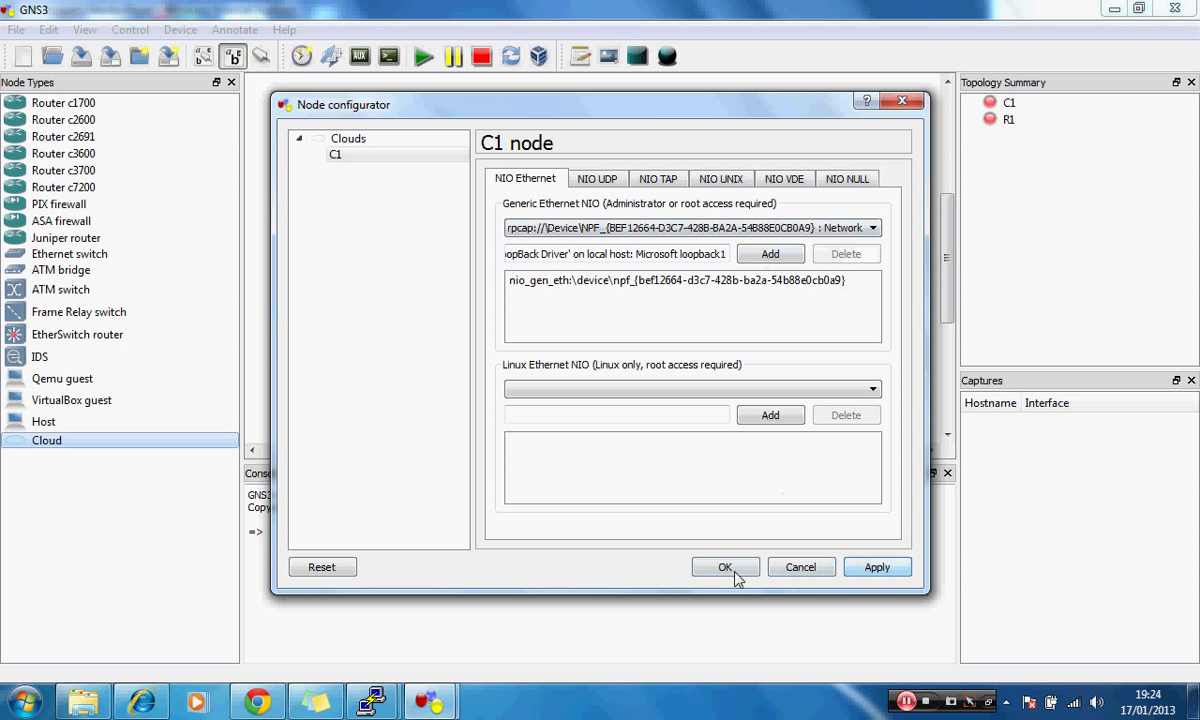
left_click(724, 568)
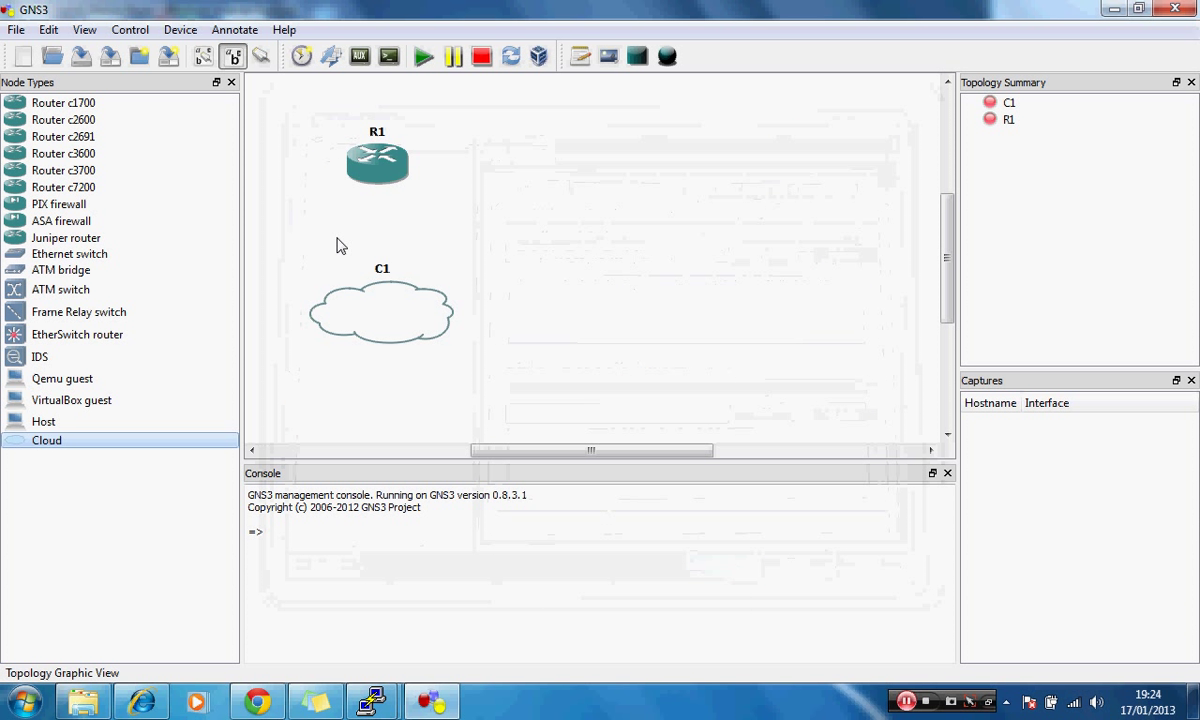
Draw a link starting from R1's f0/0 interface toward cloud C1.
left_click(268, 56)
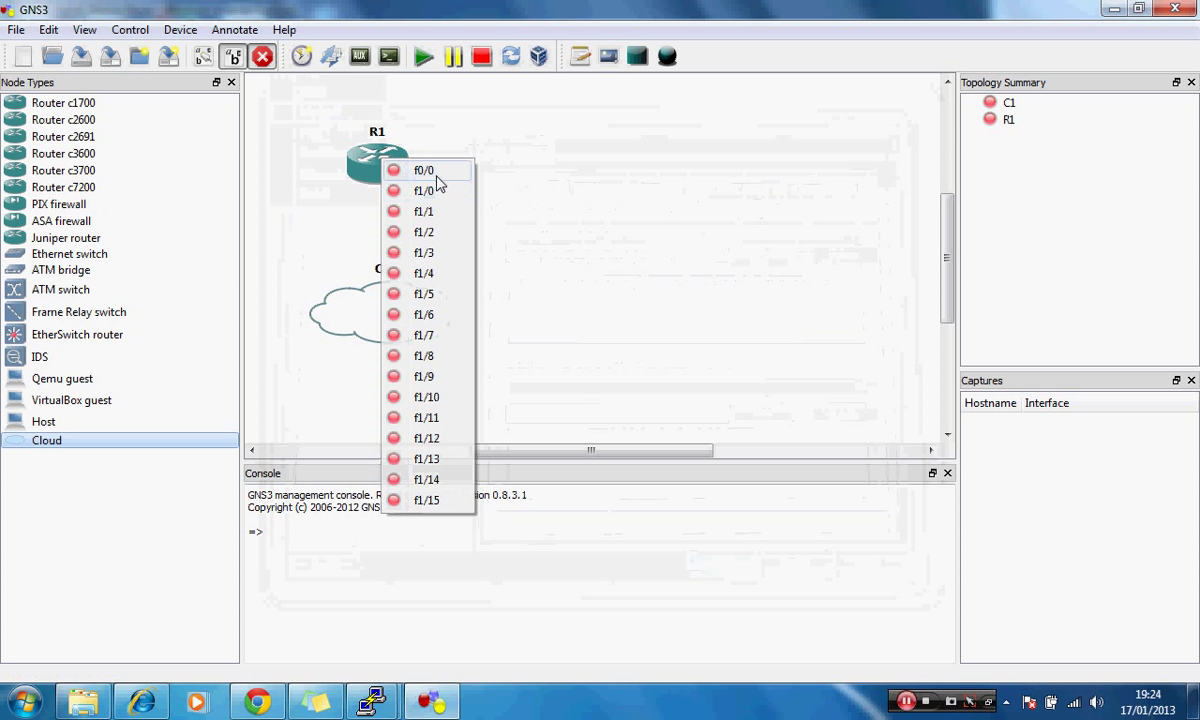
mouse_move(444, 176)
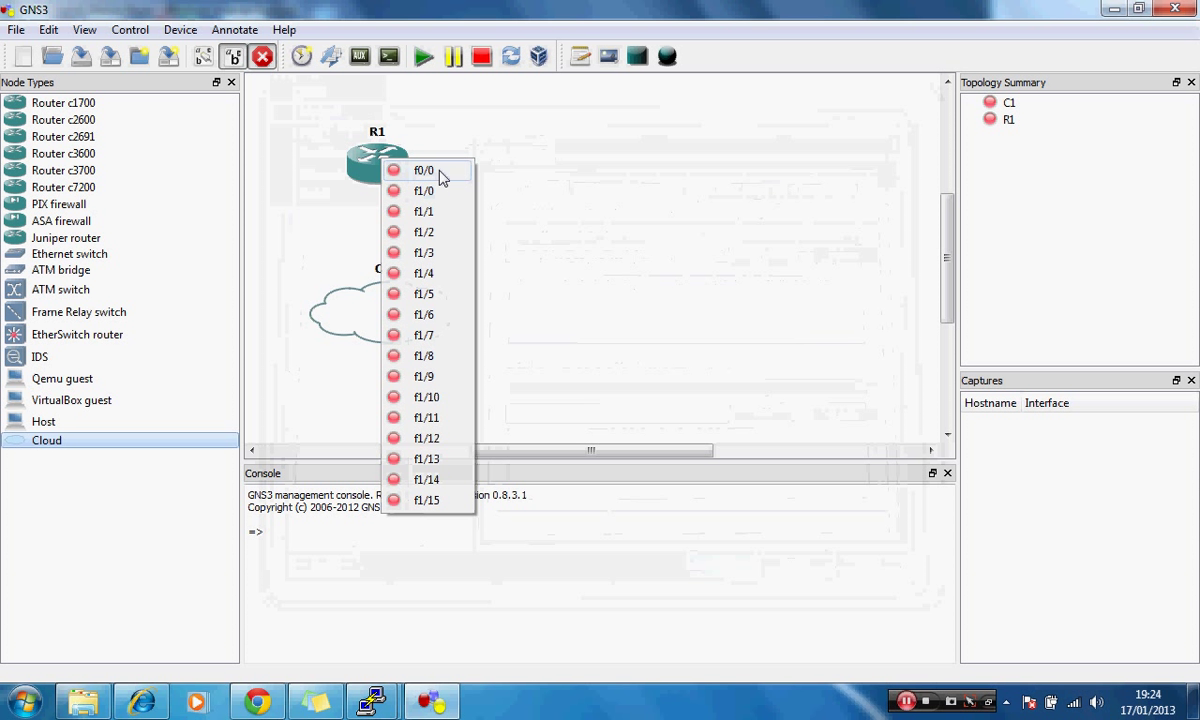
left_click(424, 170)
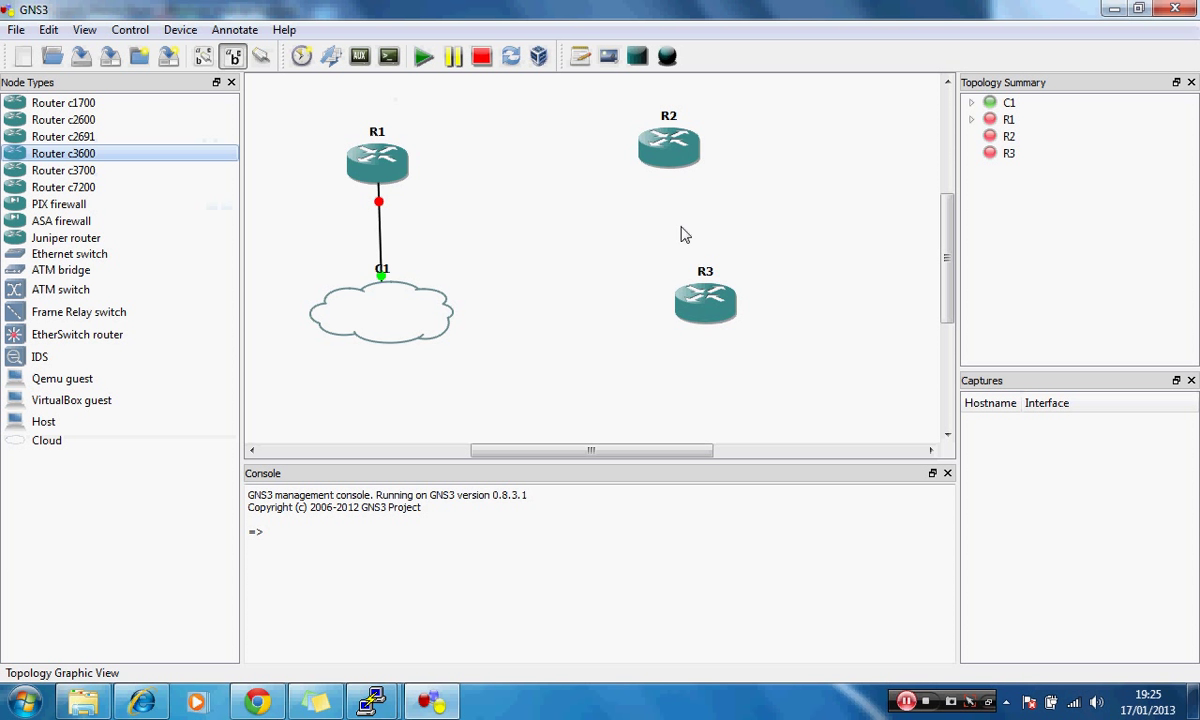
Review R2's adapter slots, with NM-1FE-TX in slot 0.
right_click(666, 148)
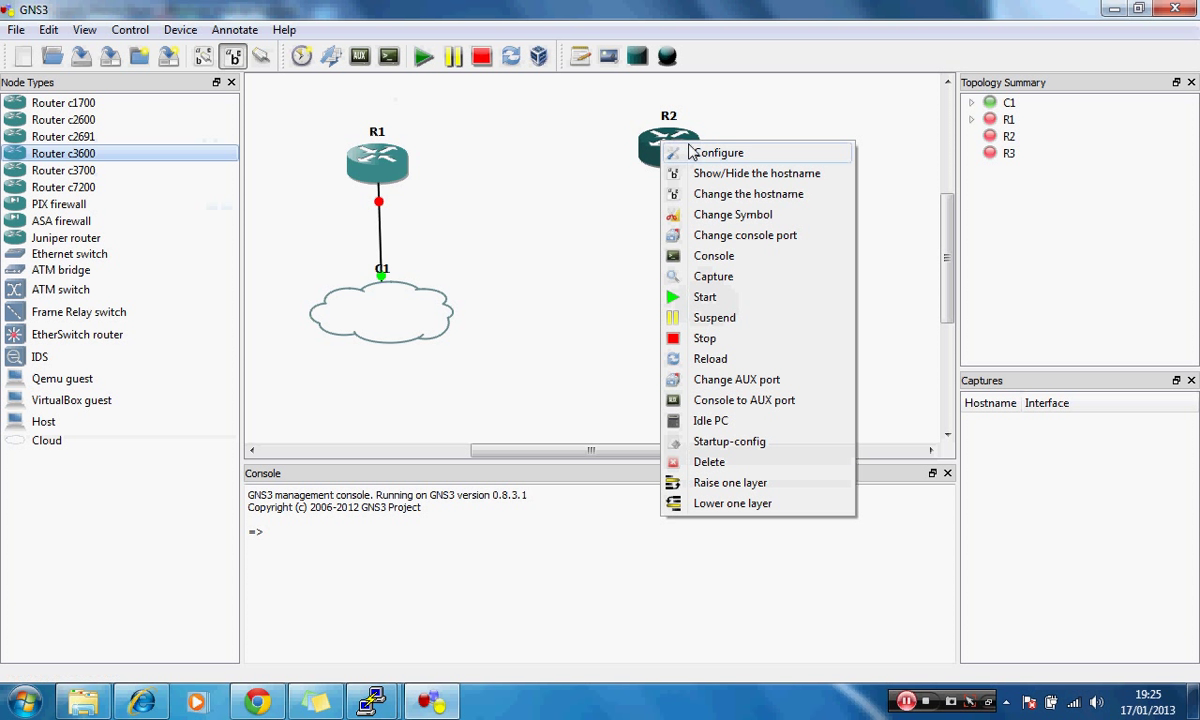
left_click(720, 152)
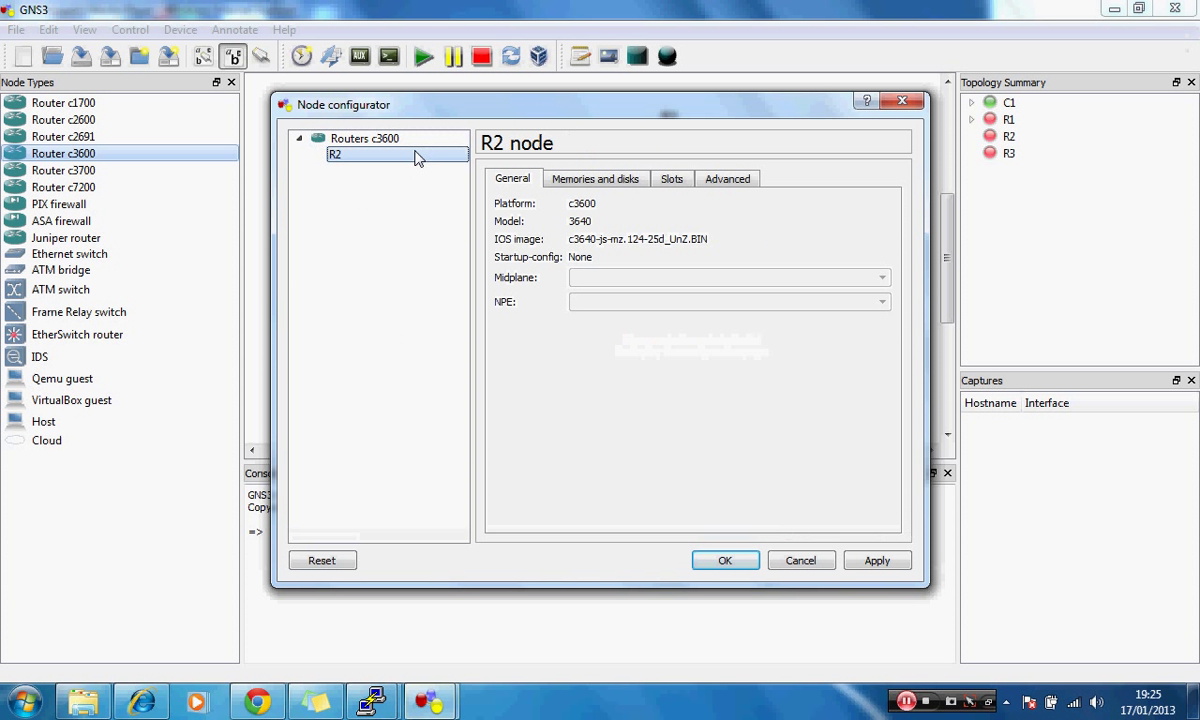
left_click(670, 178)
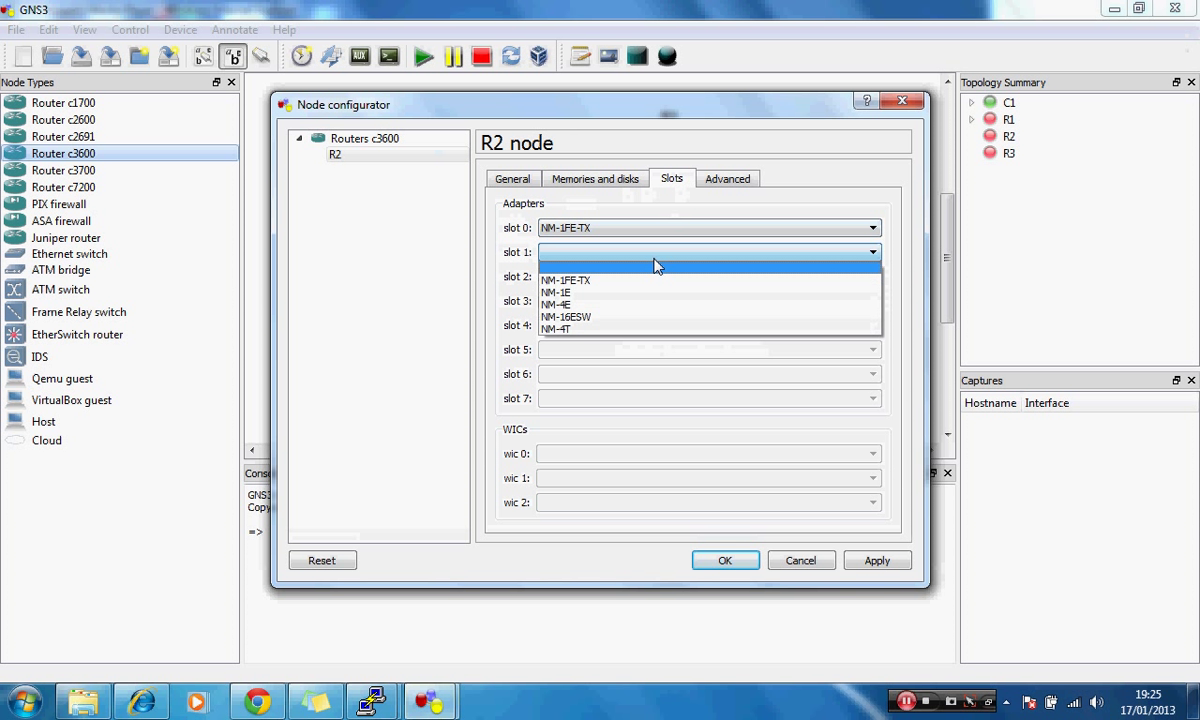
mouse_move(636, 308)
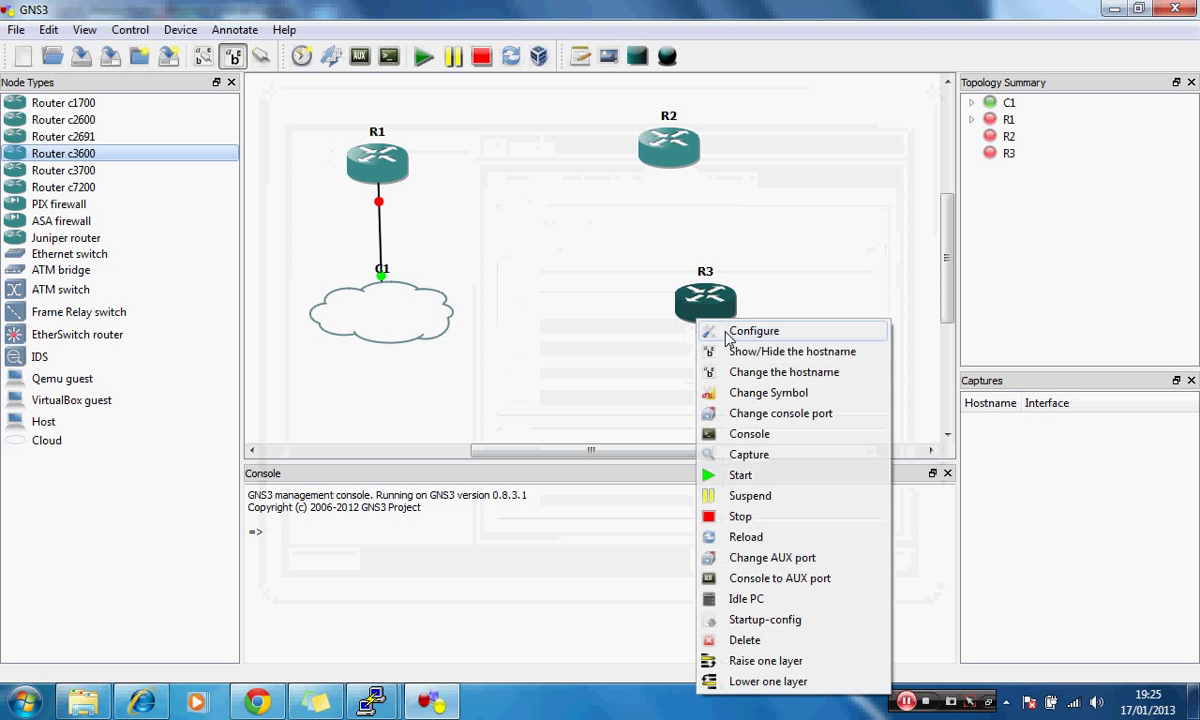
Review R3's node configuration settings.
left_click(754, 330)
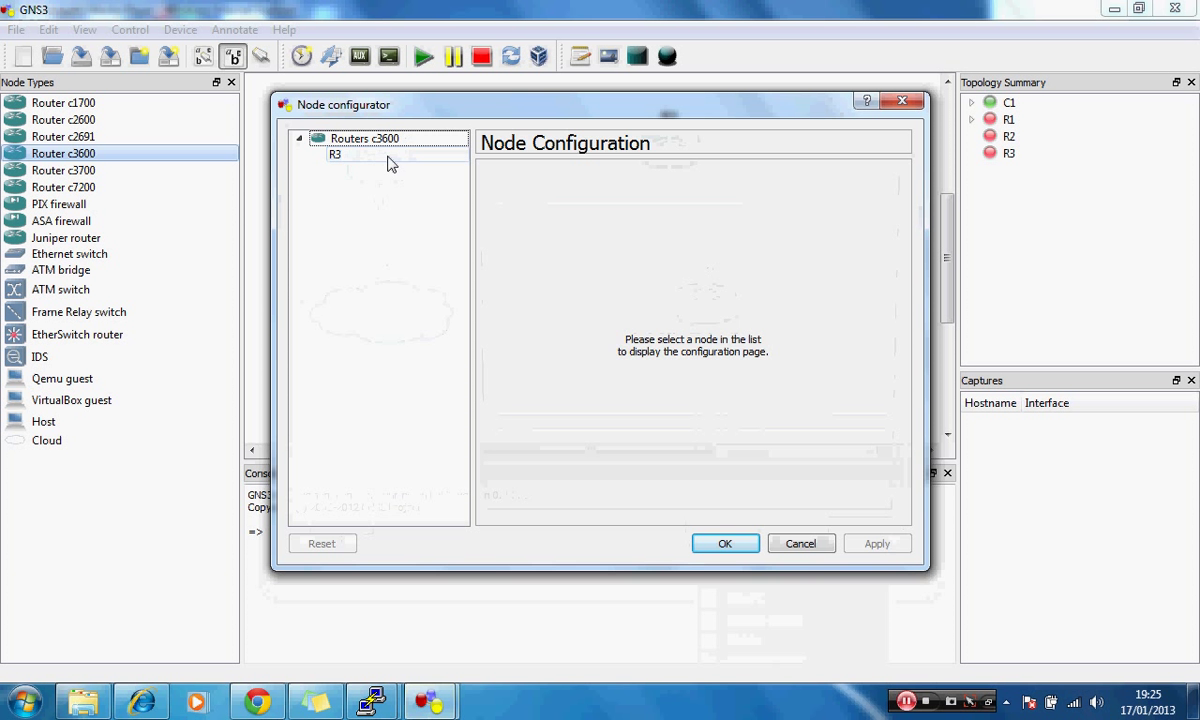
left_click(336, 154)
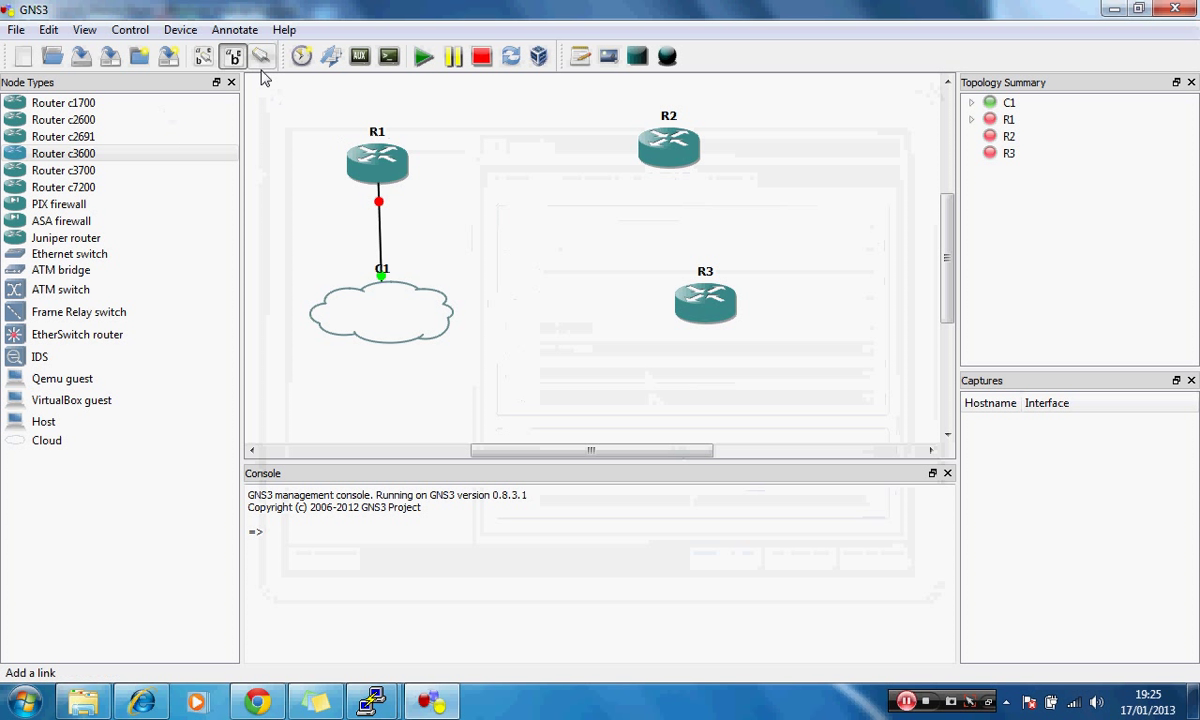
Draw a serial link between R2 and R3, then start a console session on R1.
left_click(260, 56)
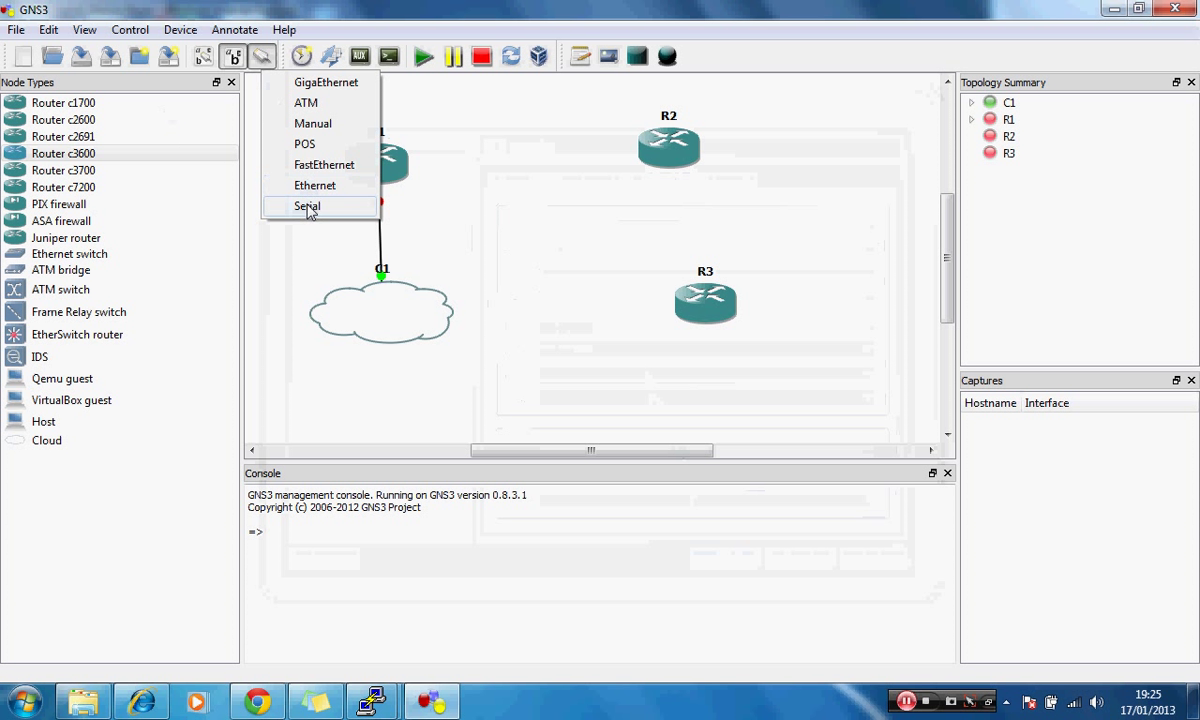
left_click(306, 206)
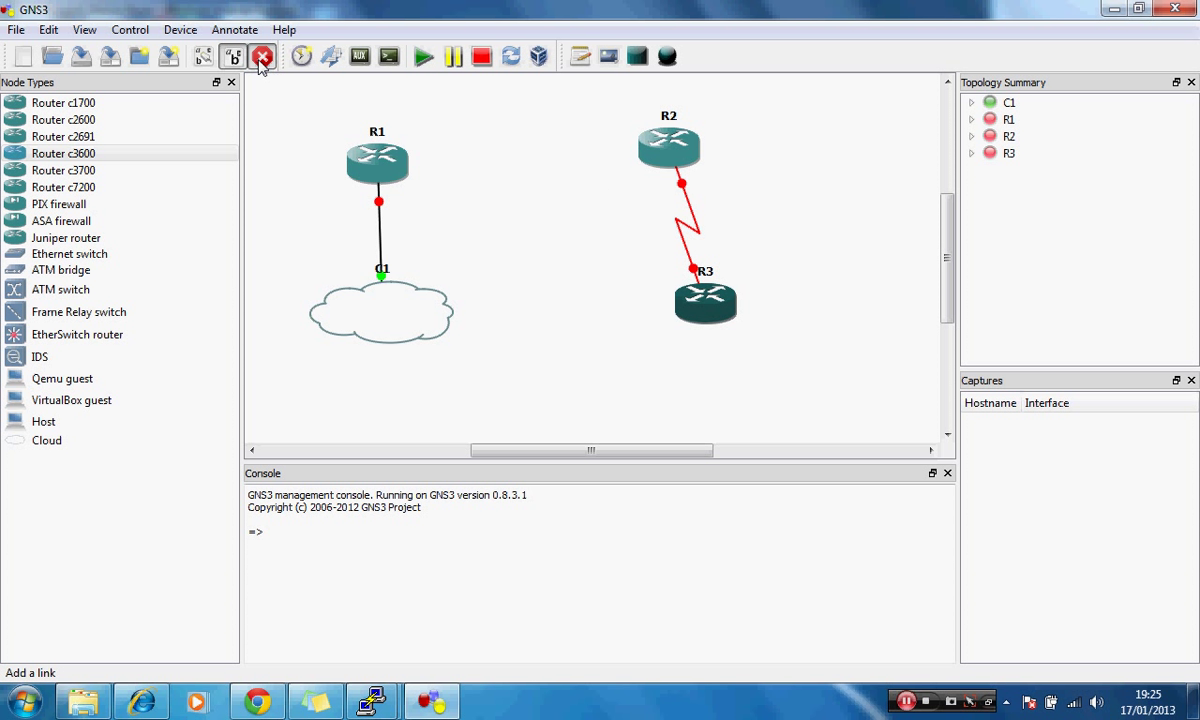
right_click(376, 160)
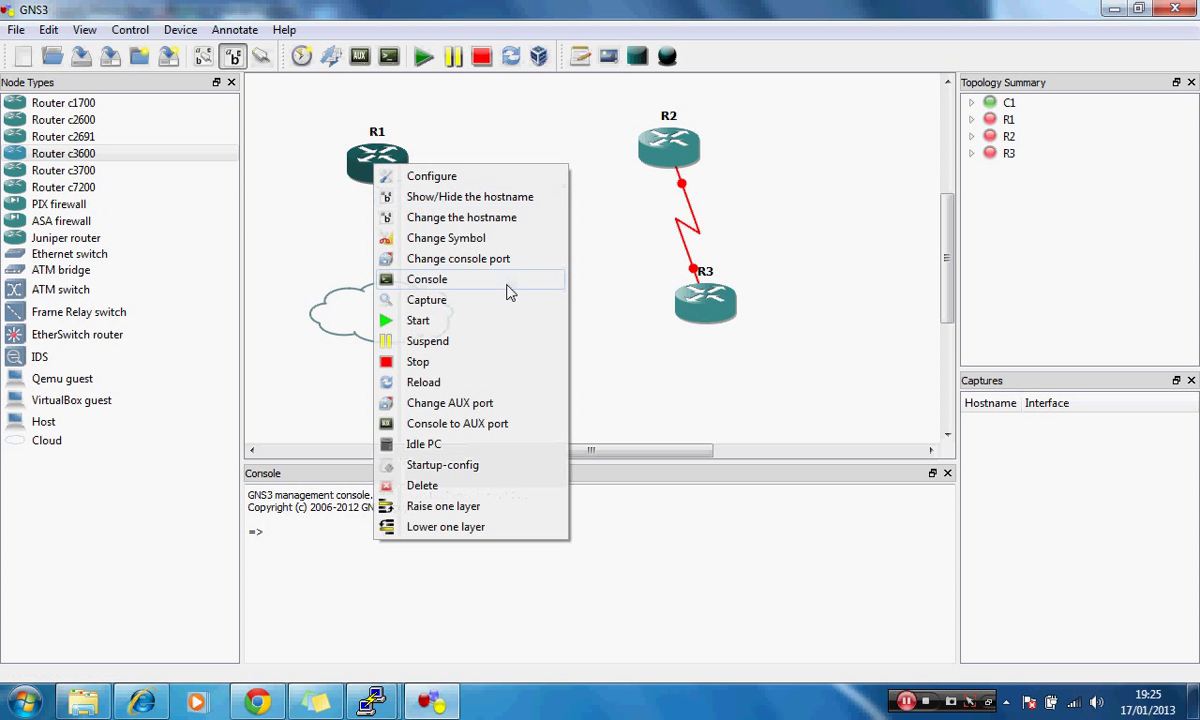
left_click(428, 280)
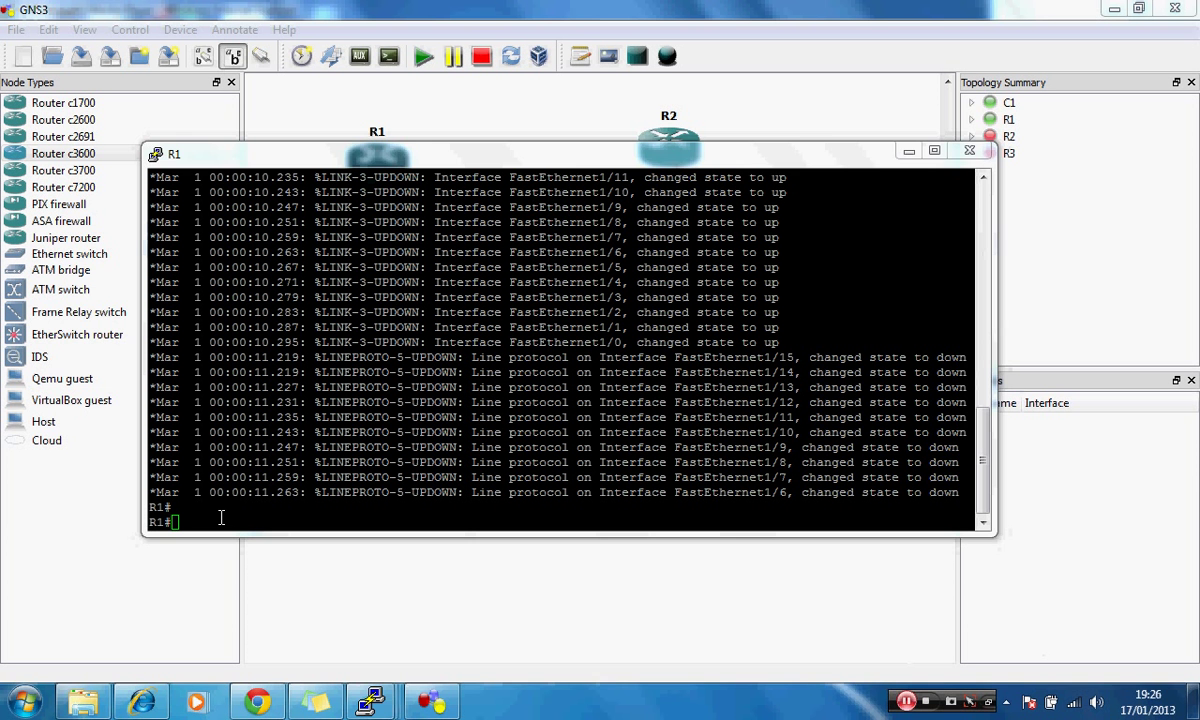
Enter config t, set hostname acceserver, and begin entering interface configuration.
type("c")
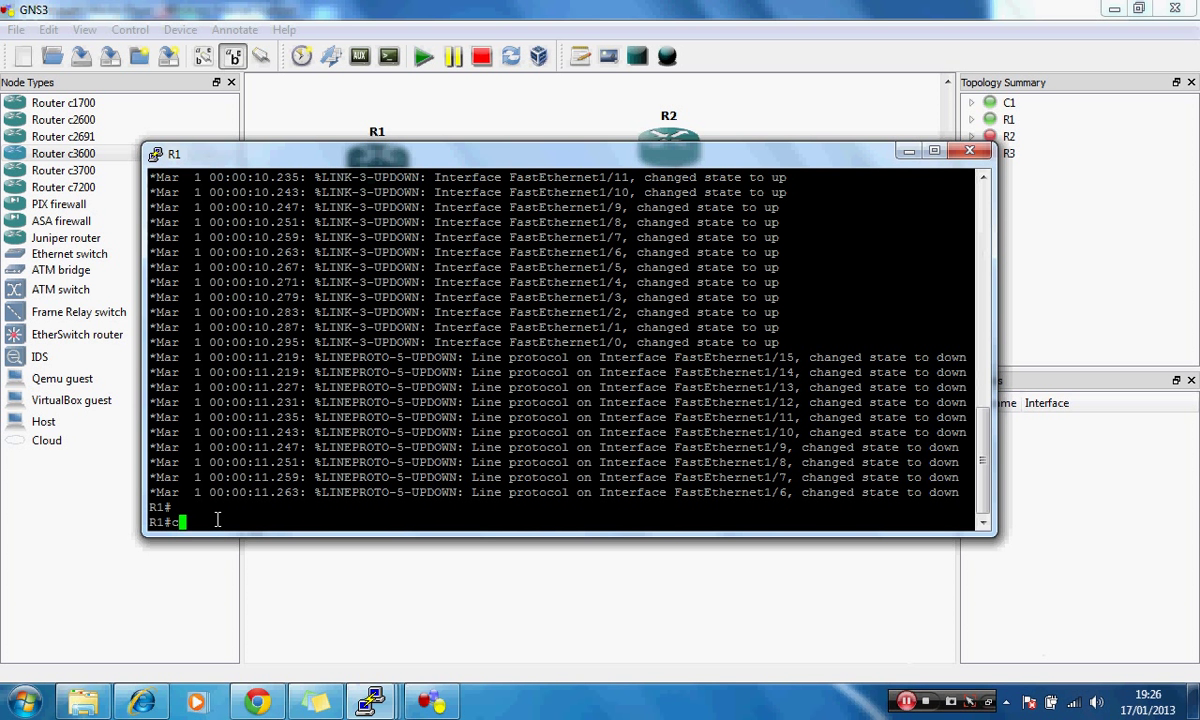
type("config t")
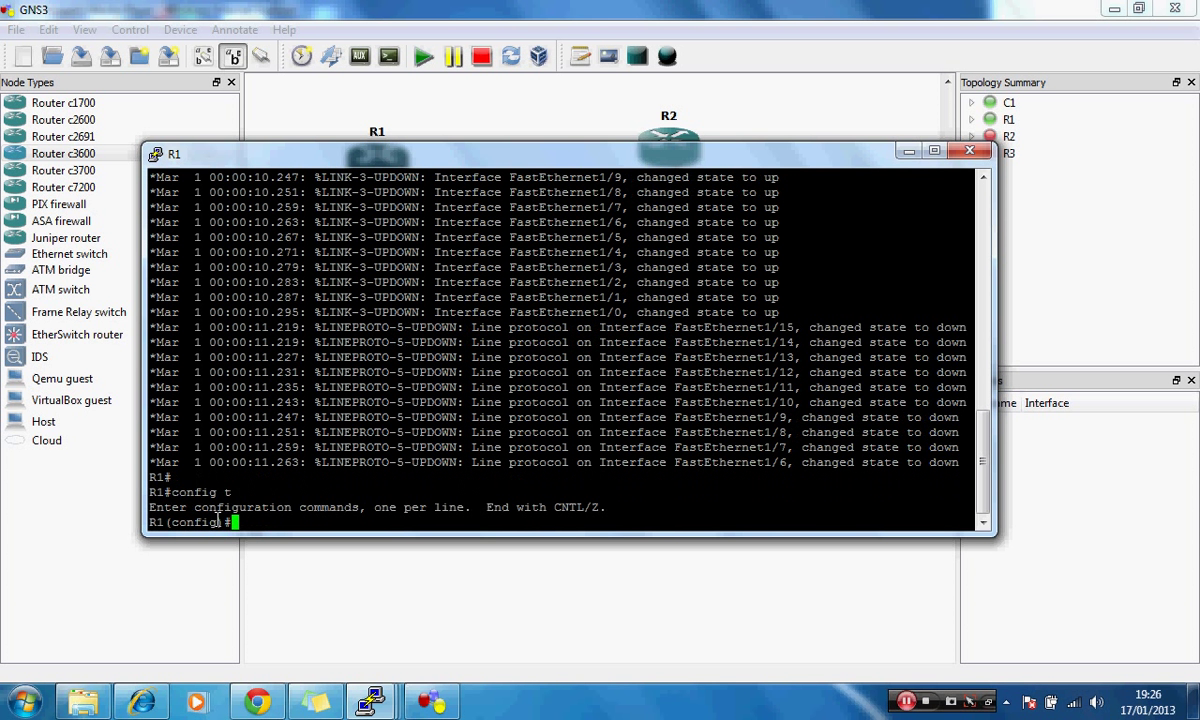
type("hos")
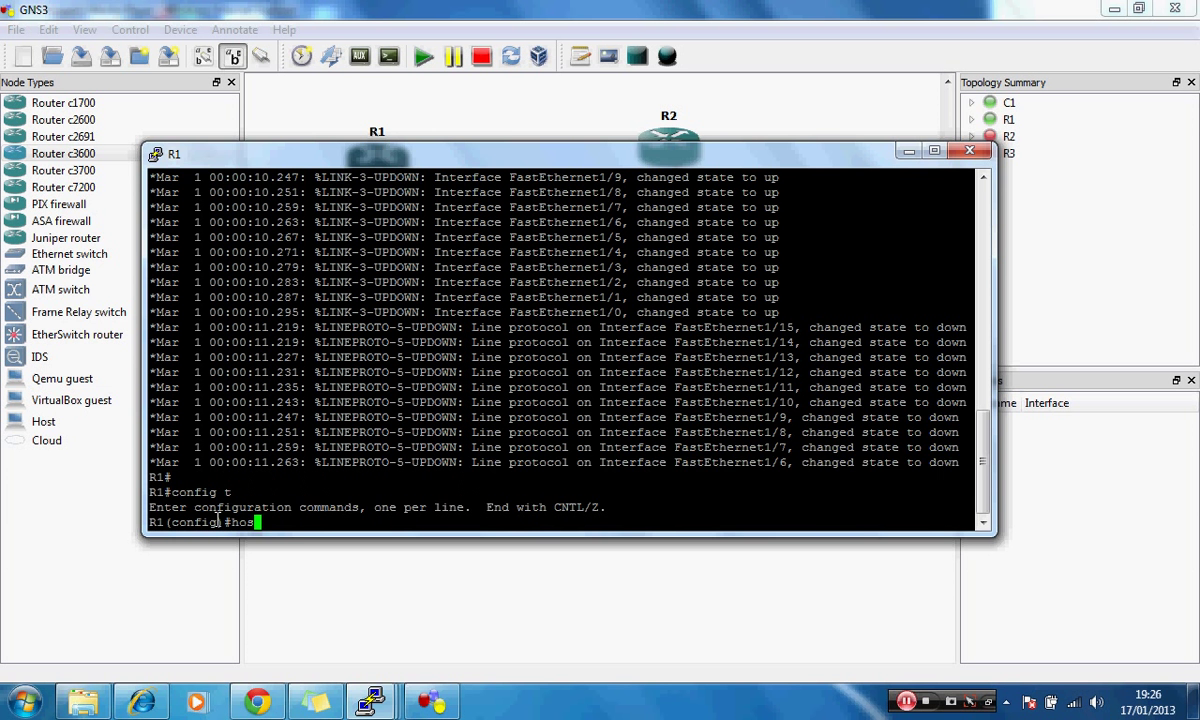
type("tname")
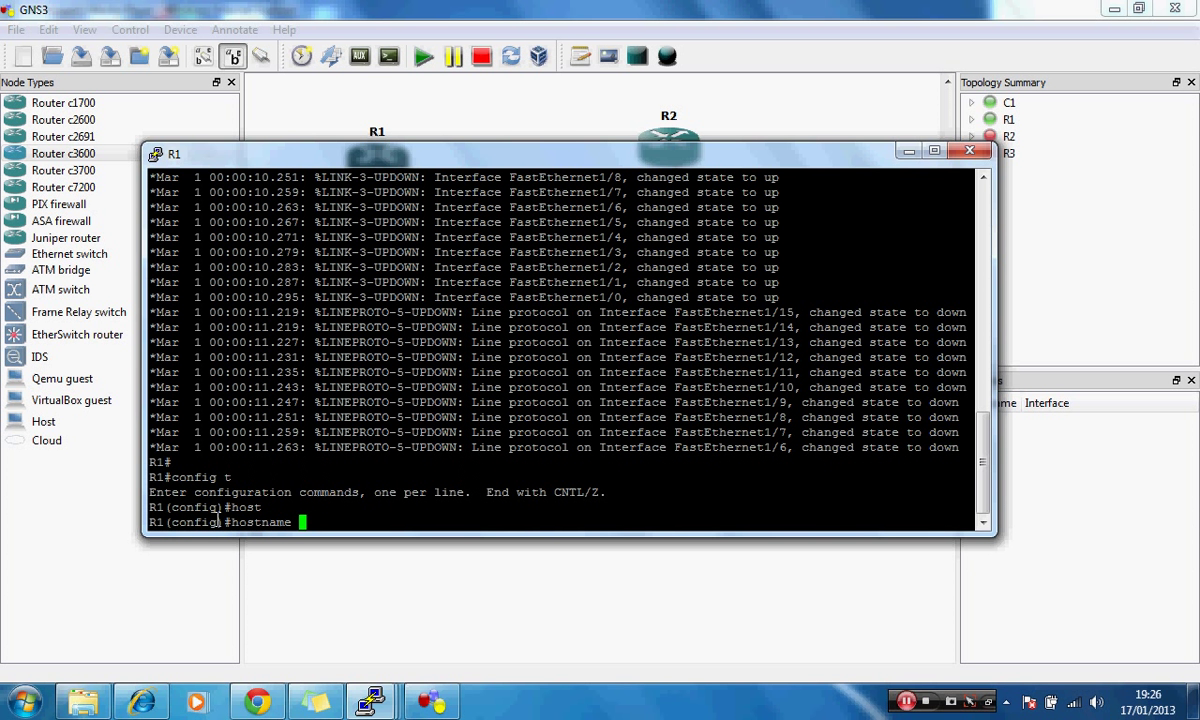
type("access")
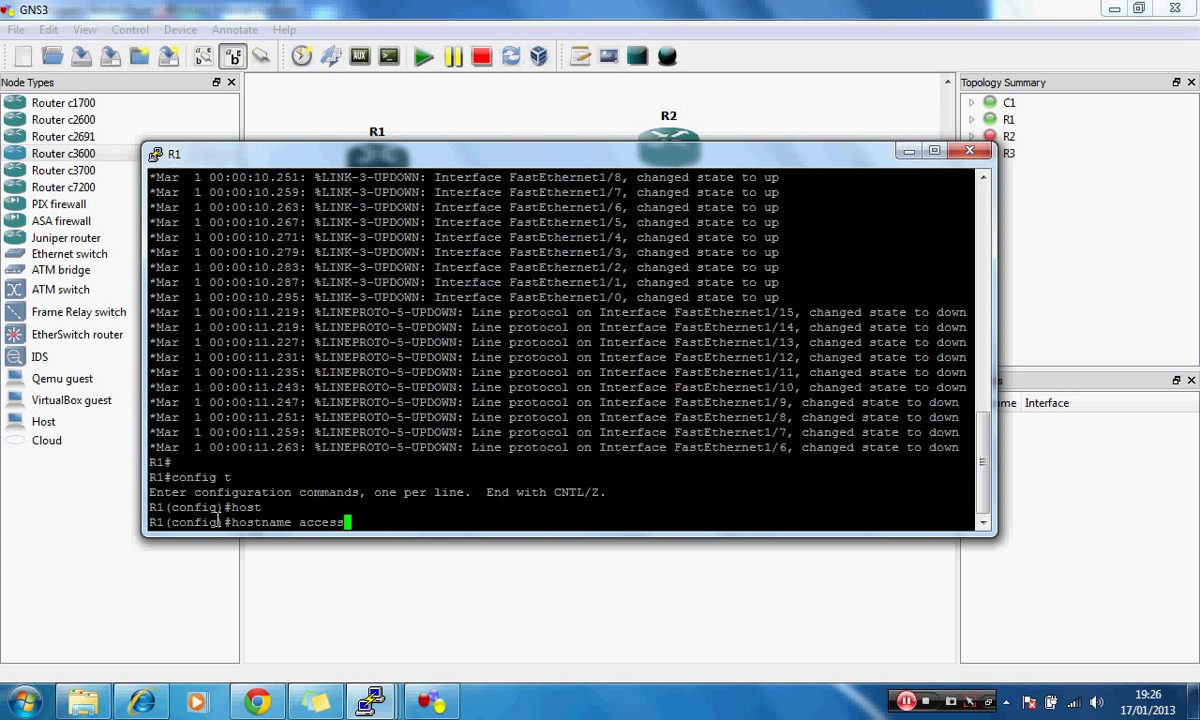
key("BackSpace")
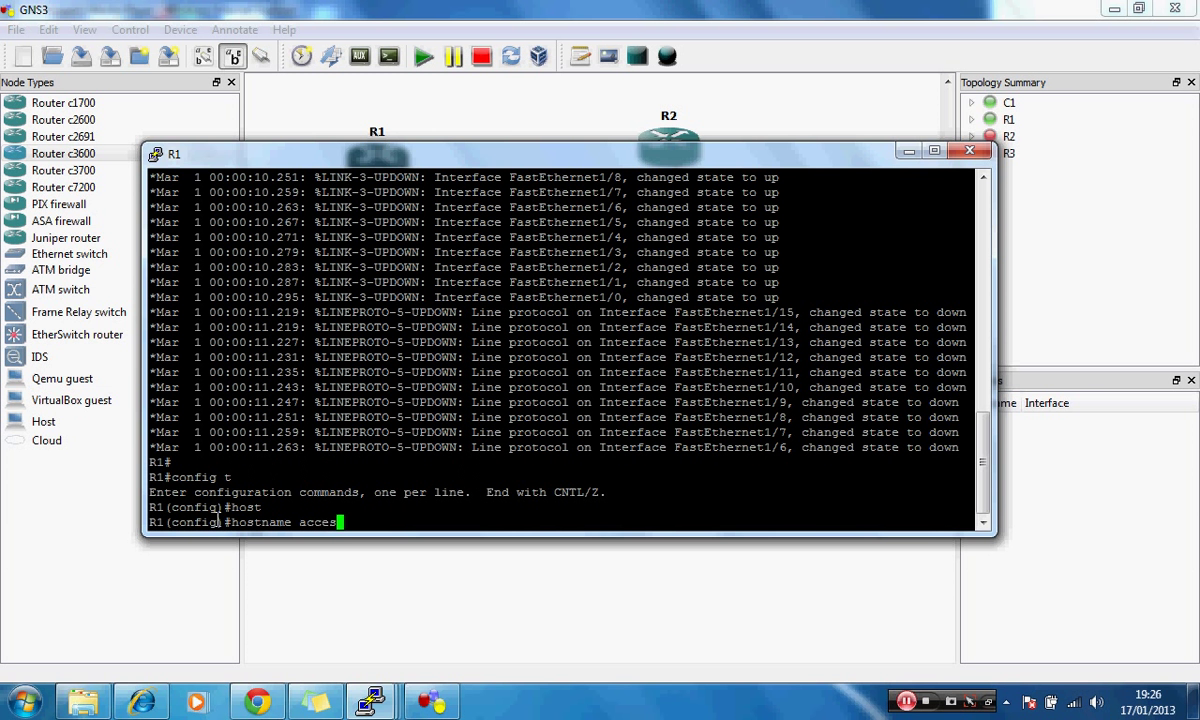
type("rver")
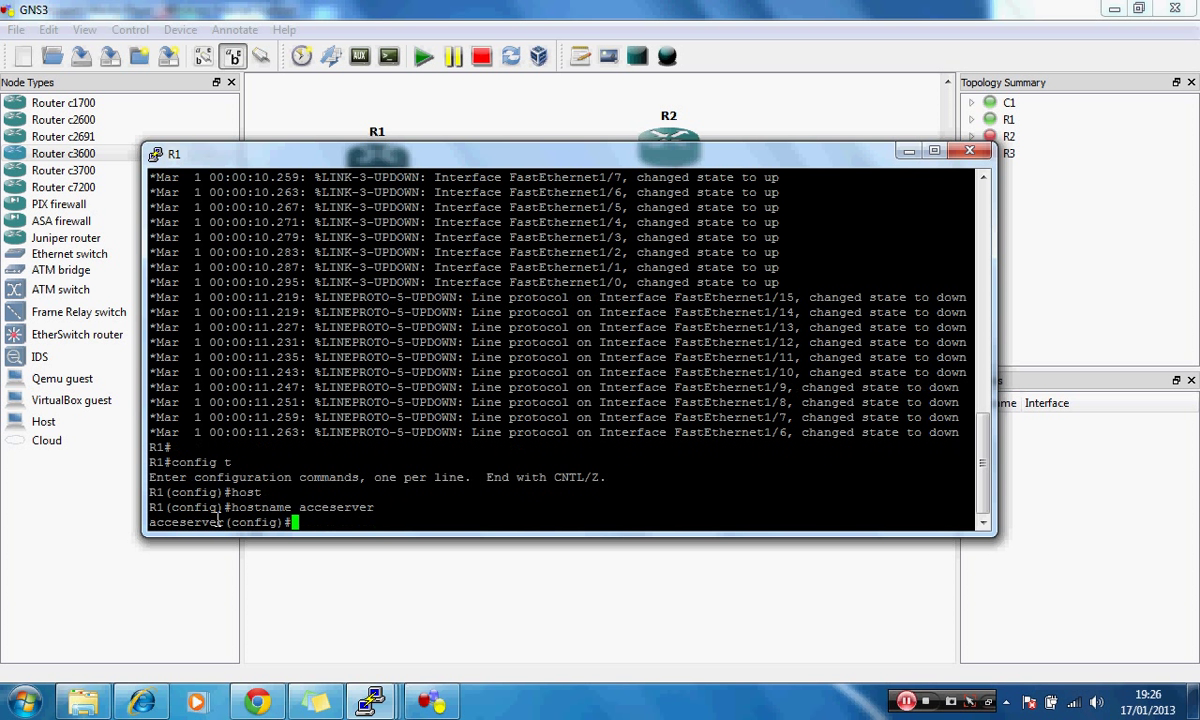
type("int f0/0")
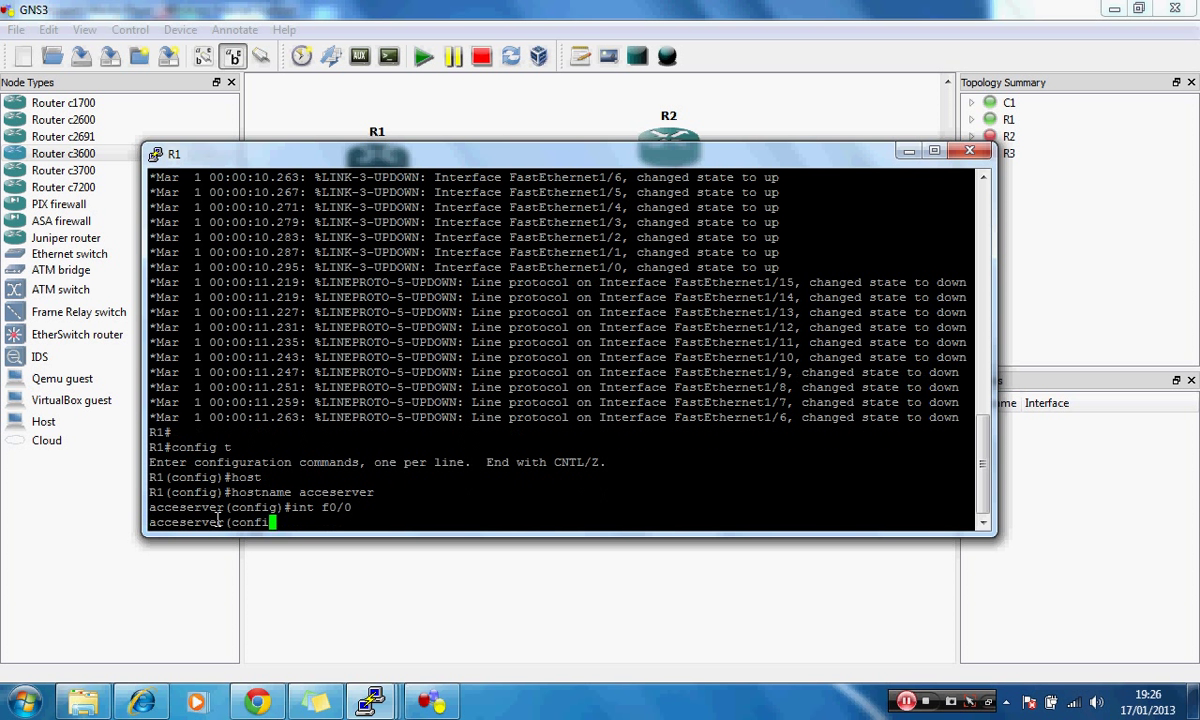
Assign R1's f0/0 the address 192.168.137.2 with mask 255.255.255.0.
type("ip")
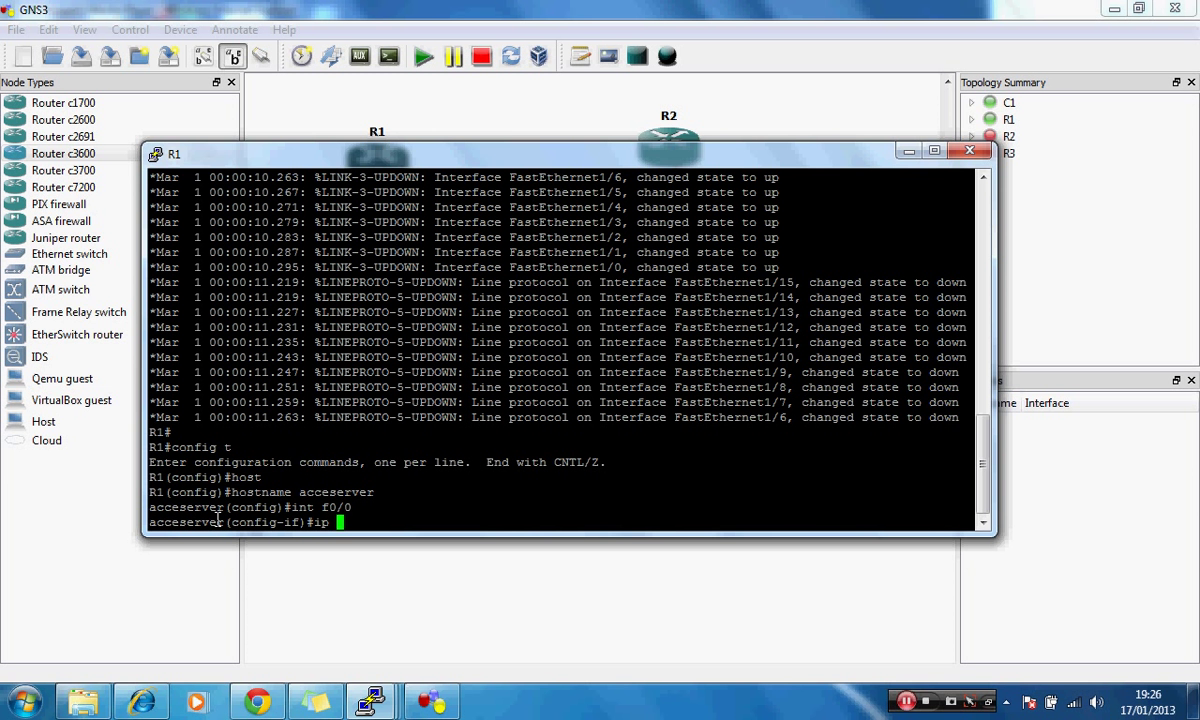
type("address")
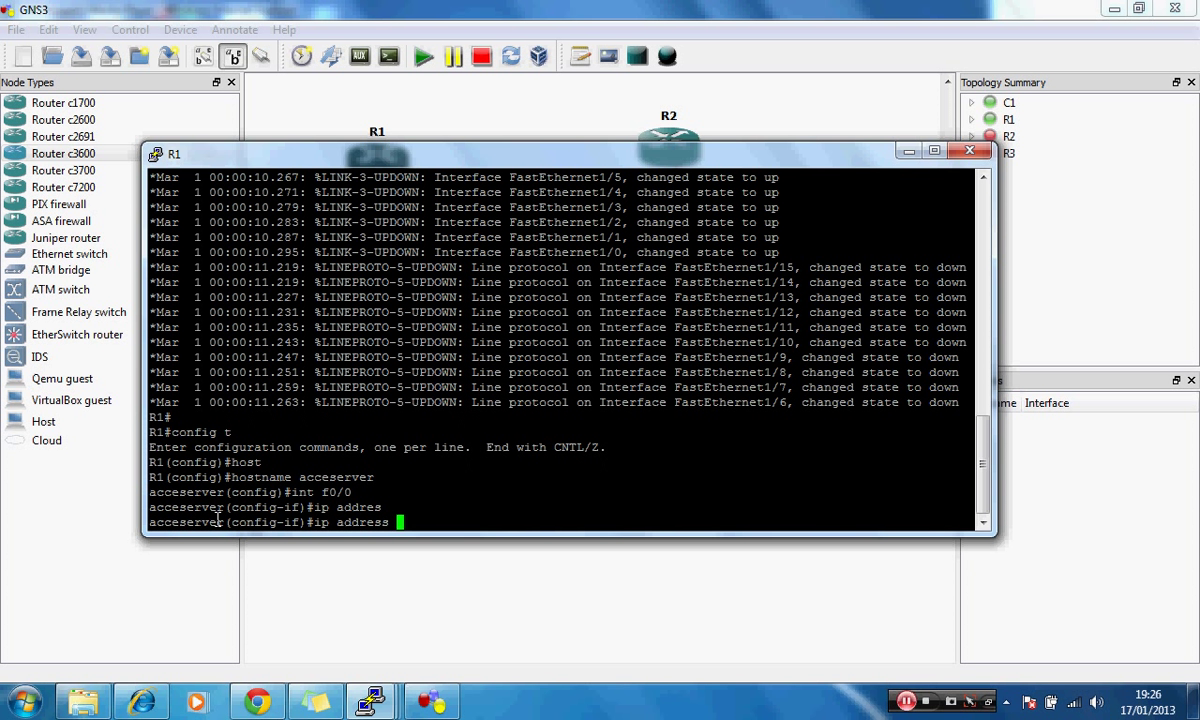
type("192")
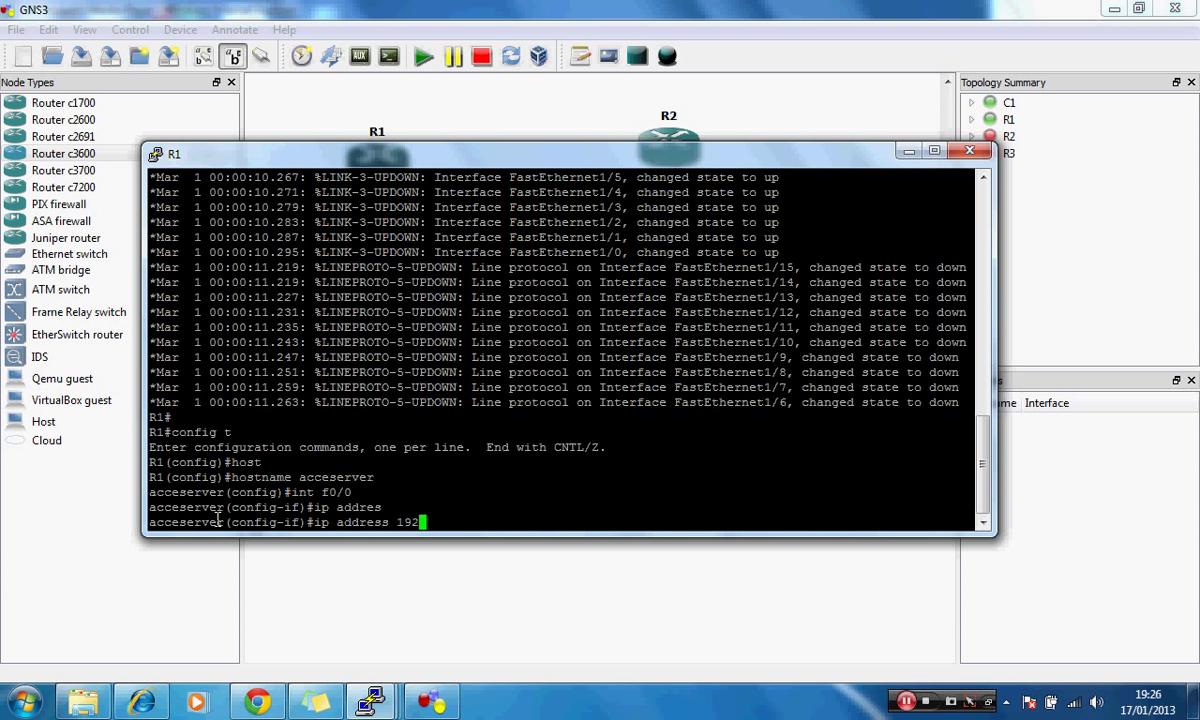
type(".168")
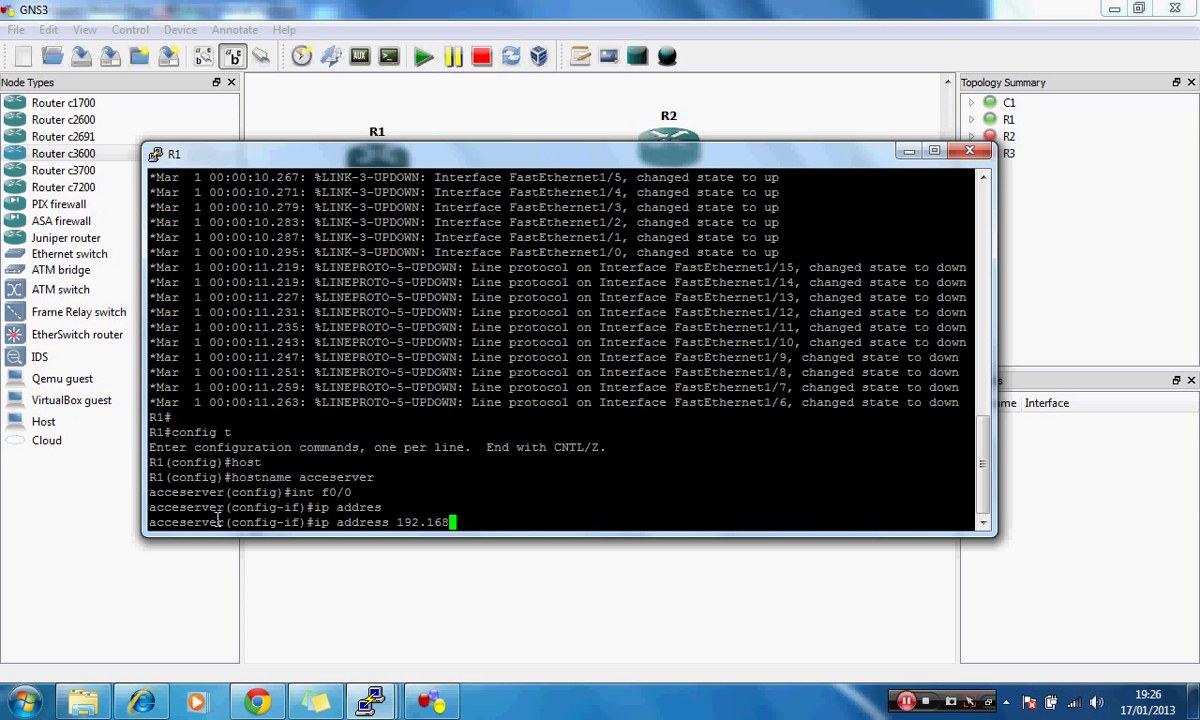
type(".137")
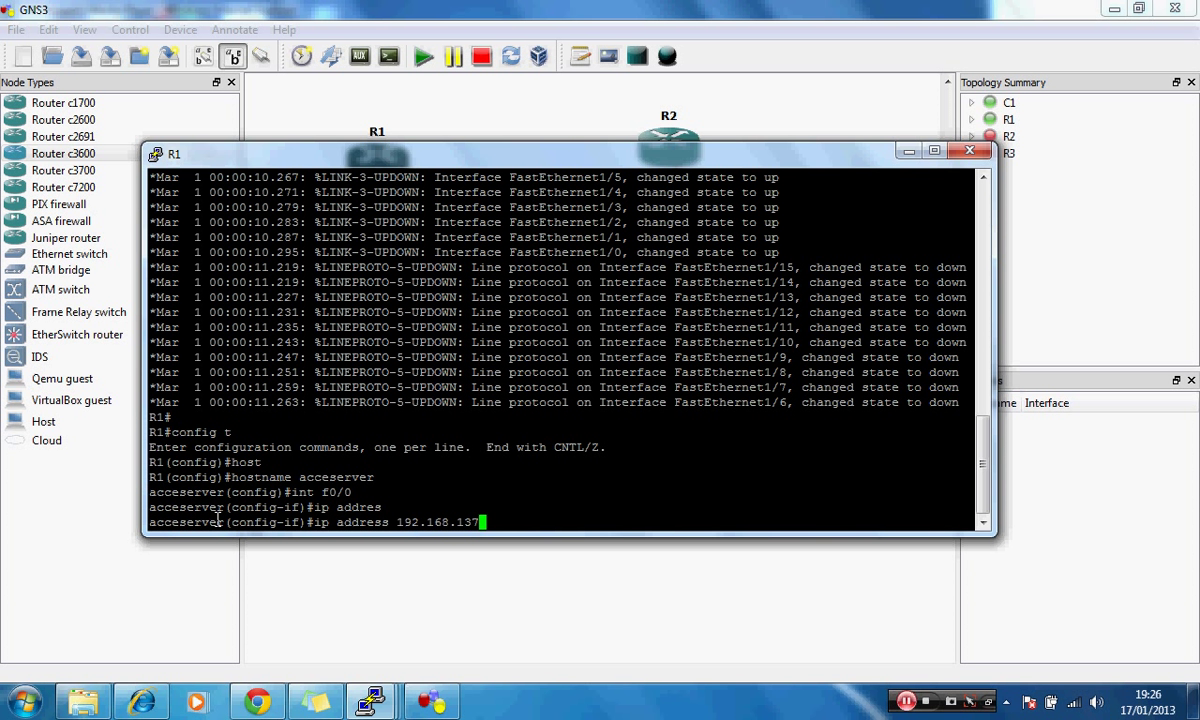
type(".2 2")
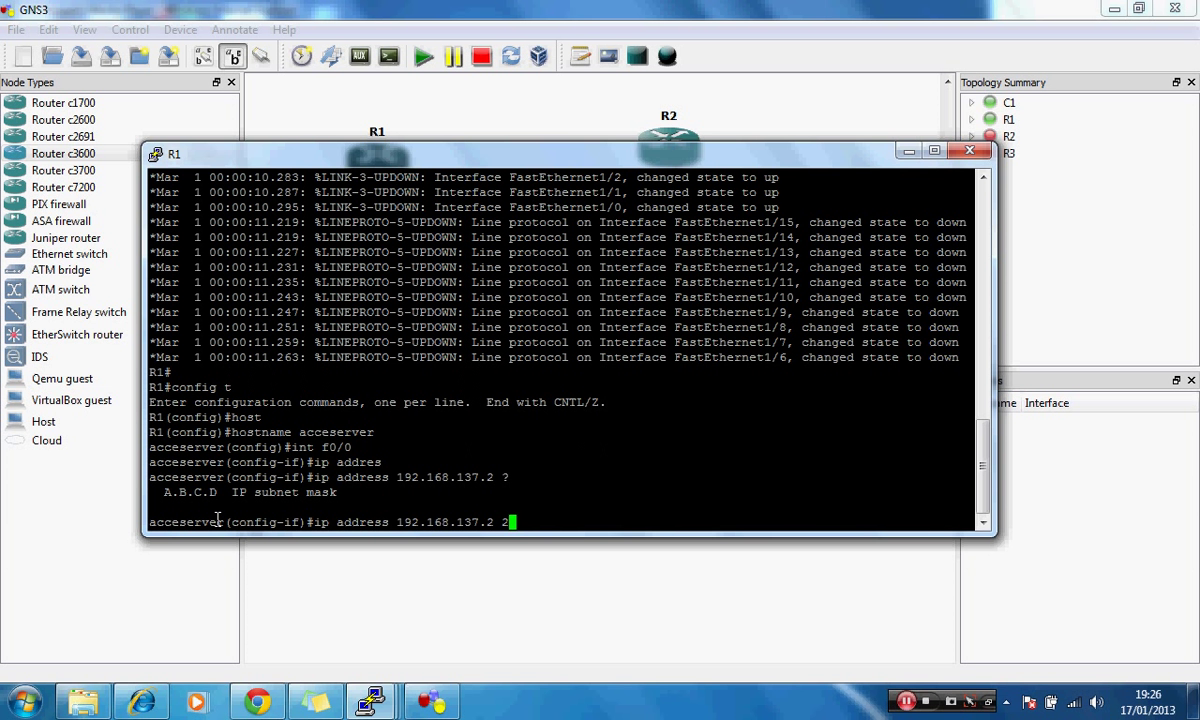
type("55.2")
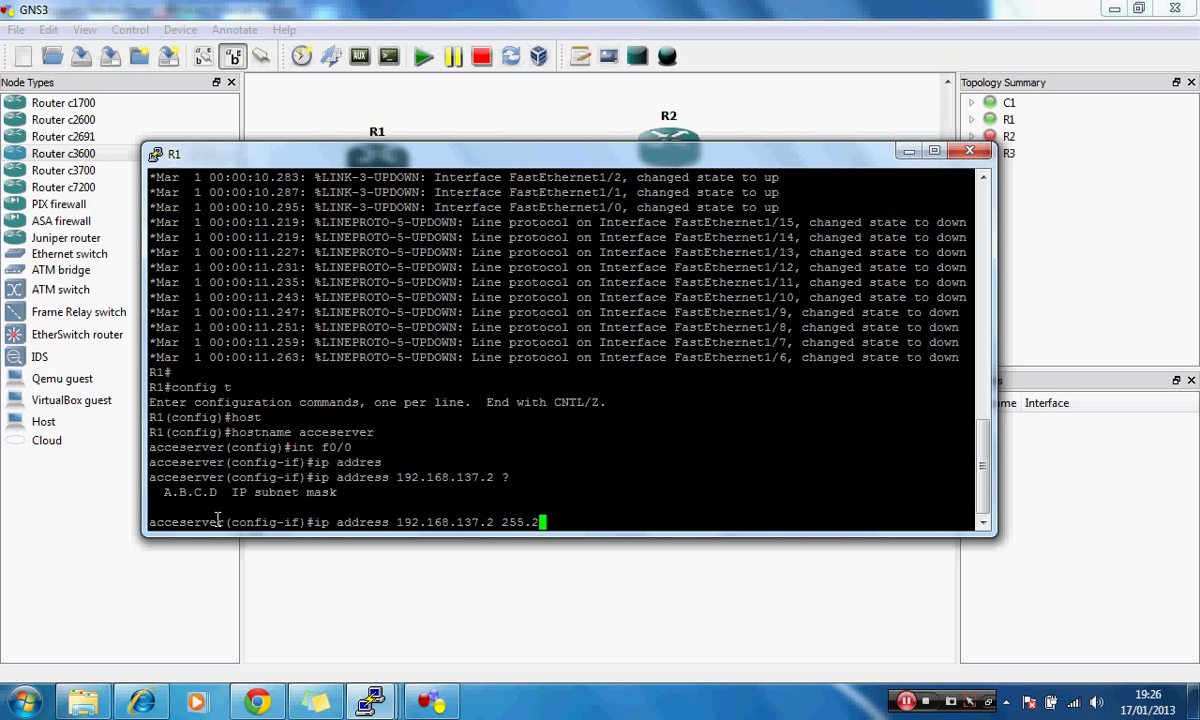
type("55.255")
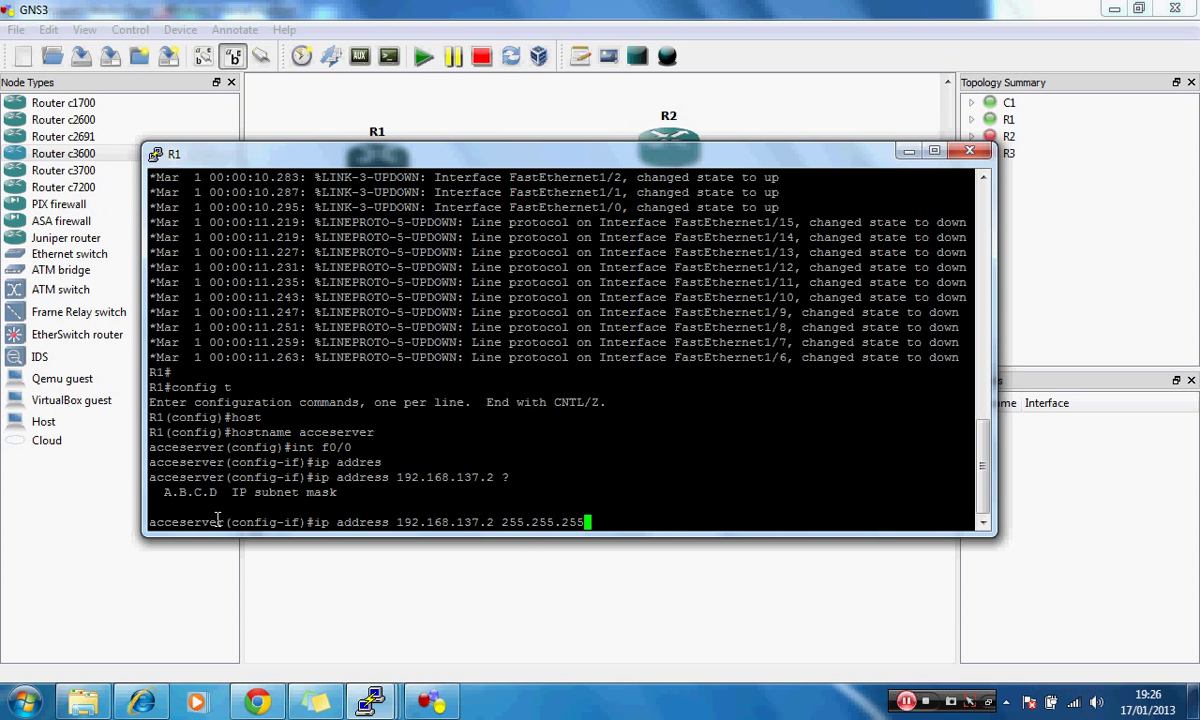
type(".0")
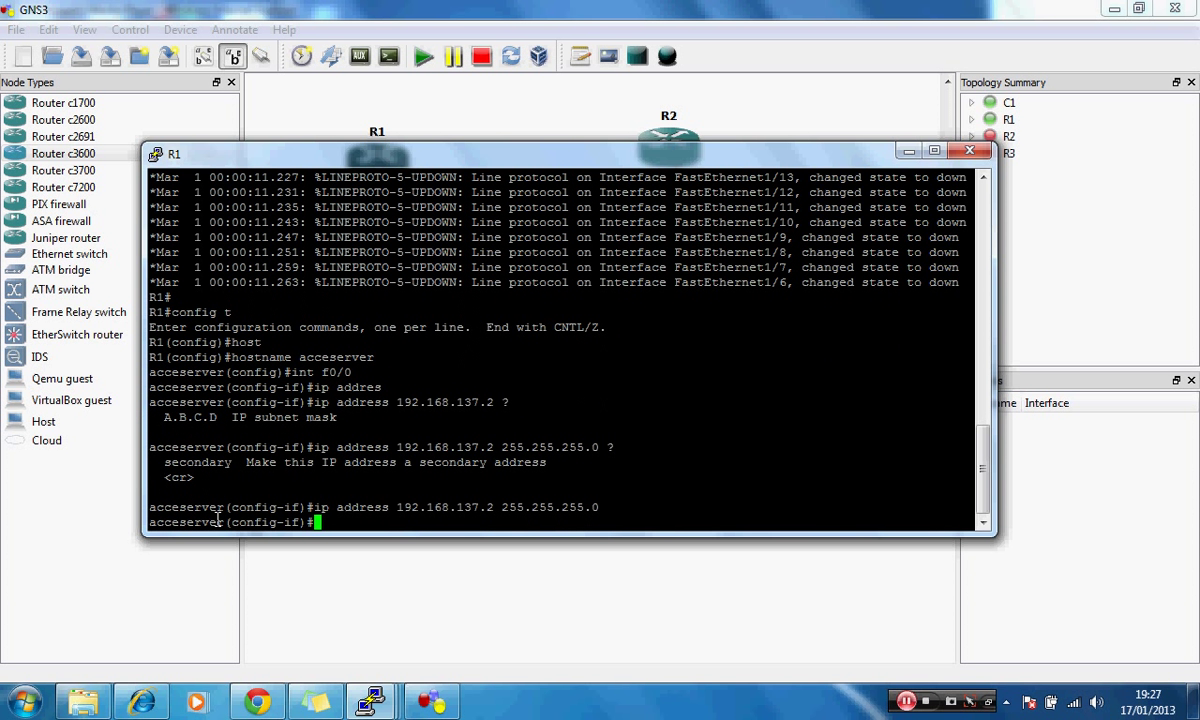
Bring f0/0 up with no shut and leave interface configuration.
type("no shu")
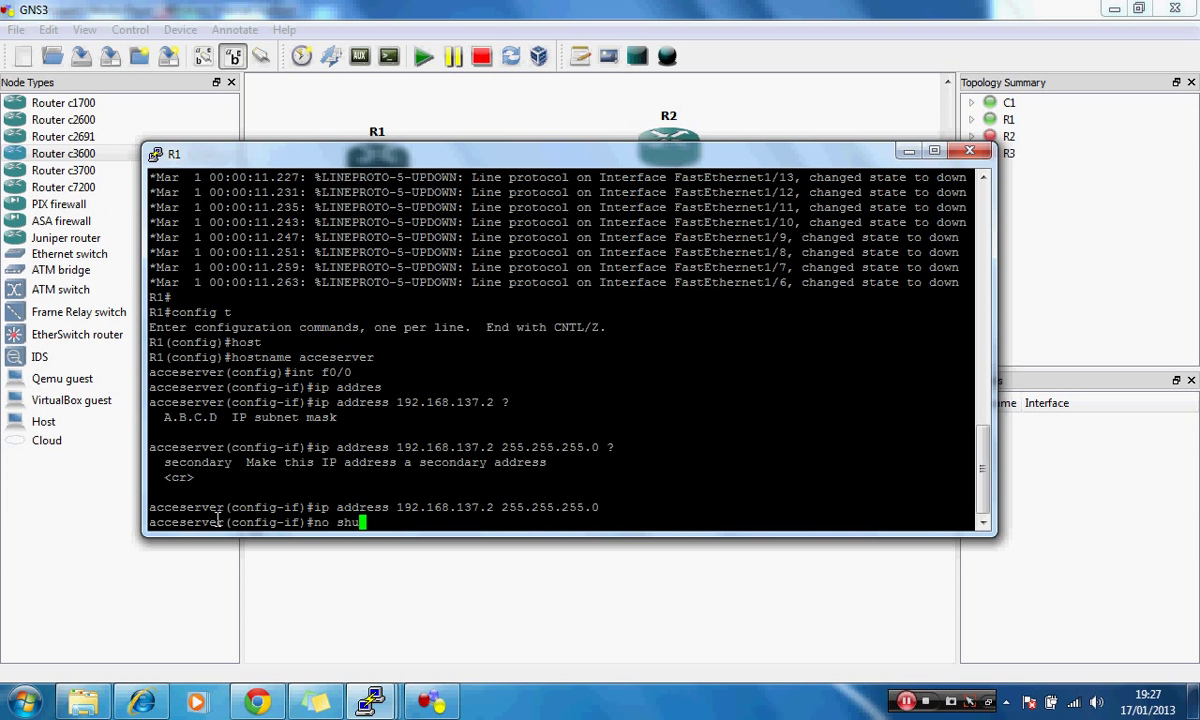
key("Return")
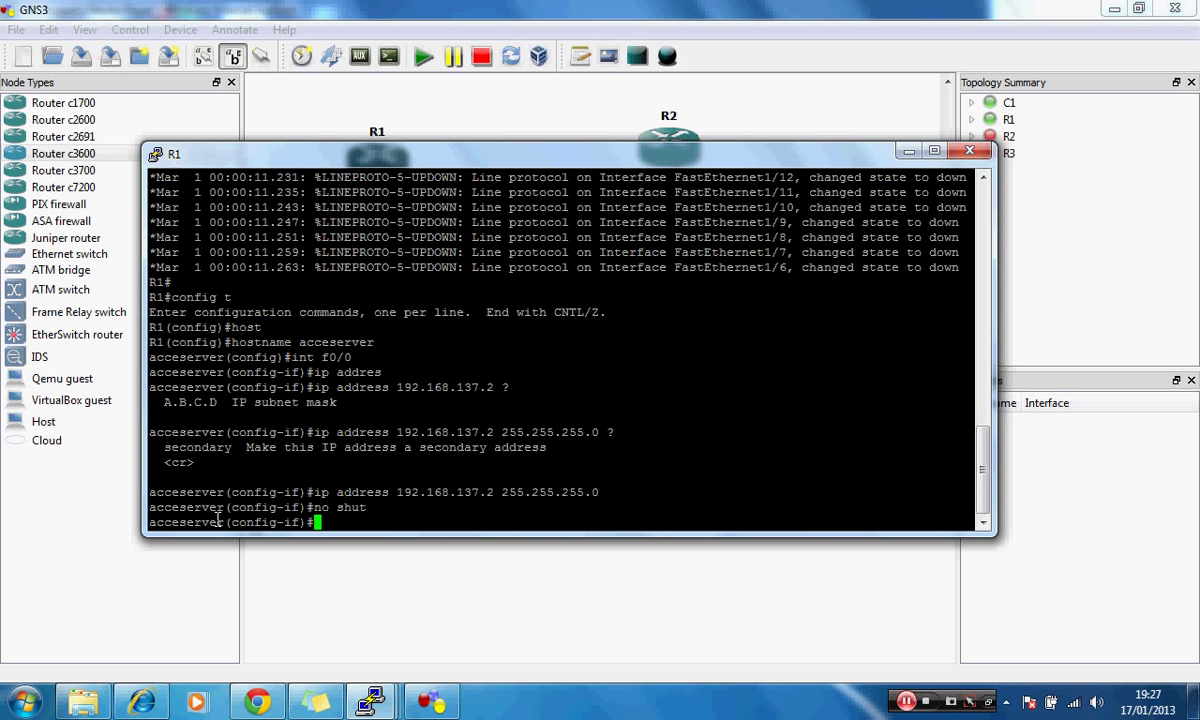
type("exit")
type("p")
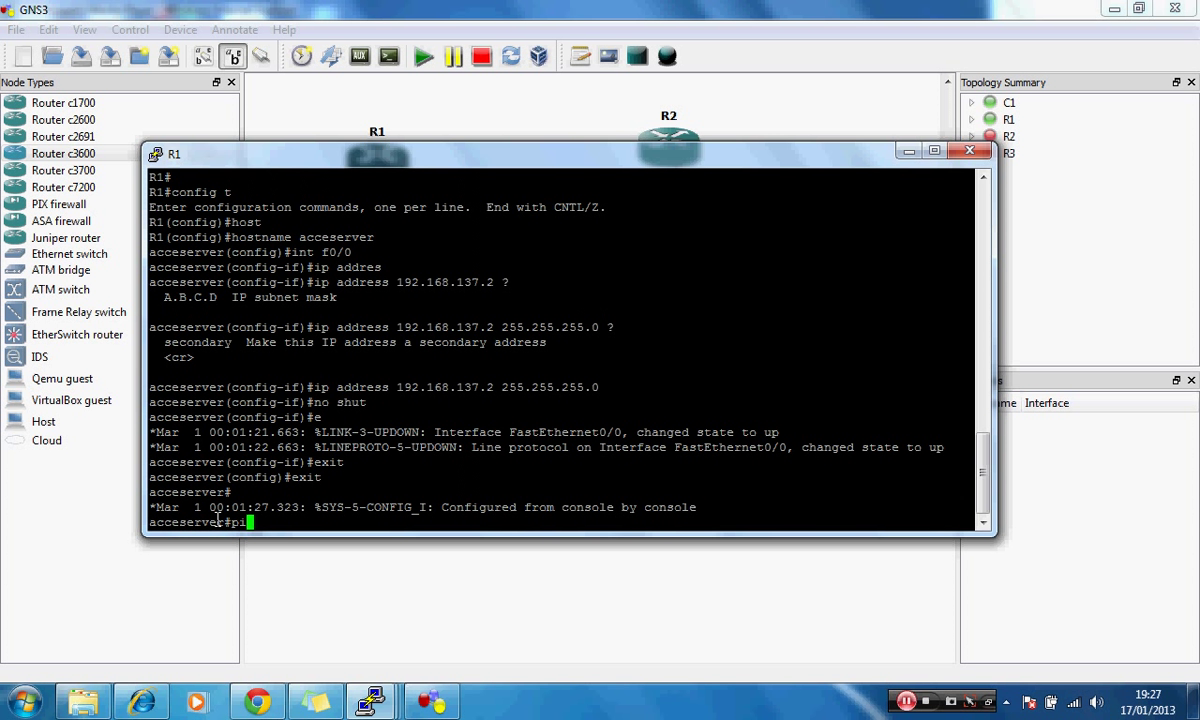
Ping 192.168.137.1 from R1 twice to confirm the loopback cloud answers.
type("ing 1")
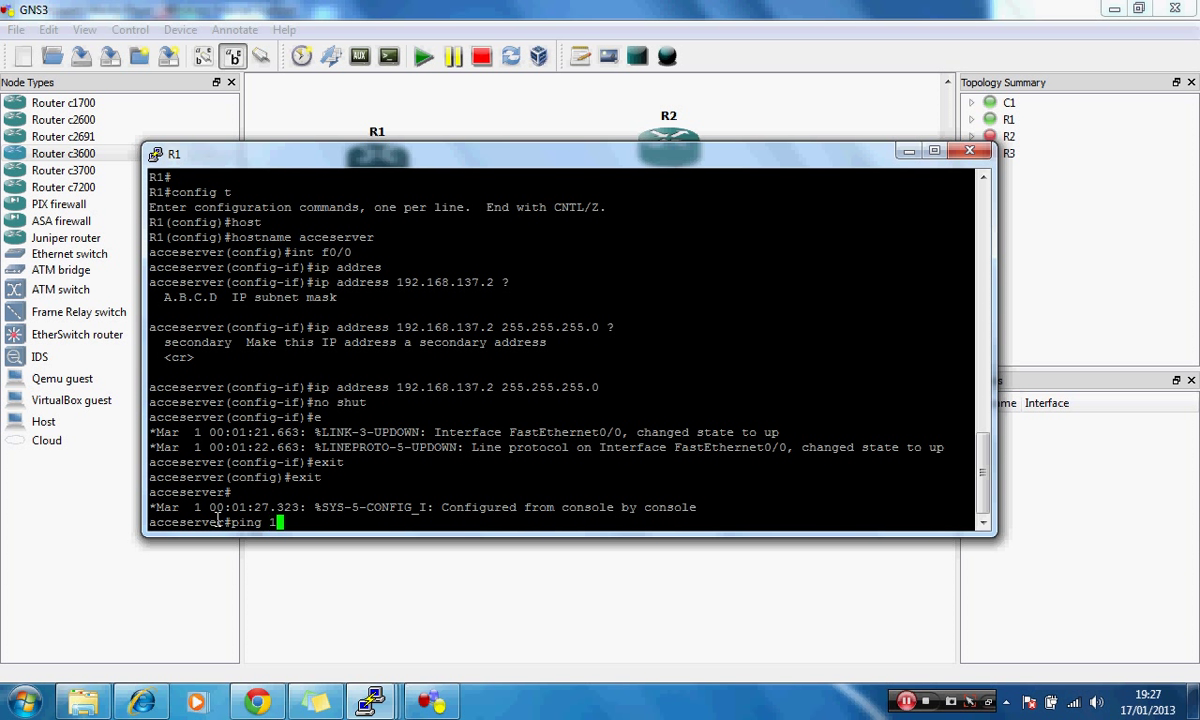
type("92.1")
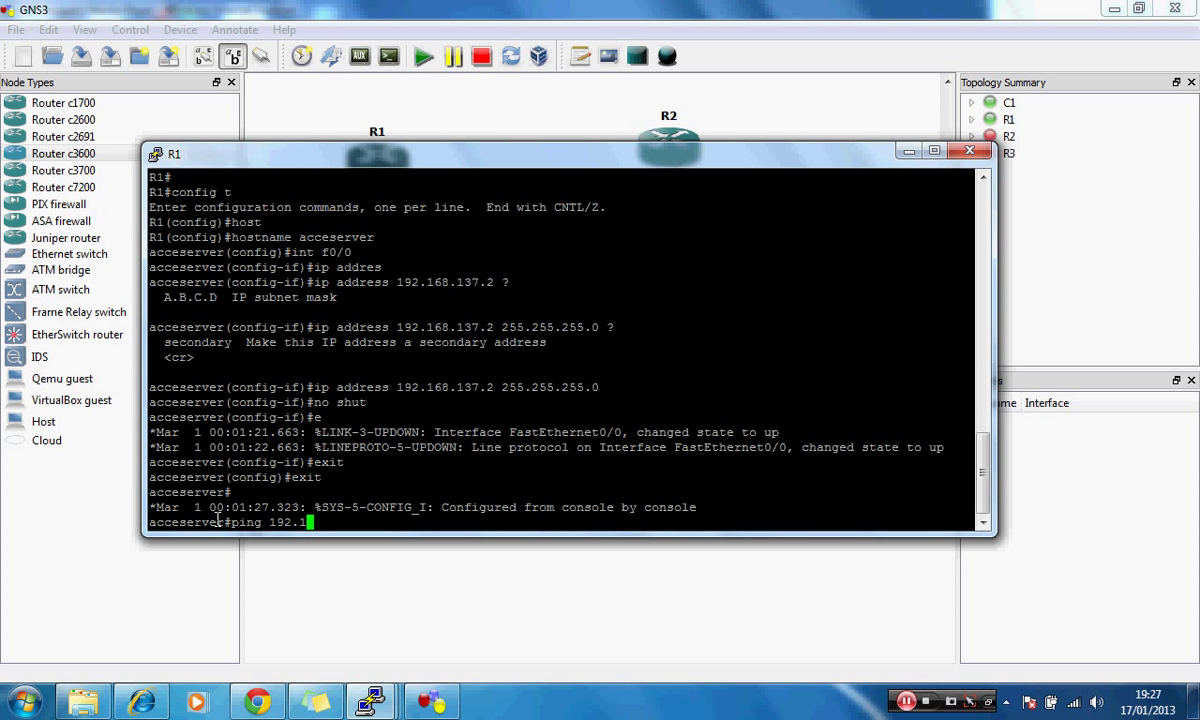
type("68.1")
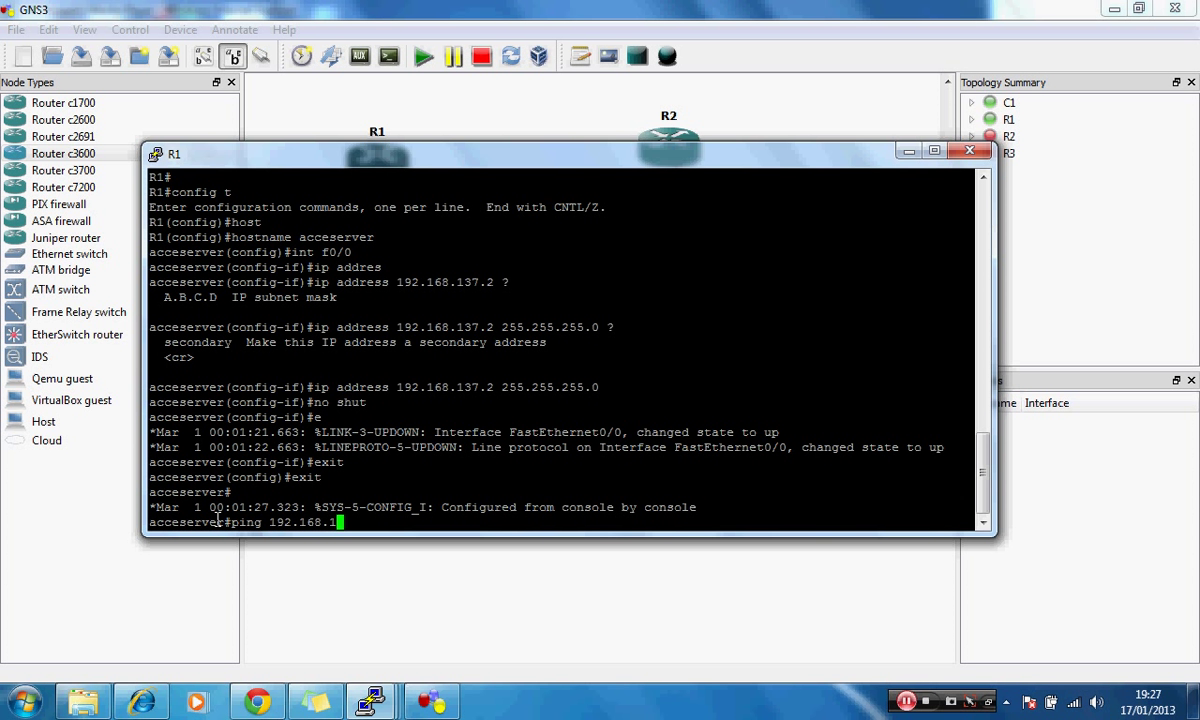
type("37.1")
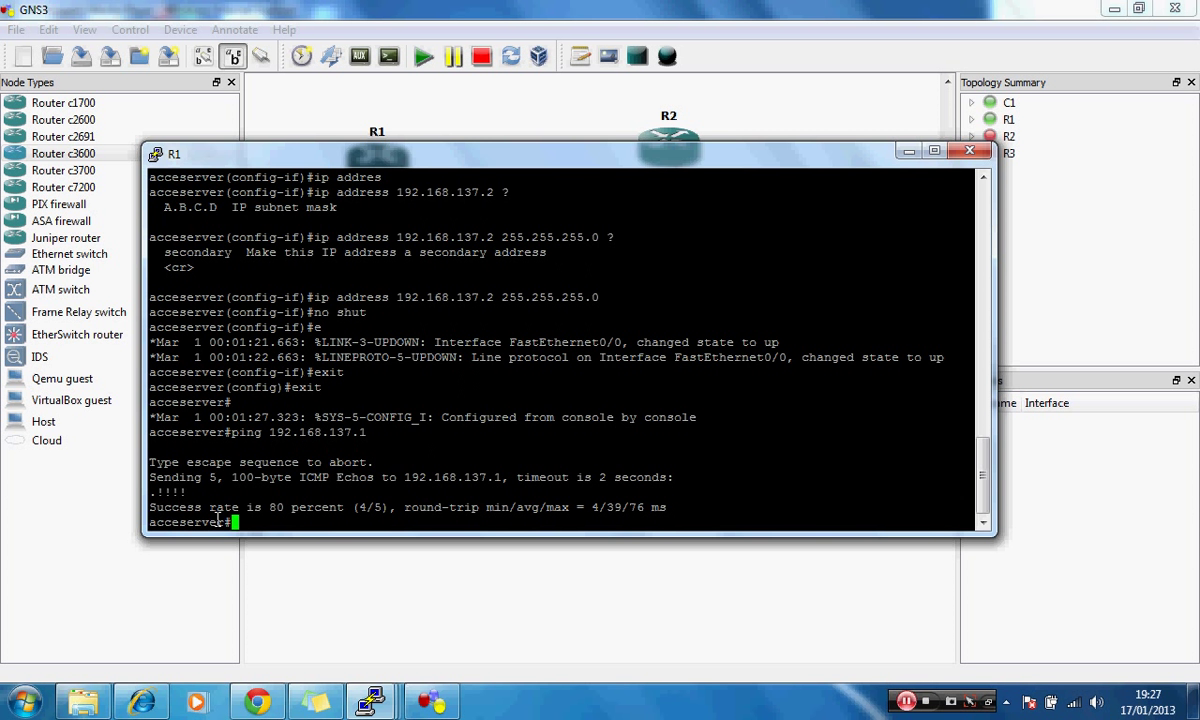
type("ping 192.168.137.1")
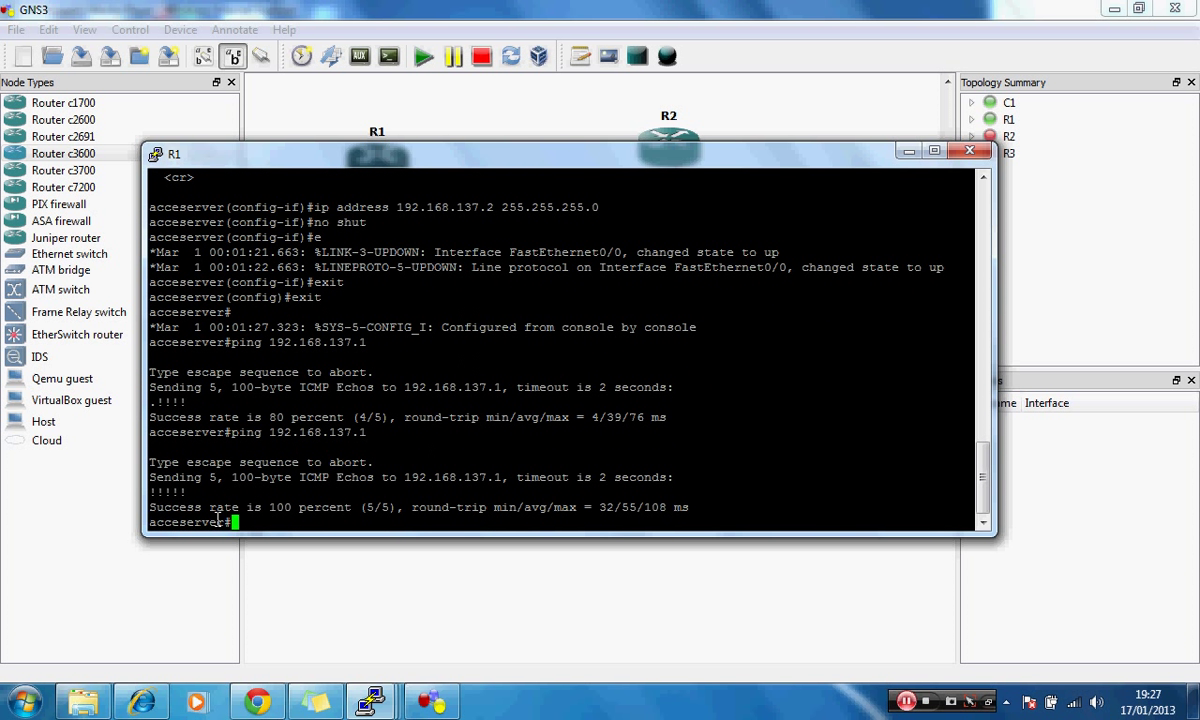
type("conf")
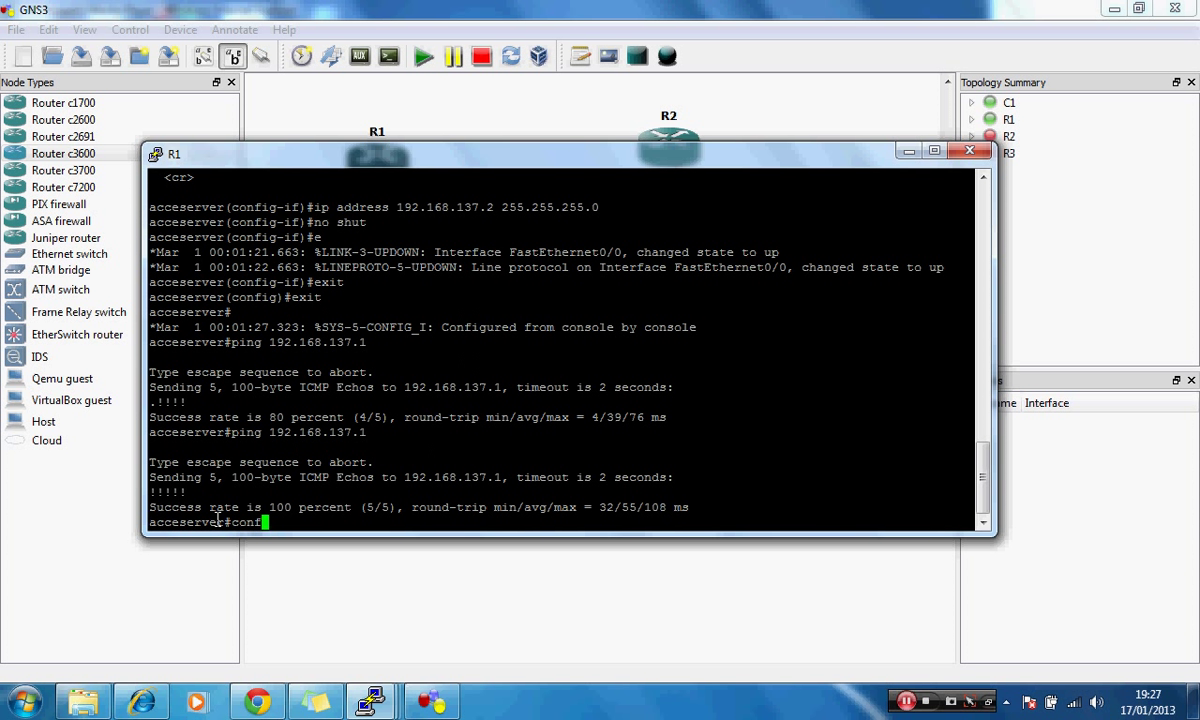
Enter global configuration on R1 and list the ip host command options.
type("i")
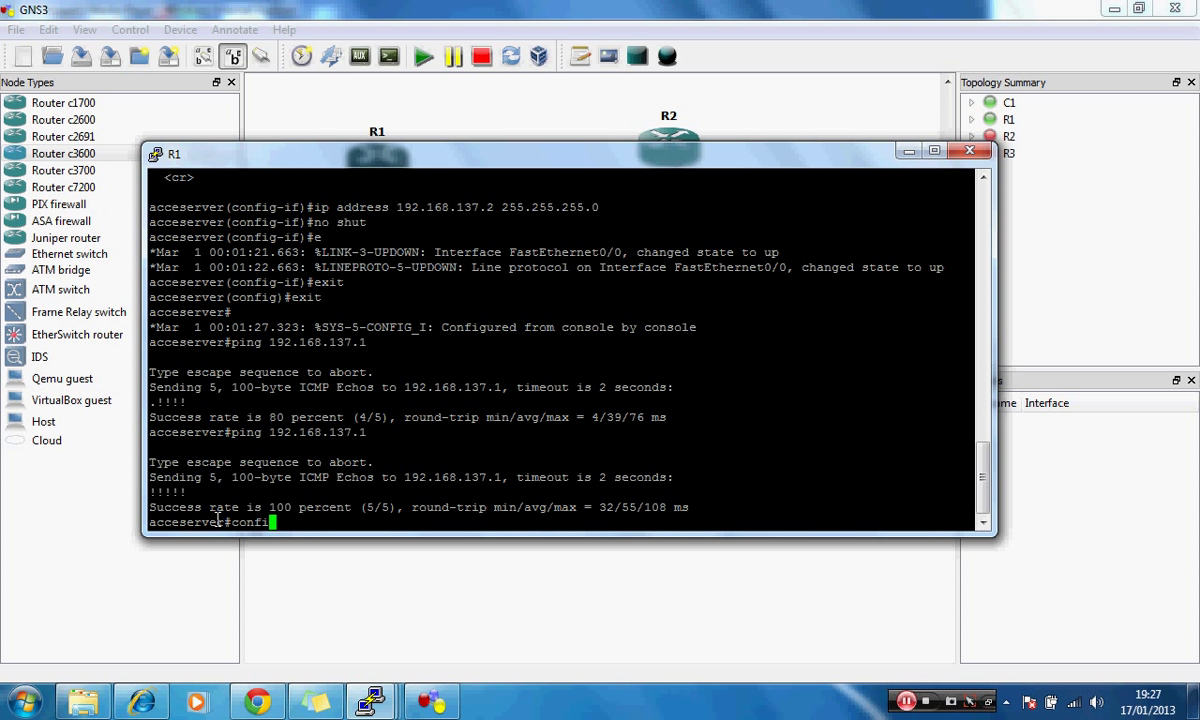
type("g t")
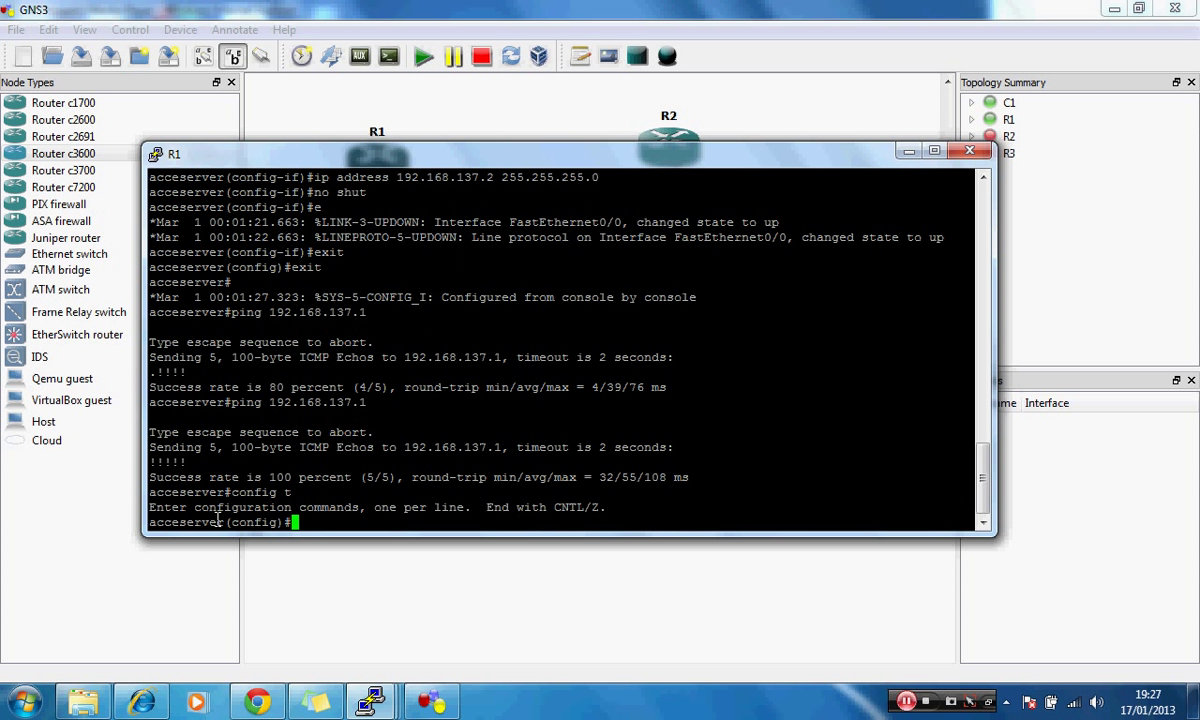
type("ip")
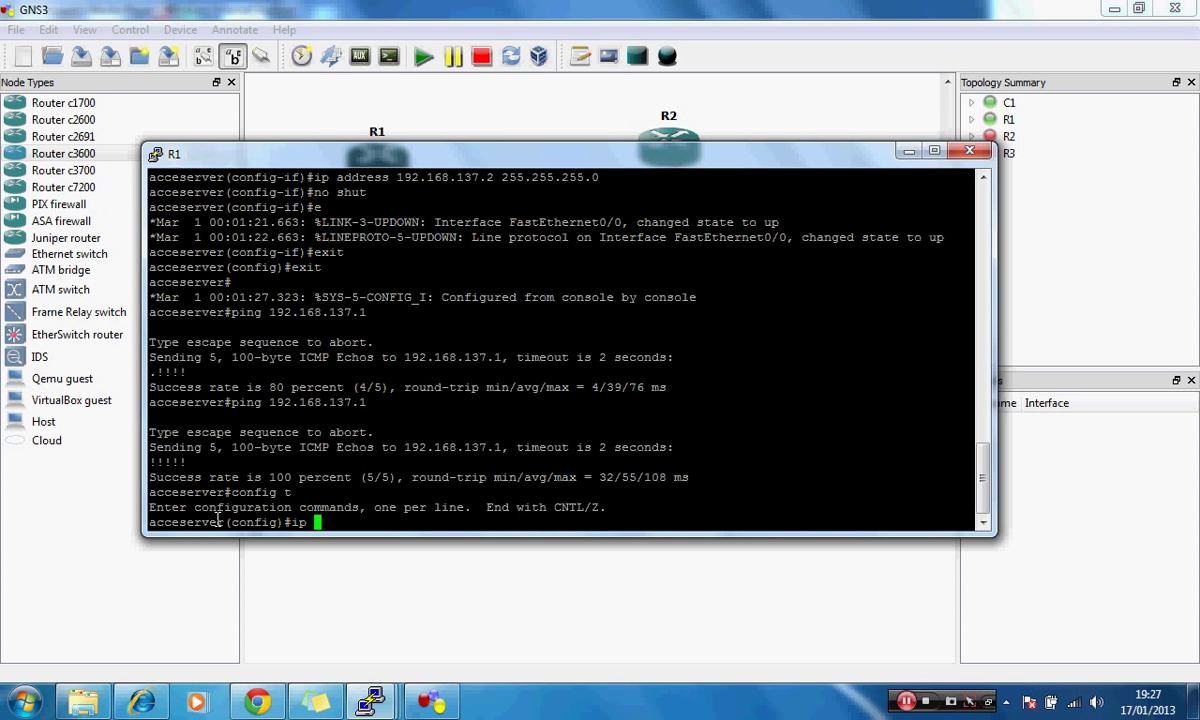
type("host")
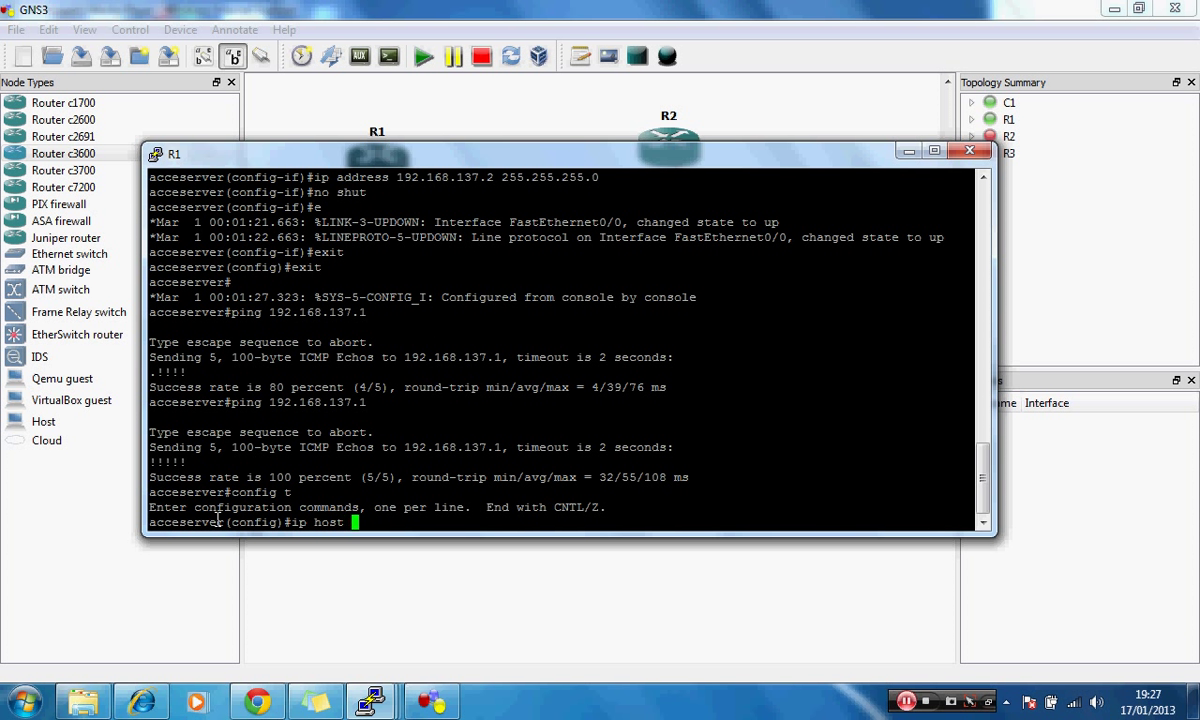
type("?")
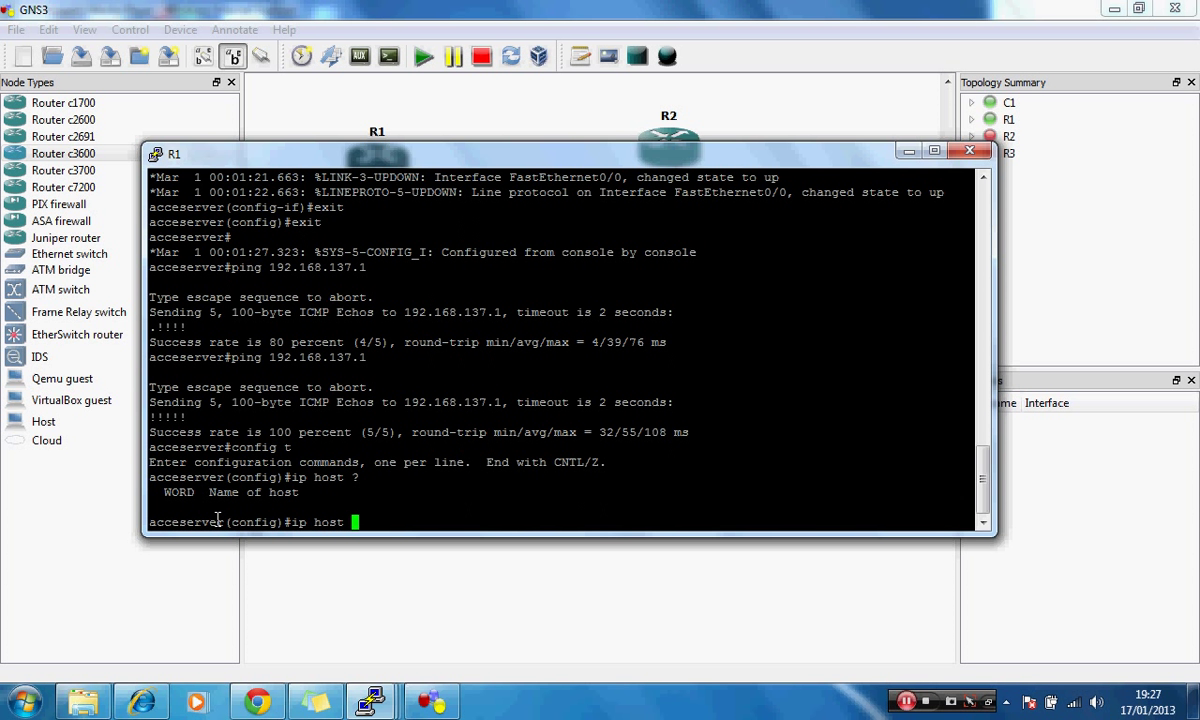
Begin an ip host entry for R2, query its options, then return to the topology diagram.
type("R2")
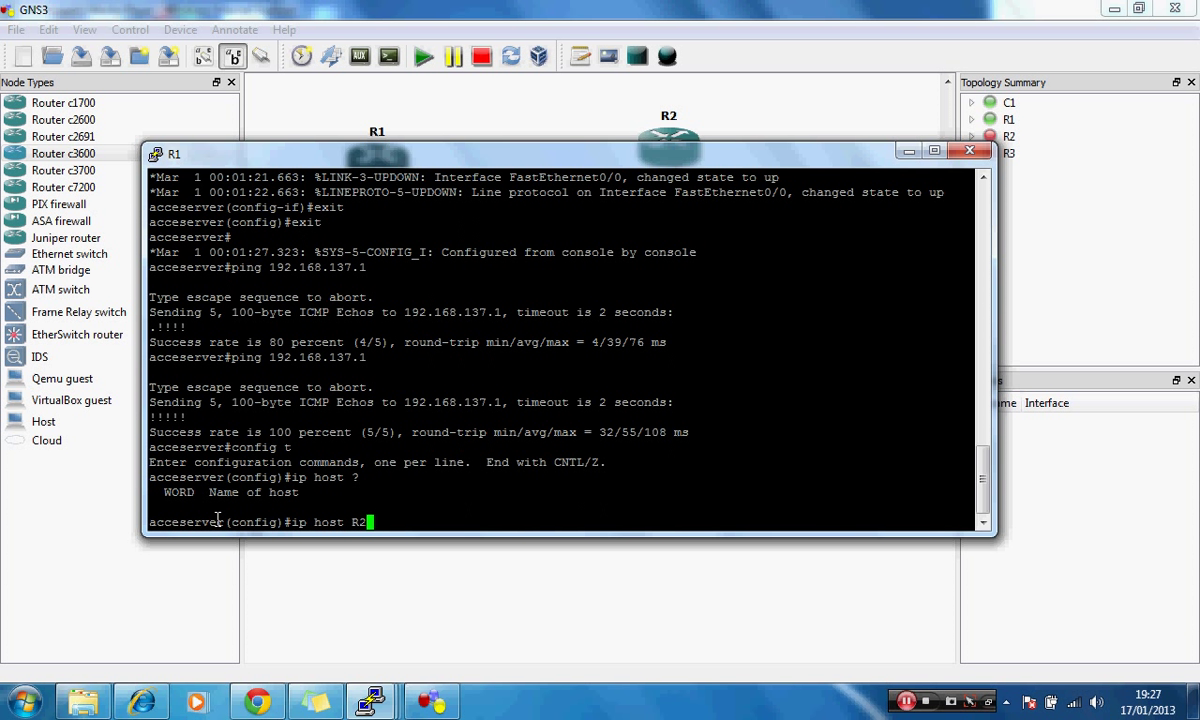
type("?")
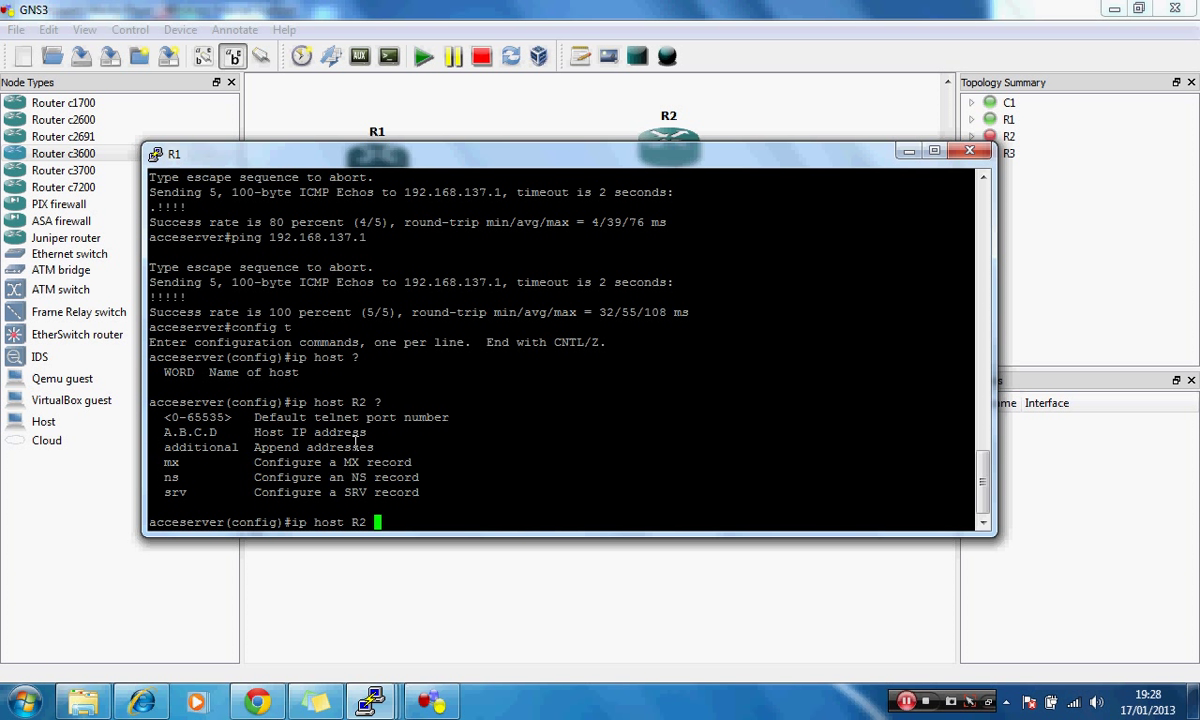
left_click(968, 150)
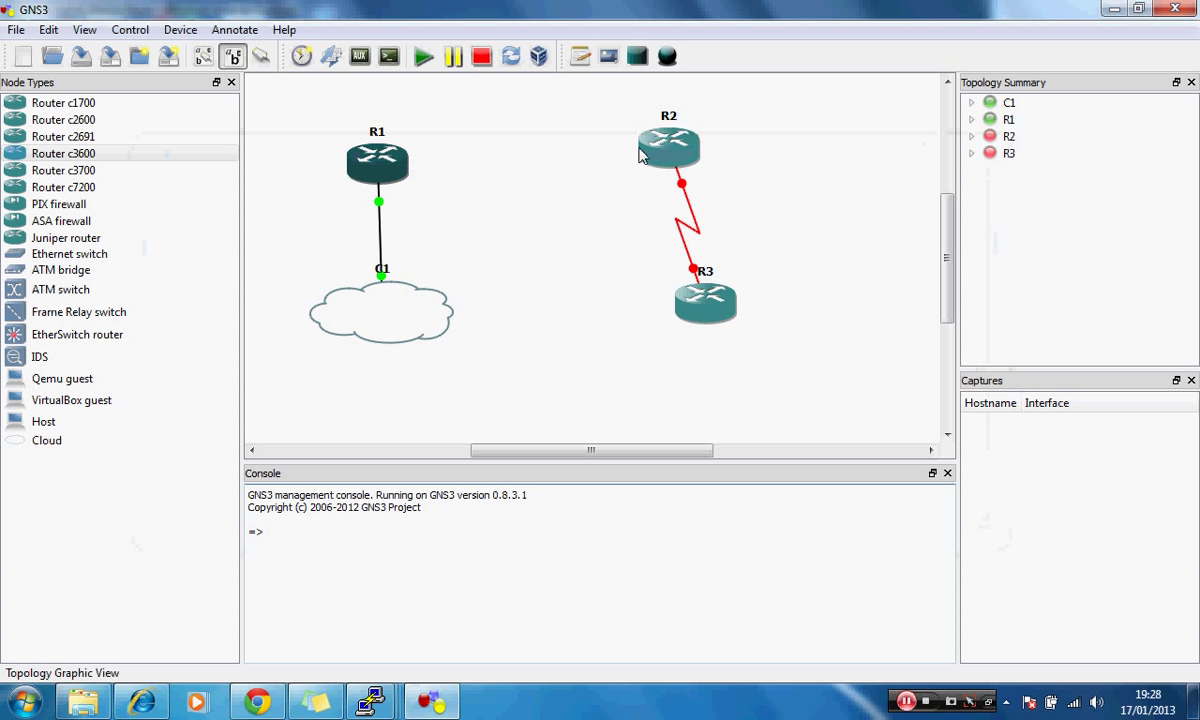
Read R2's console port number from its Change console port dialog and accept it.
right_click(664, 148)
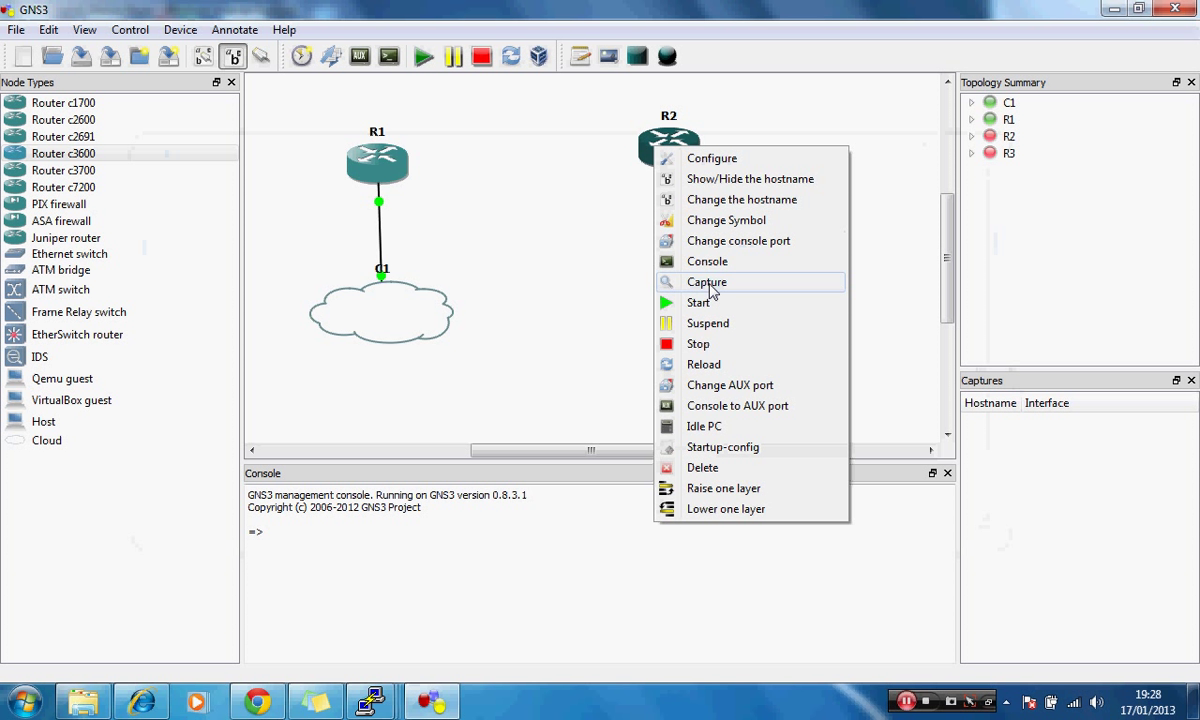
mouse_move(718, 250)
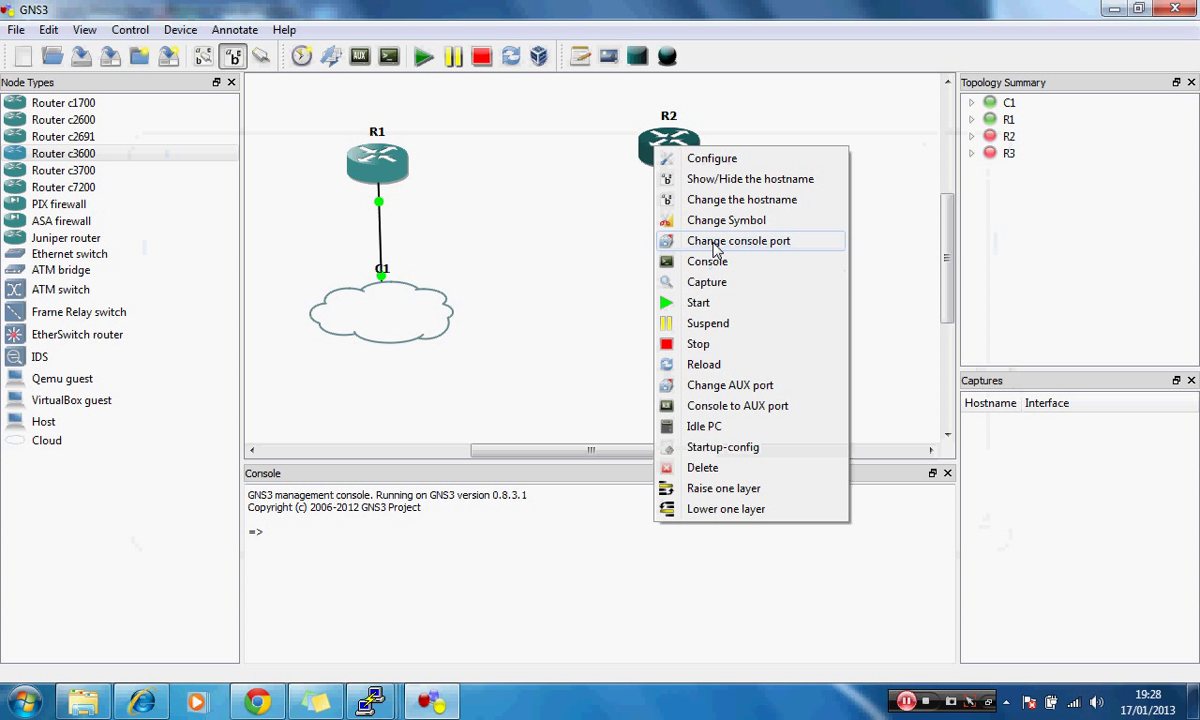
mouse_move(728, 258)
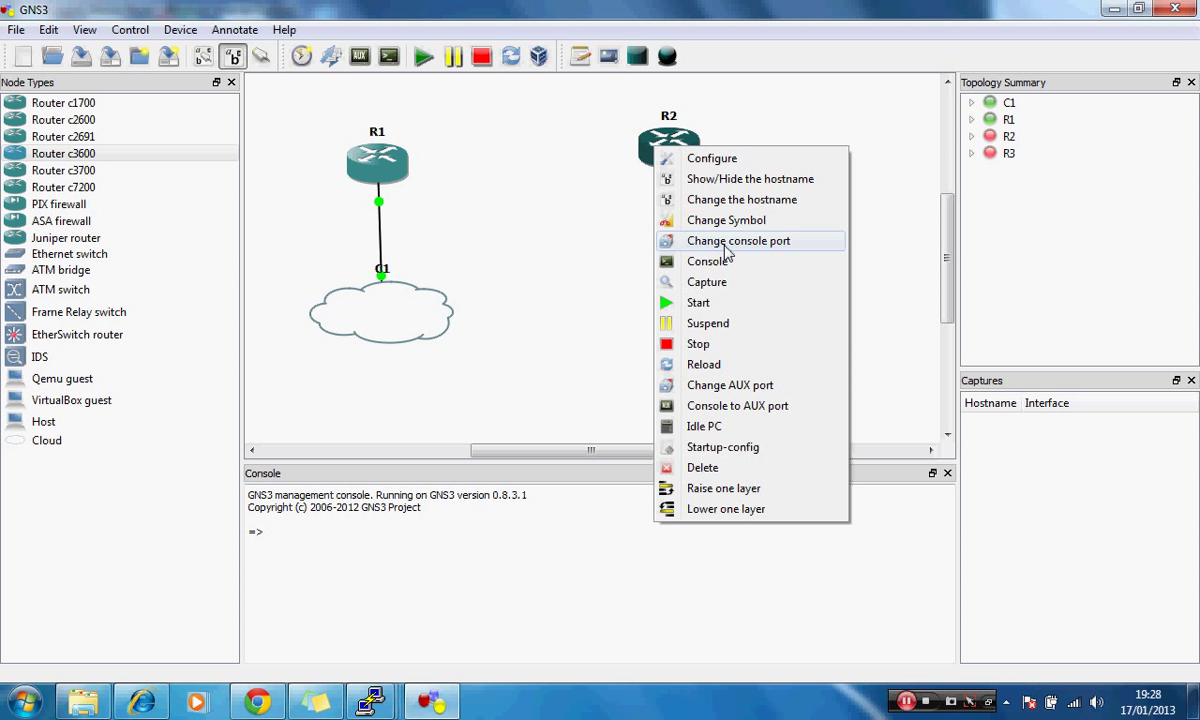
left_click(738, 240)
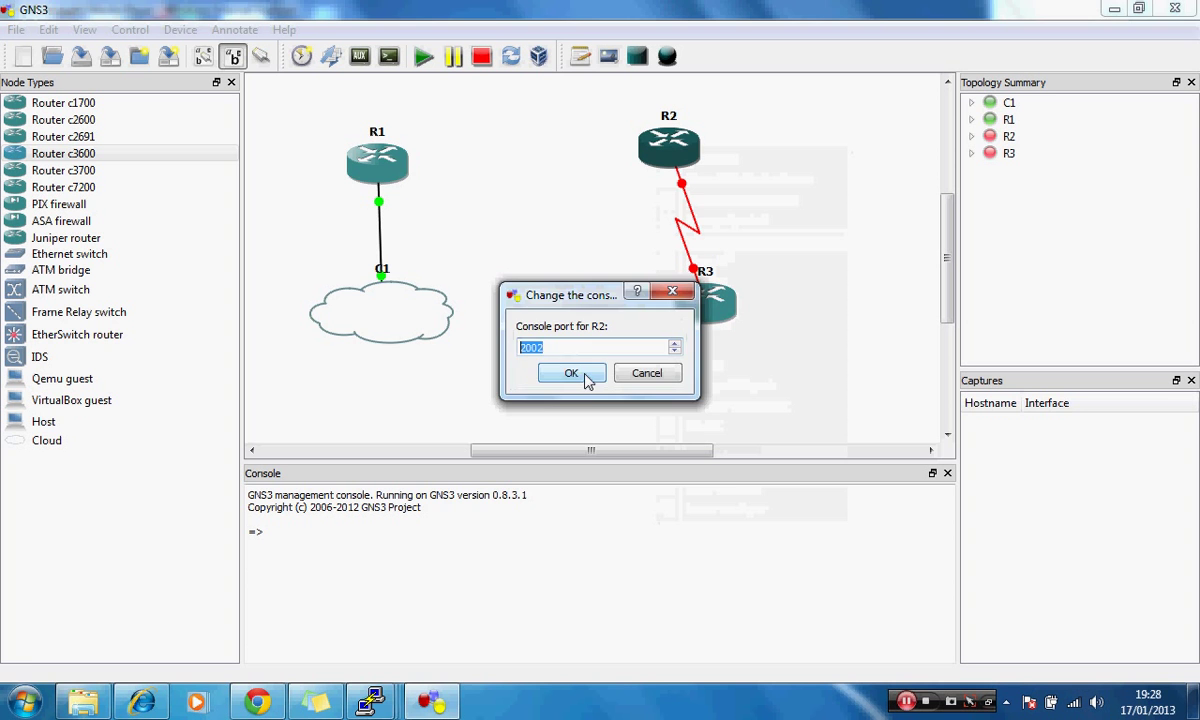
left_click(572, 374)
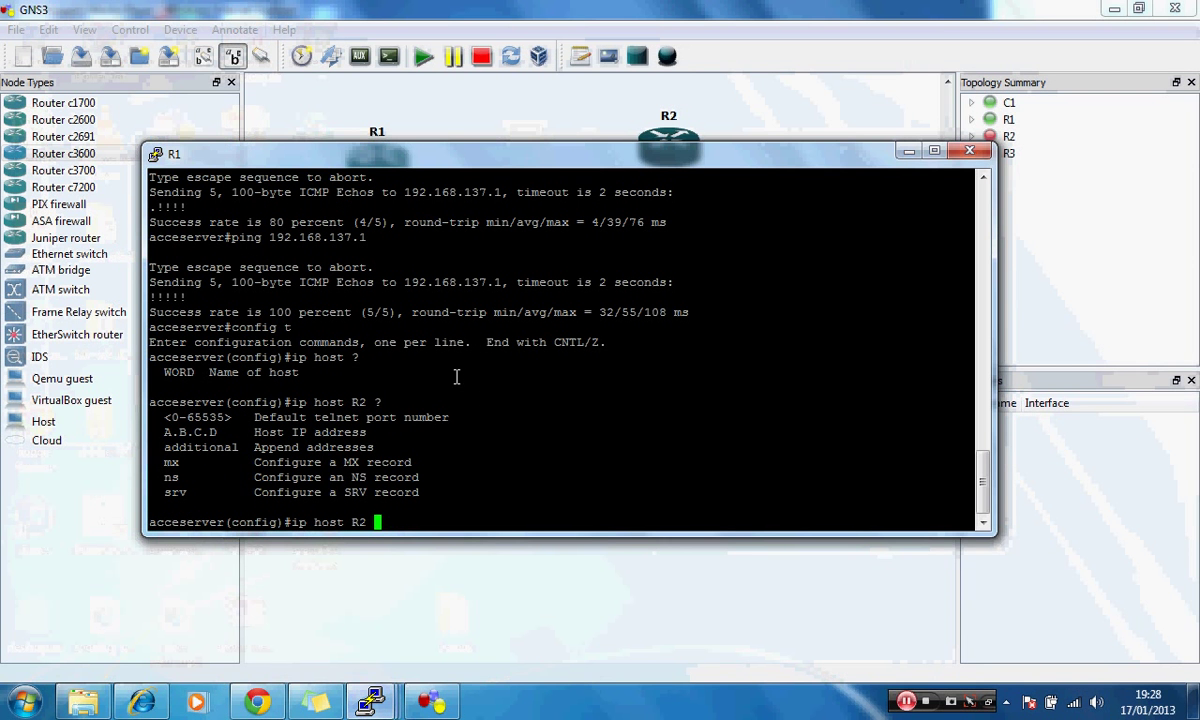
Complete the ip host R2 entry with port 2002 at 192.168.137.1, then show the topology.
type("2")
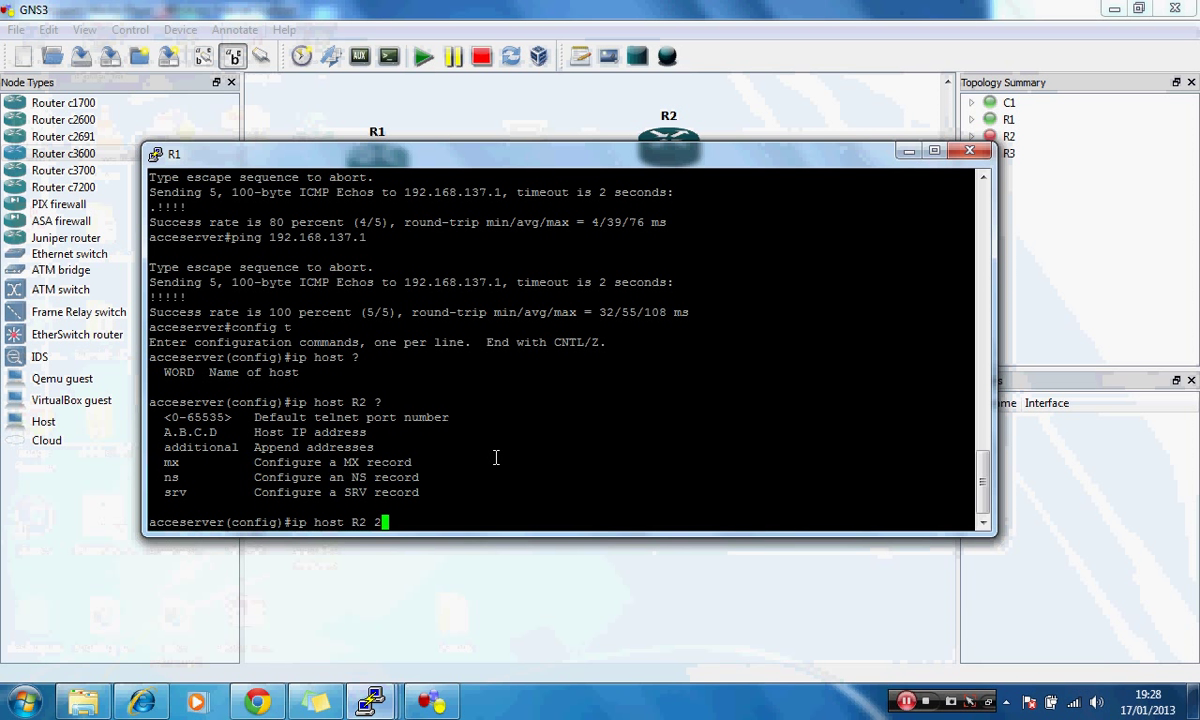
type("002")
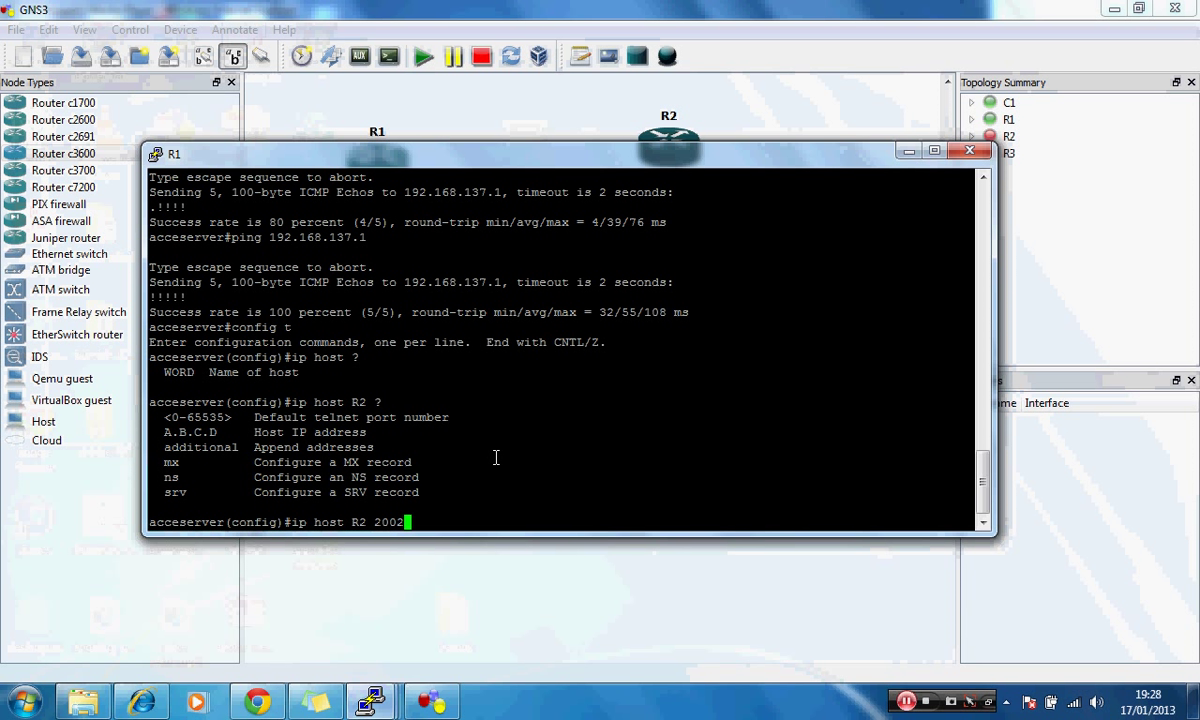
type("192")
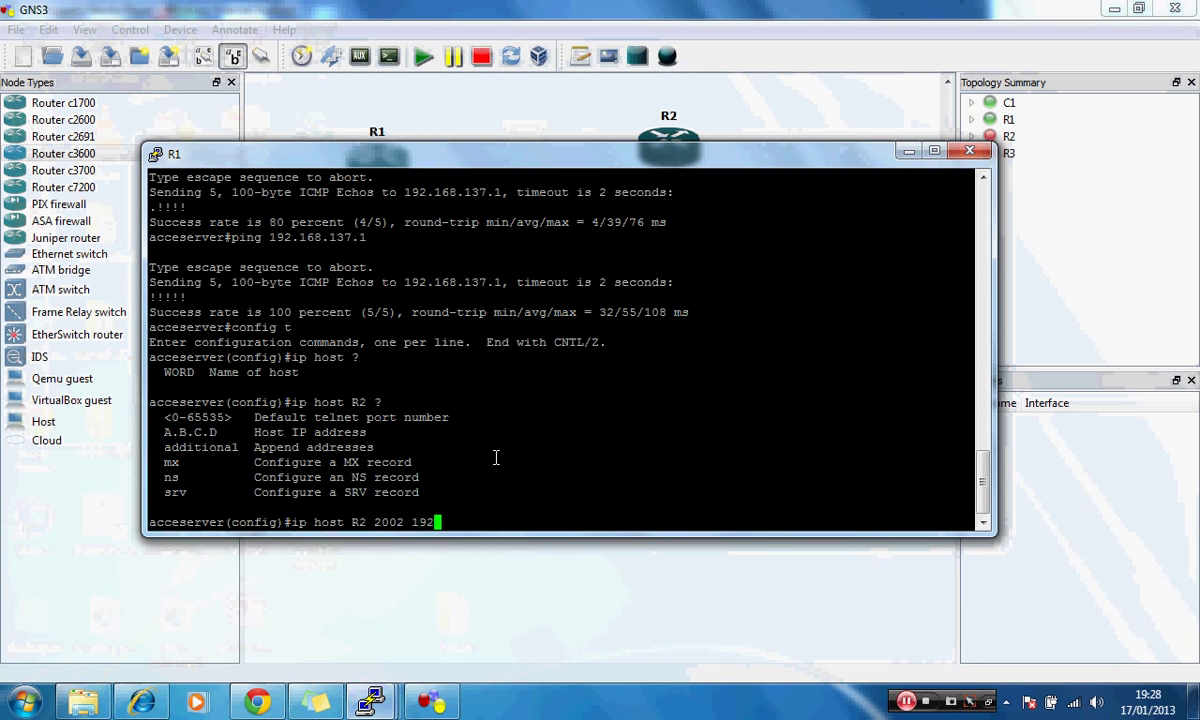
type(".")
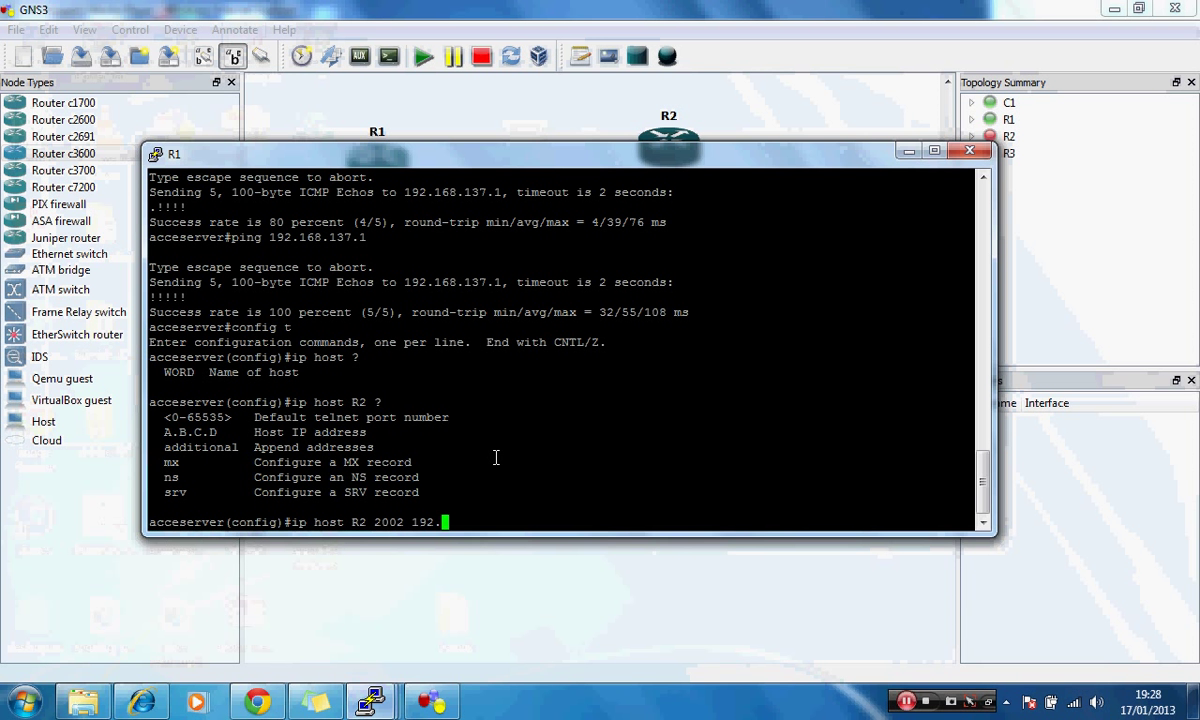
type("16")
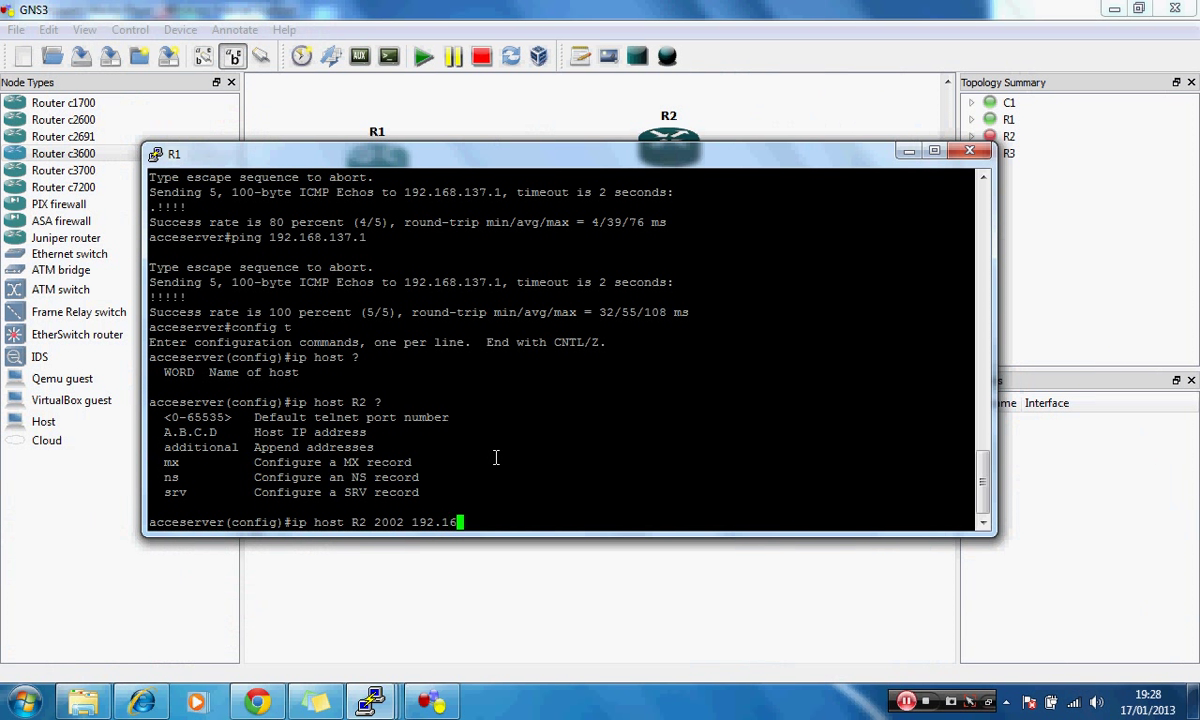
type("8")
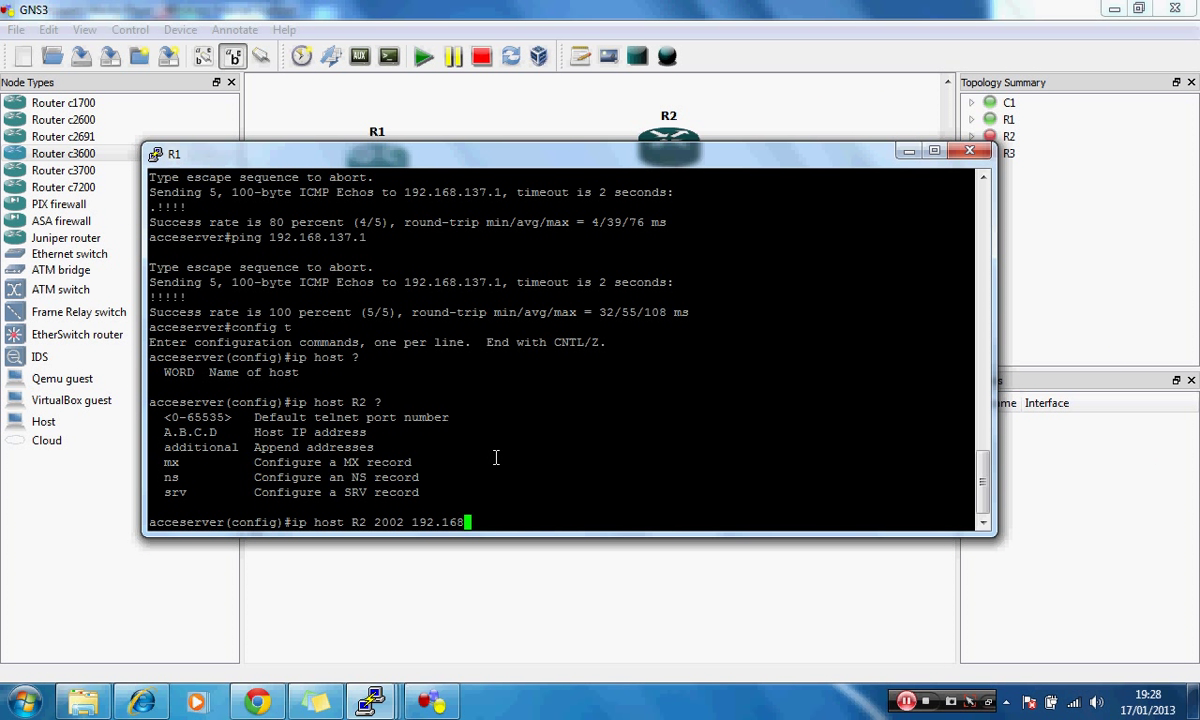
type(".137")
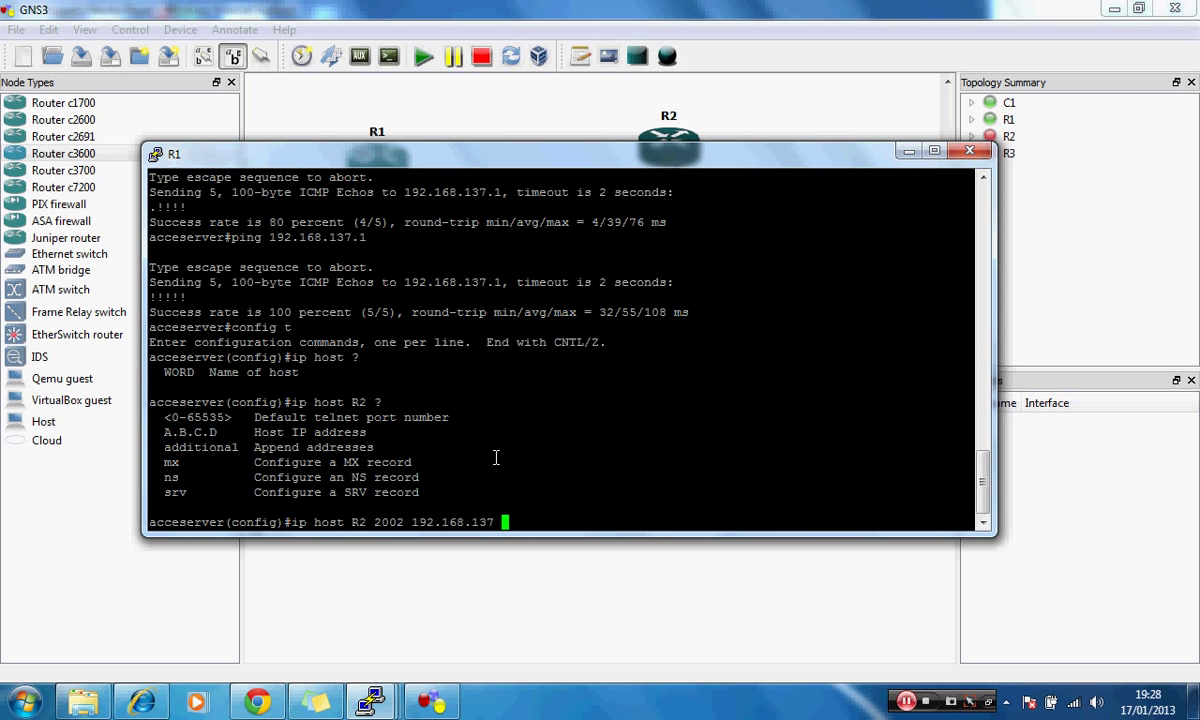
type(".1")
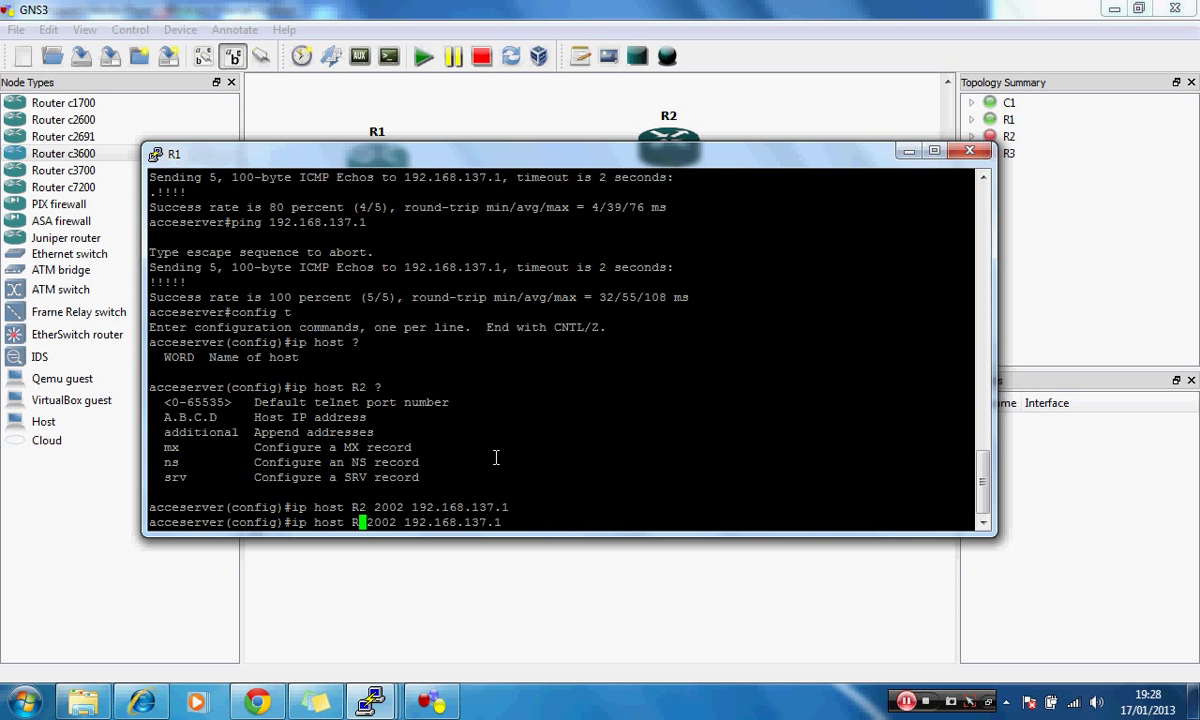
left_click(970, 150)
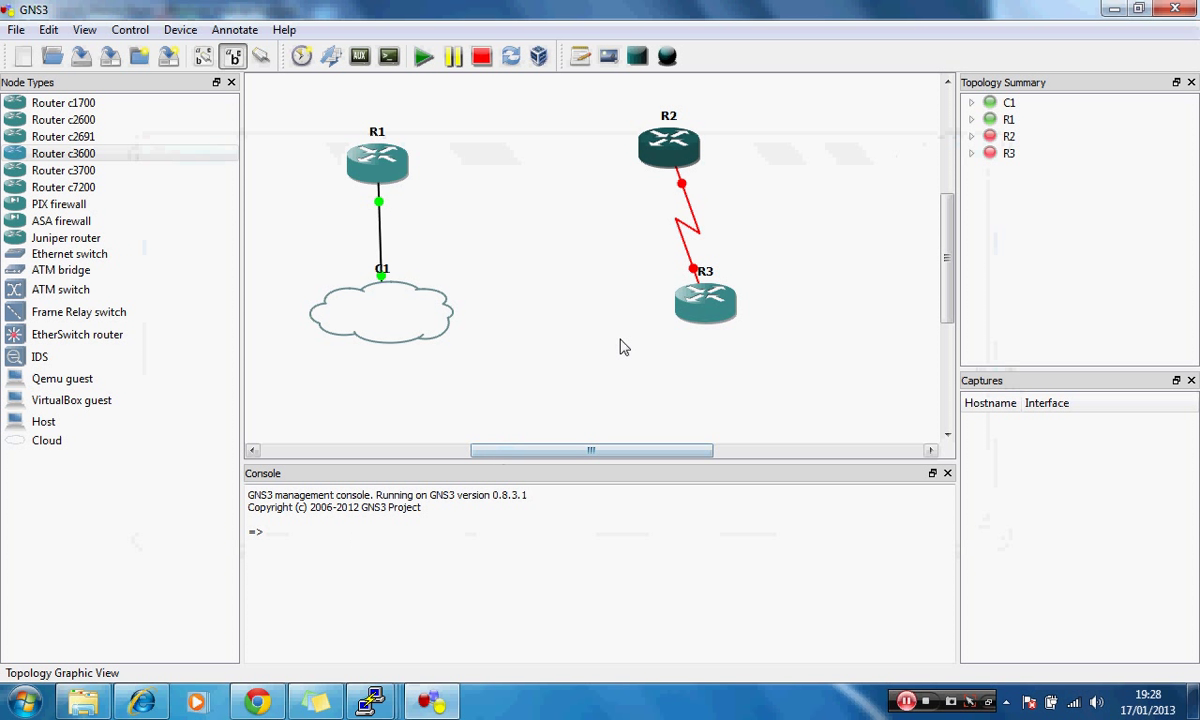
Check R3's console port and map host R3 to port 2003 at 192.168.137.1 on R1.
right_click(700, 300)
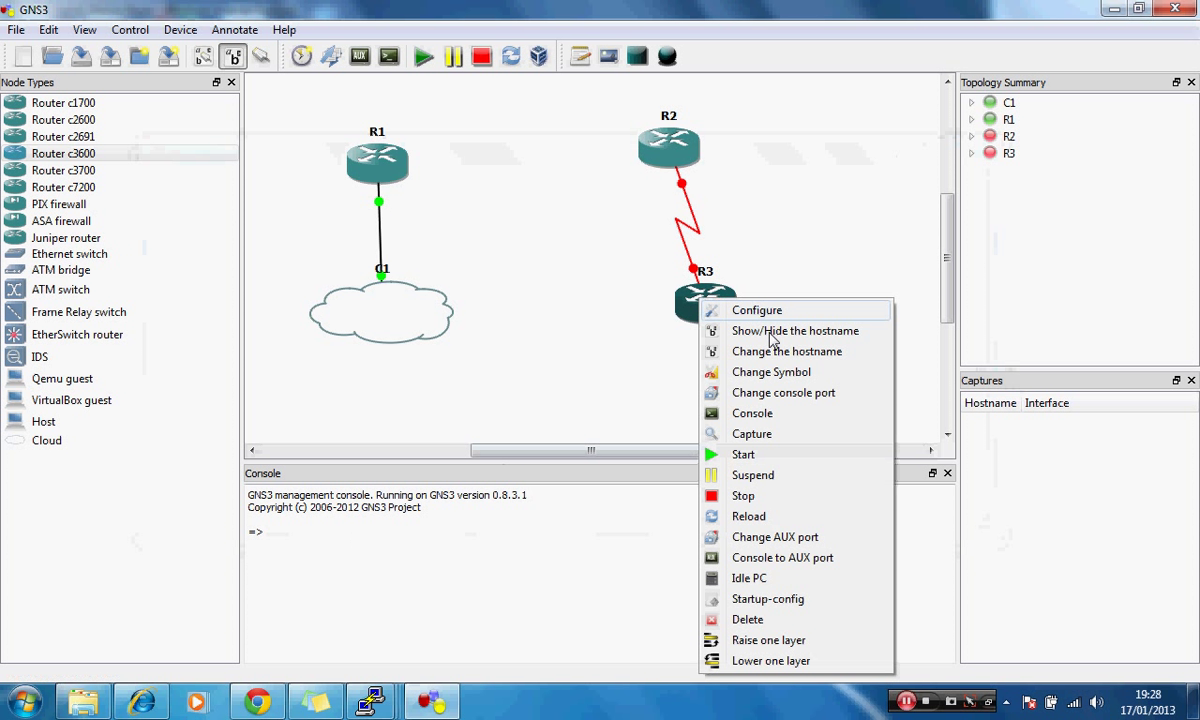
mouse_move(774, 398)
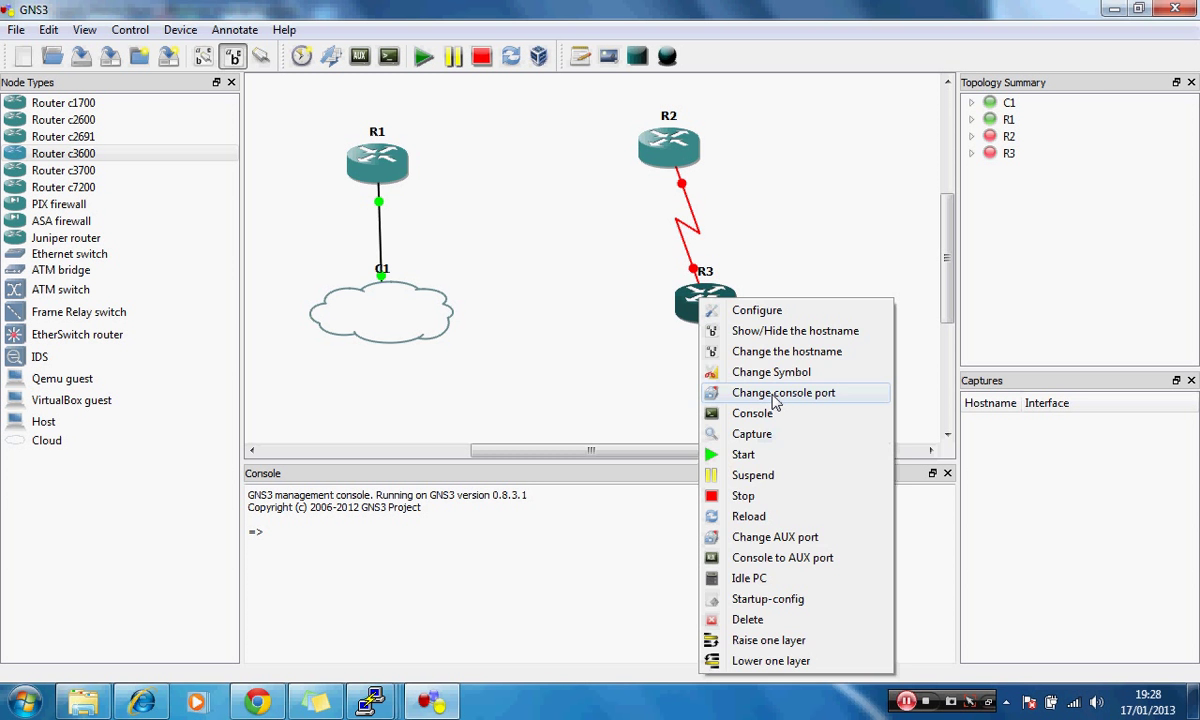
left_click(784, 392)
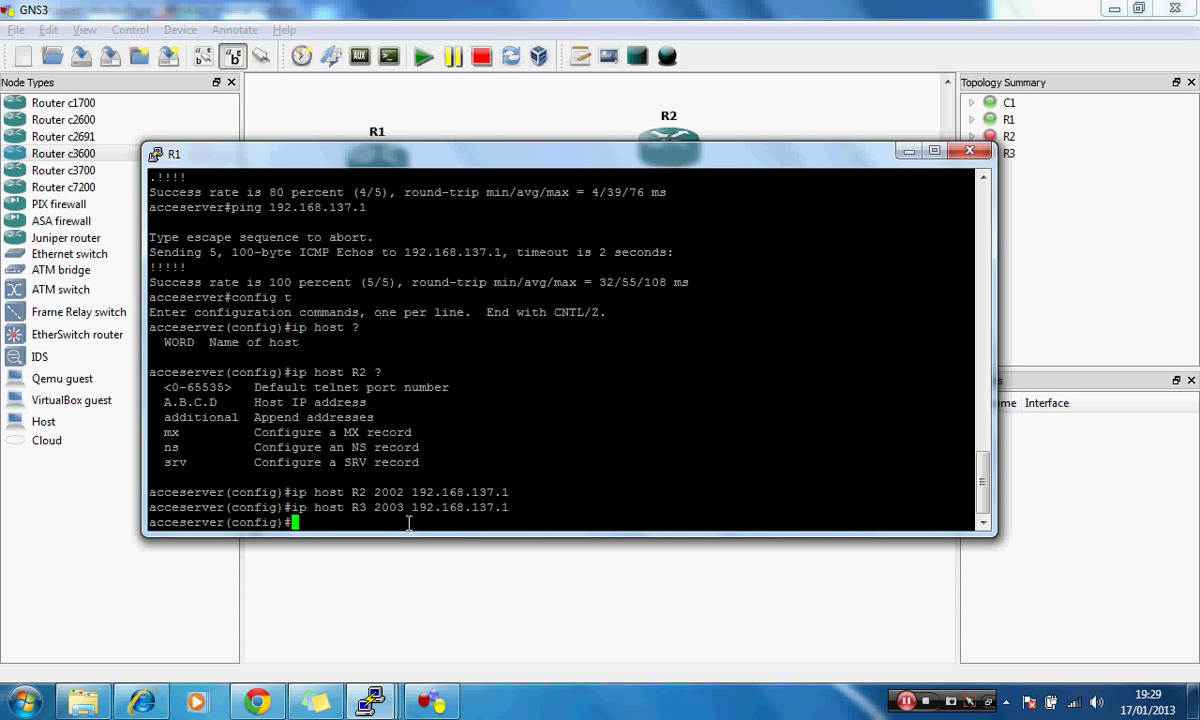
Leave configuration mode on R1 and save the running configuration with wr.
type("exit")
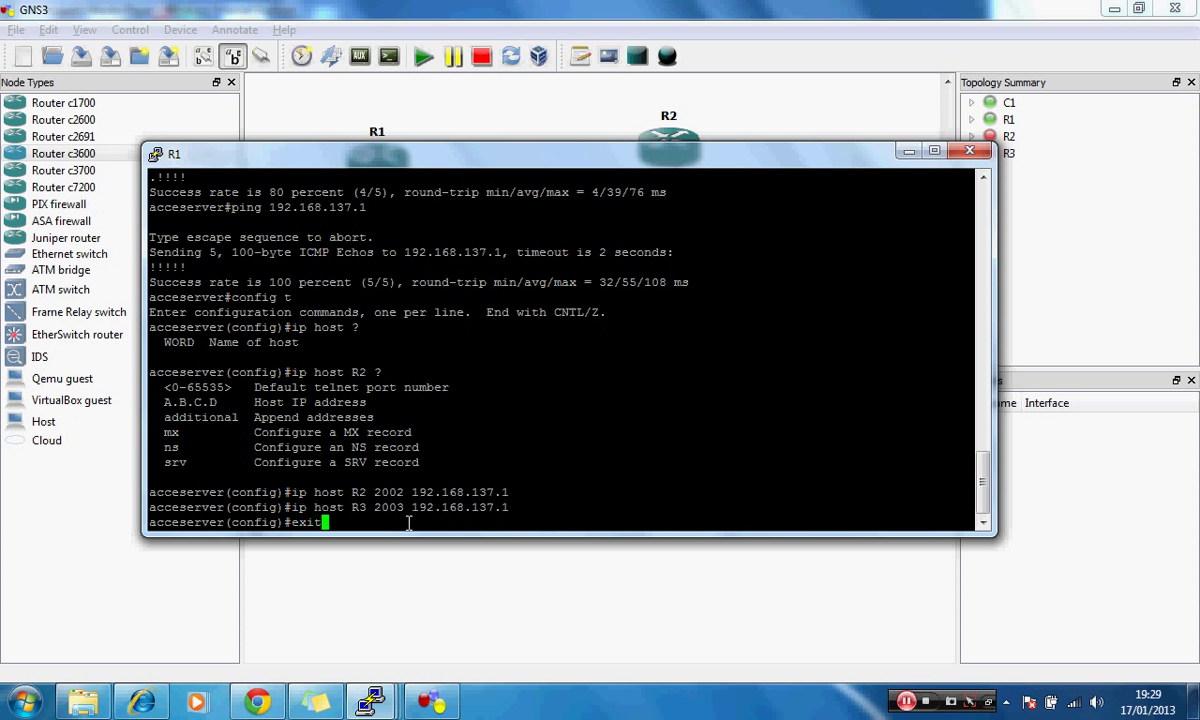
type("w")
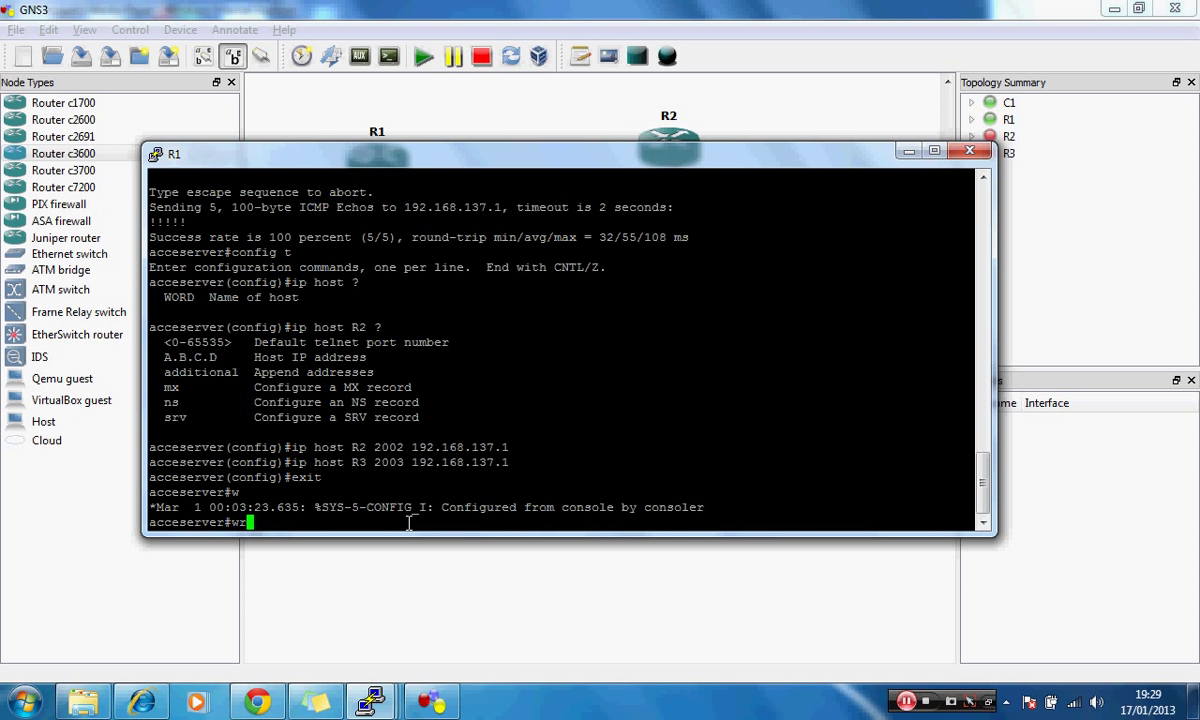
type("r")
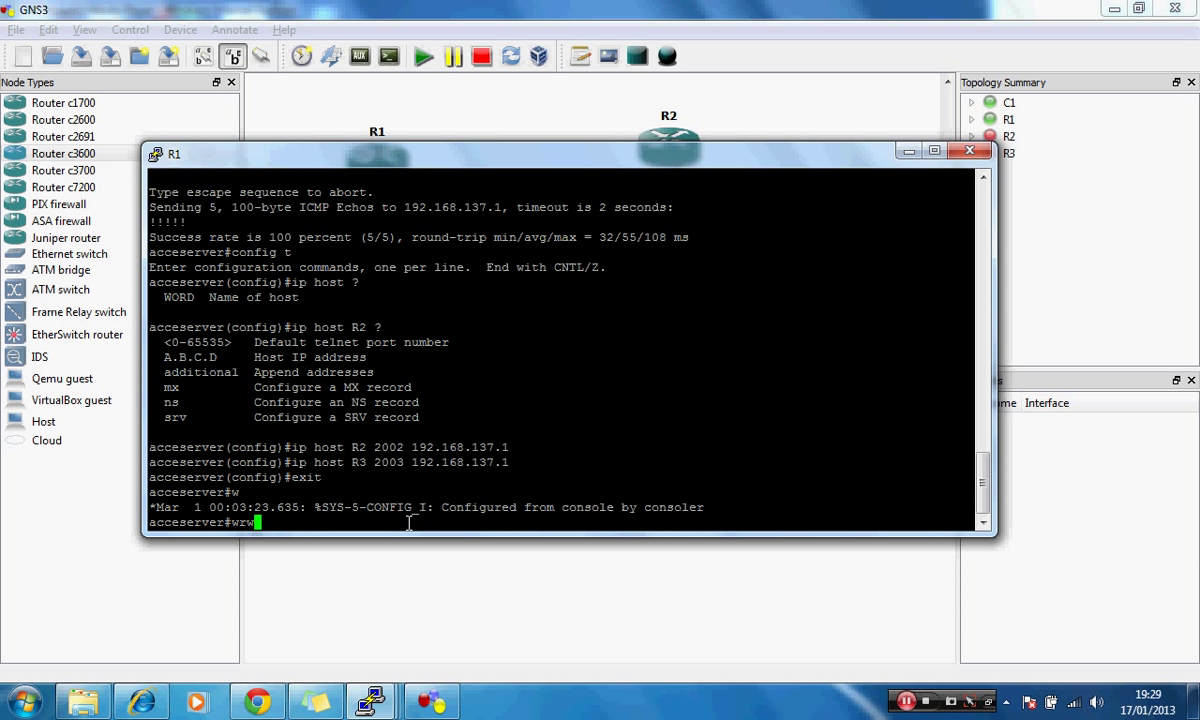
key("Return")
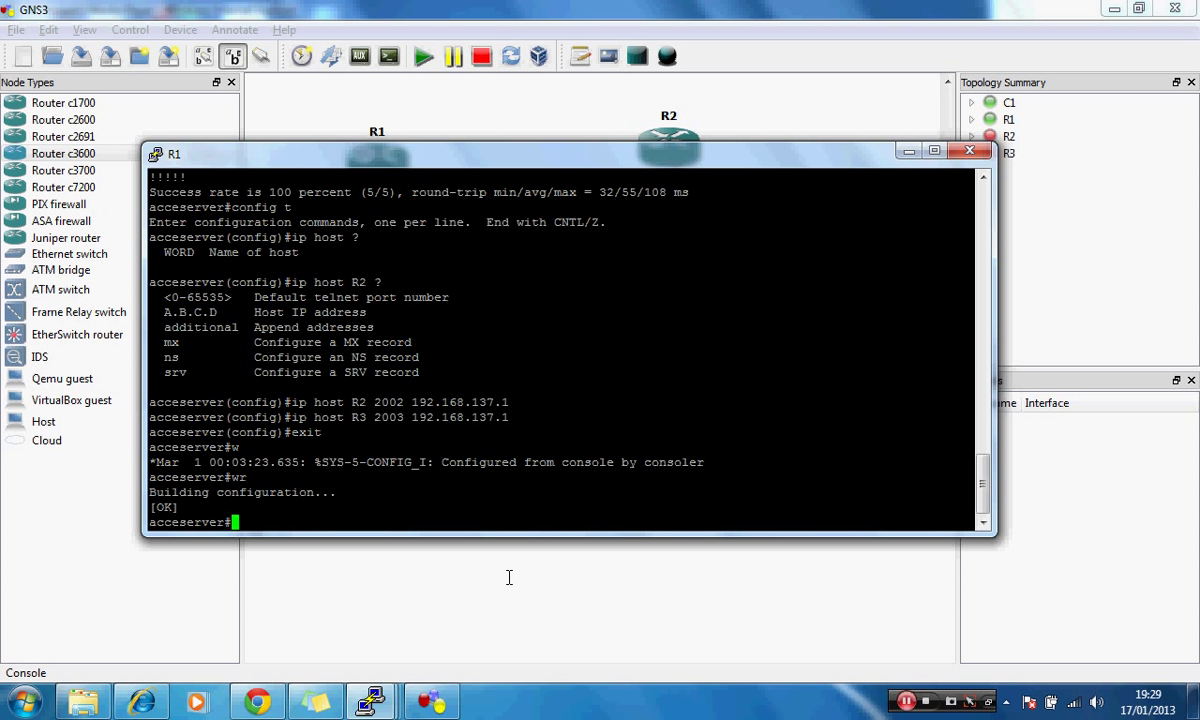
Check R2 in the topology, then telnet from R1 to R2 by typing its host name r2.
left_click(968, 152)
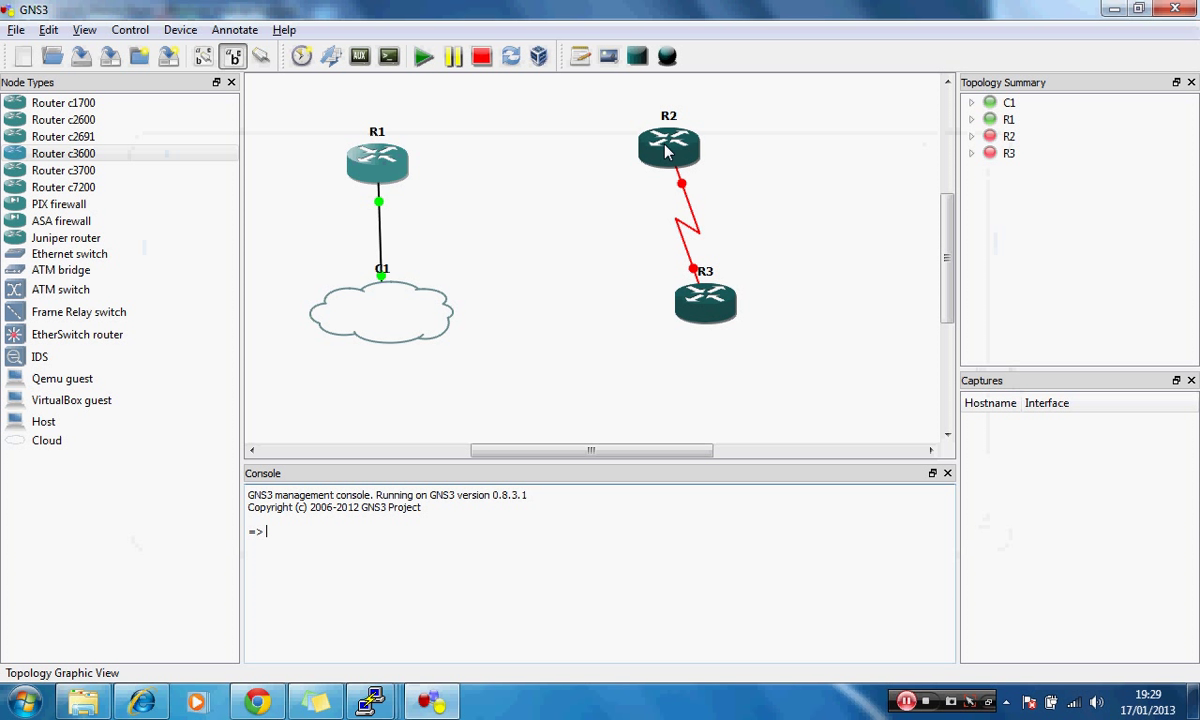
right_click(666, 150)
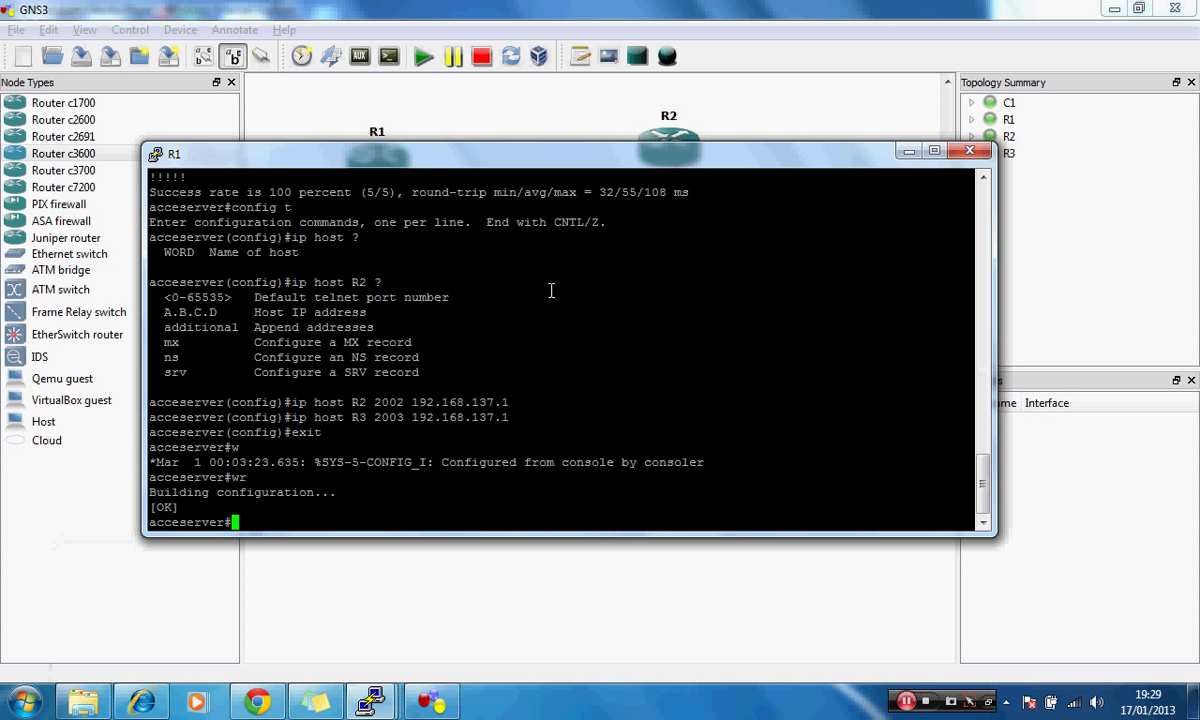
mouse_move(380, 476)
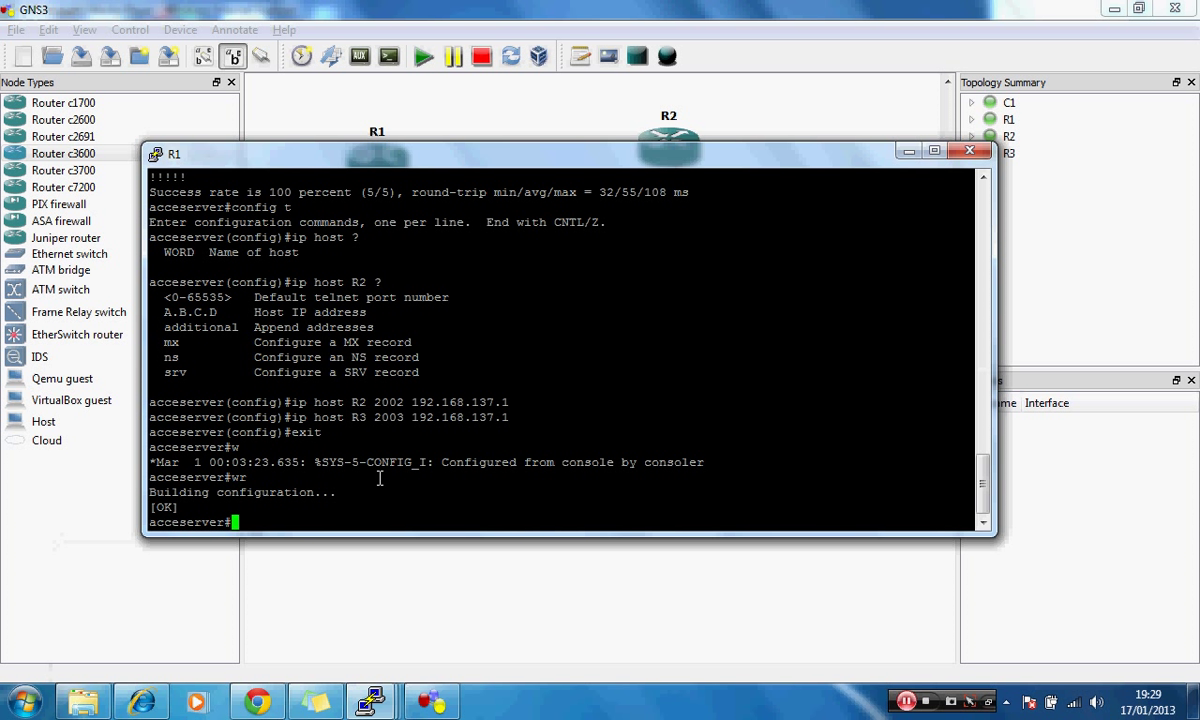
type("r2")
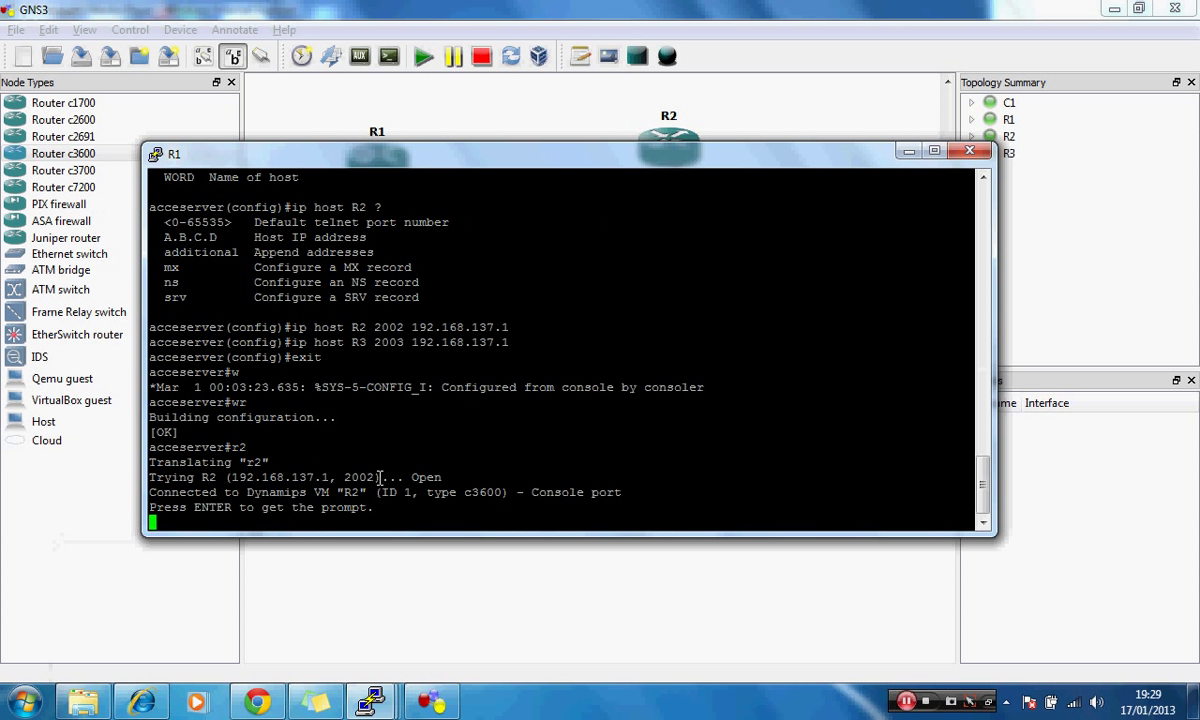
Get R2's prompt, run config t and exit, and suspend back to the access server.
key("enter")
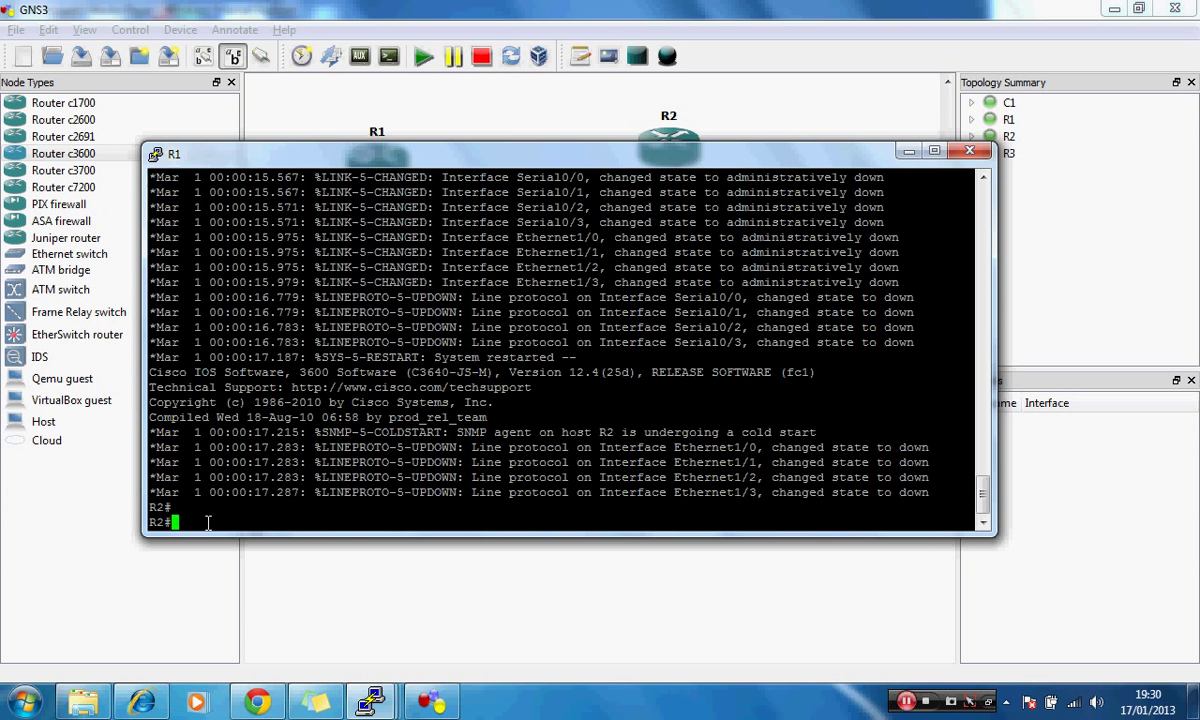
type("config t")
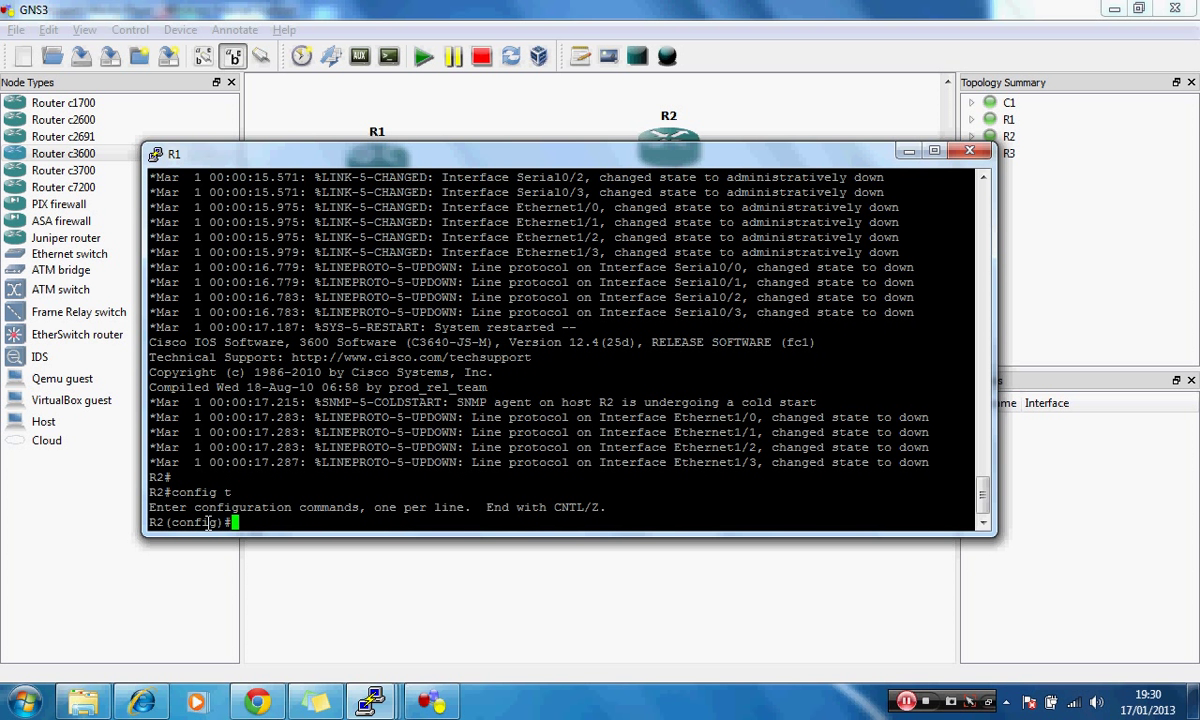
type("exit")
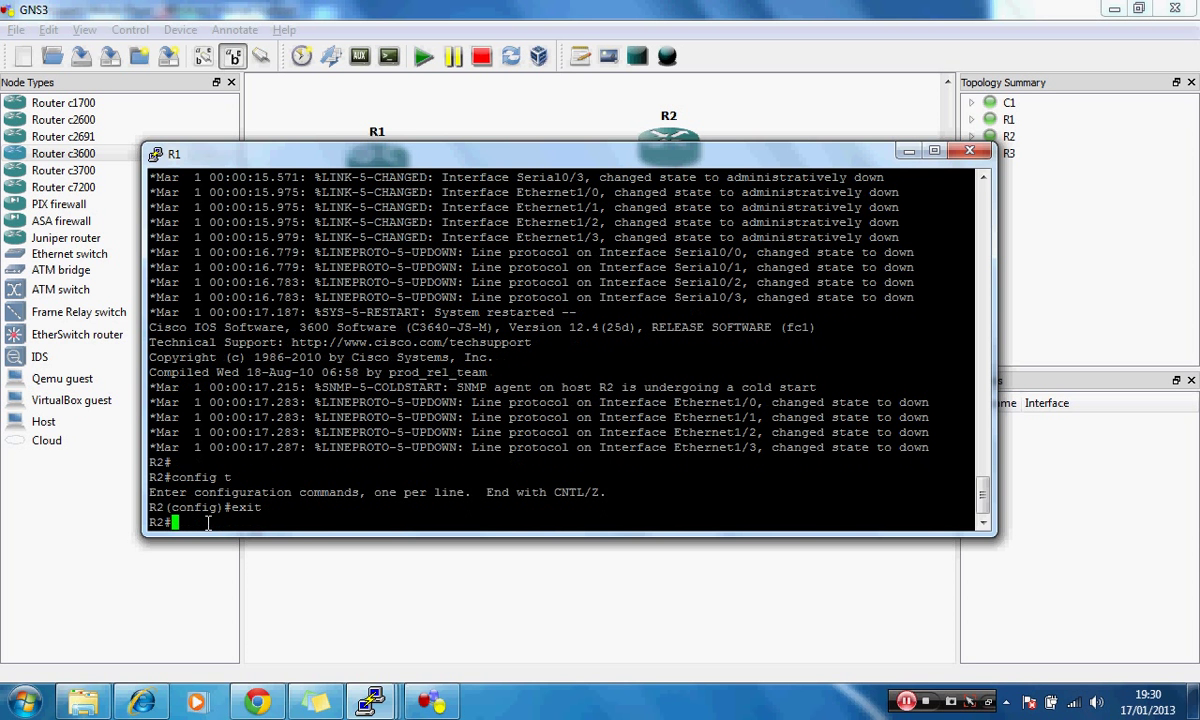
key("Return")
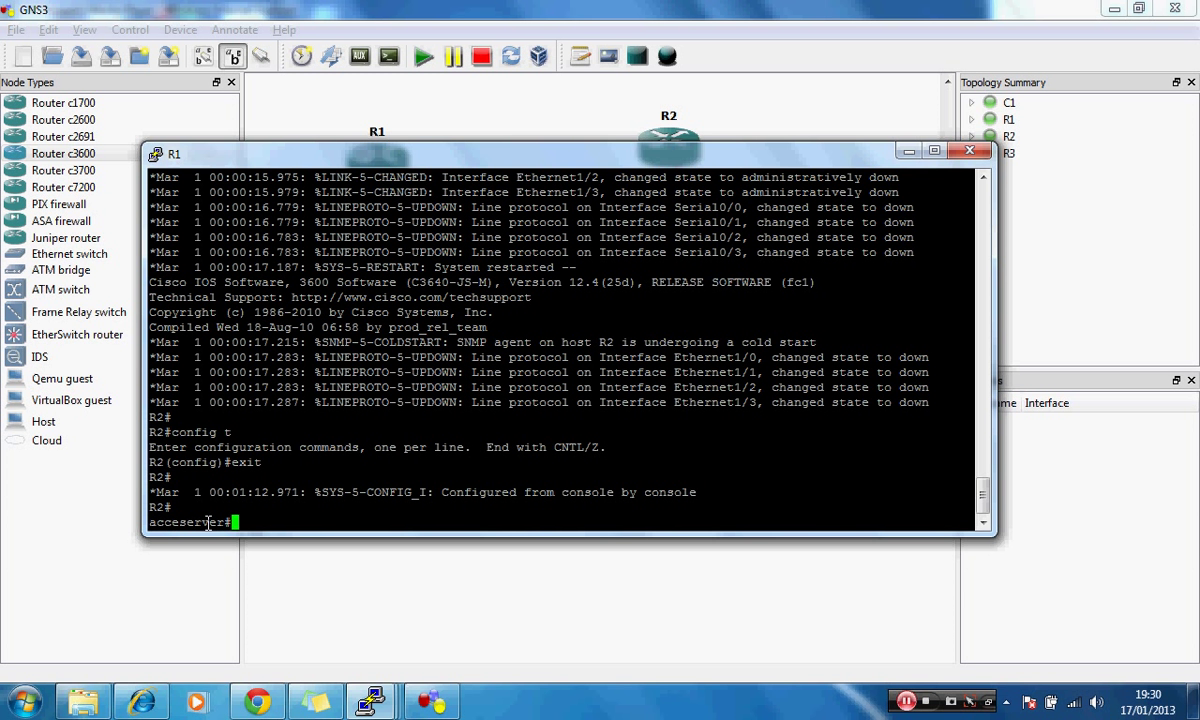
Start a session from R1 to R3 by its host name r3.
type("r3")
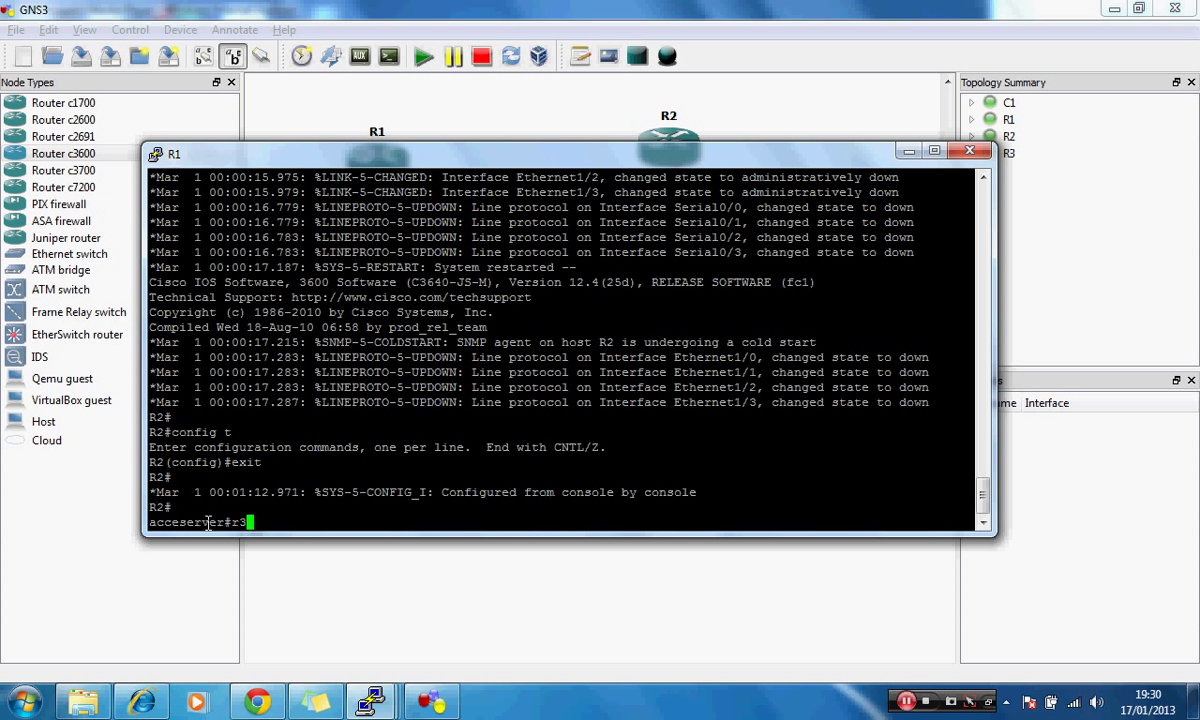
key("Return")
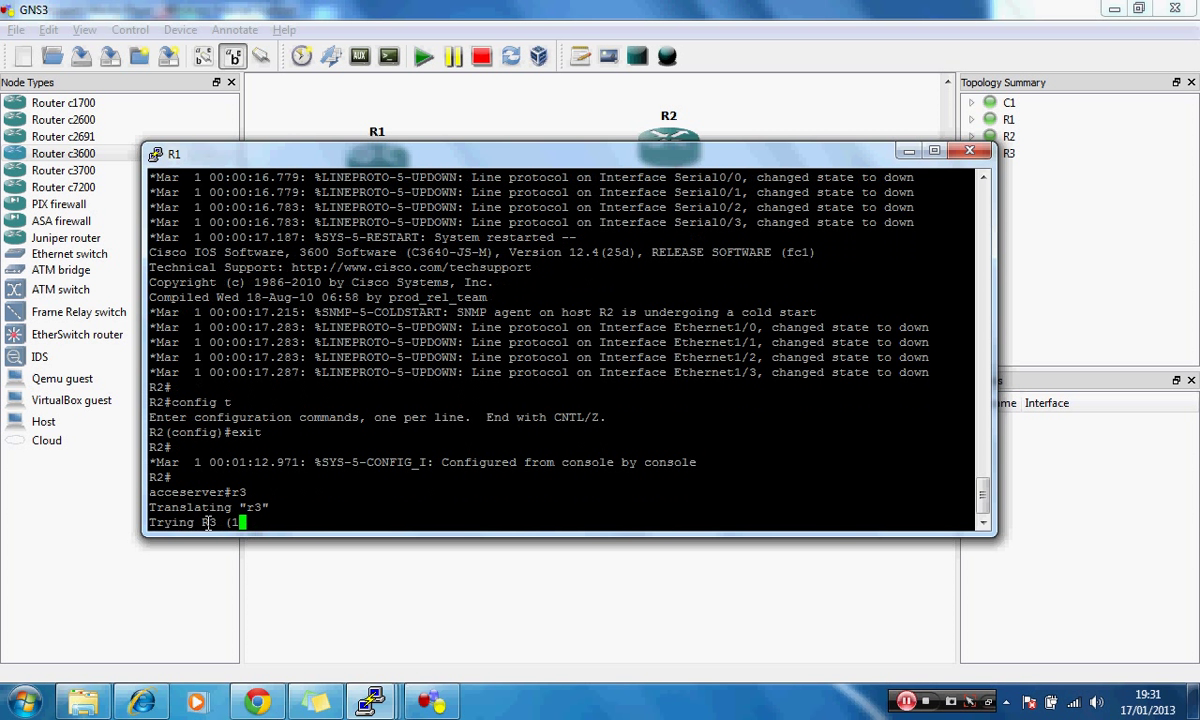